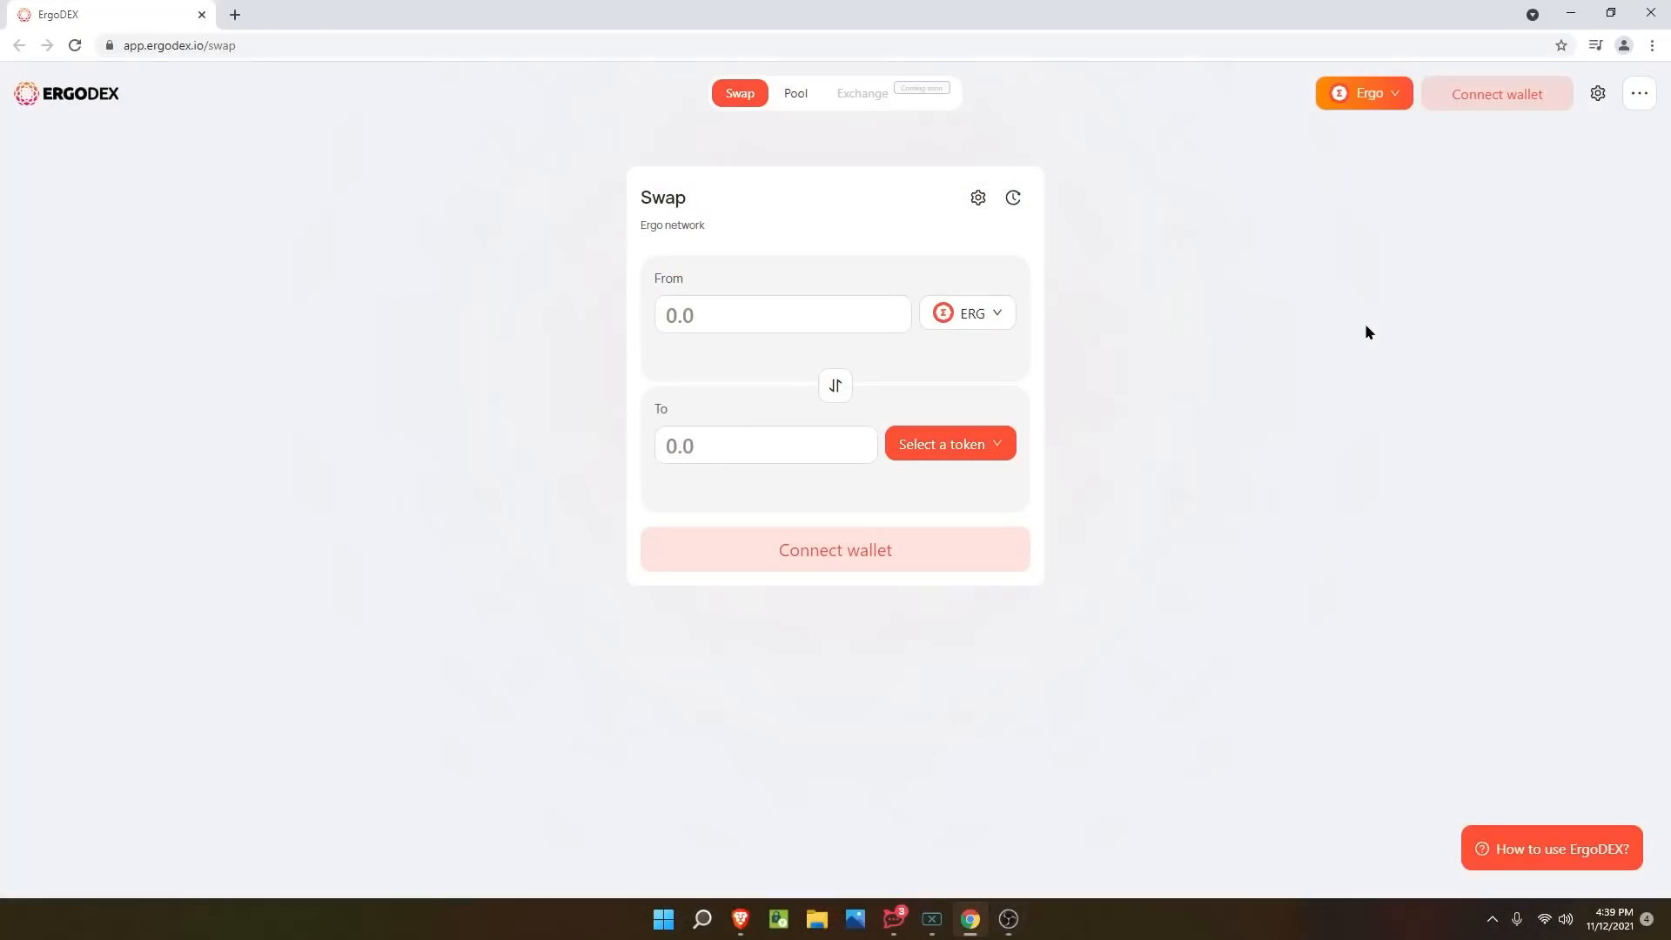
mouse_move(1351, 339)
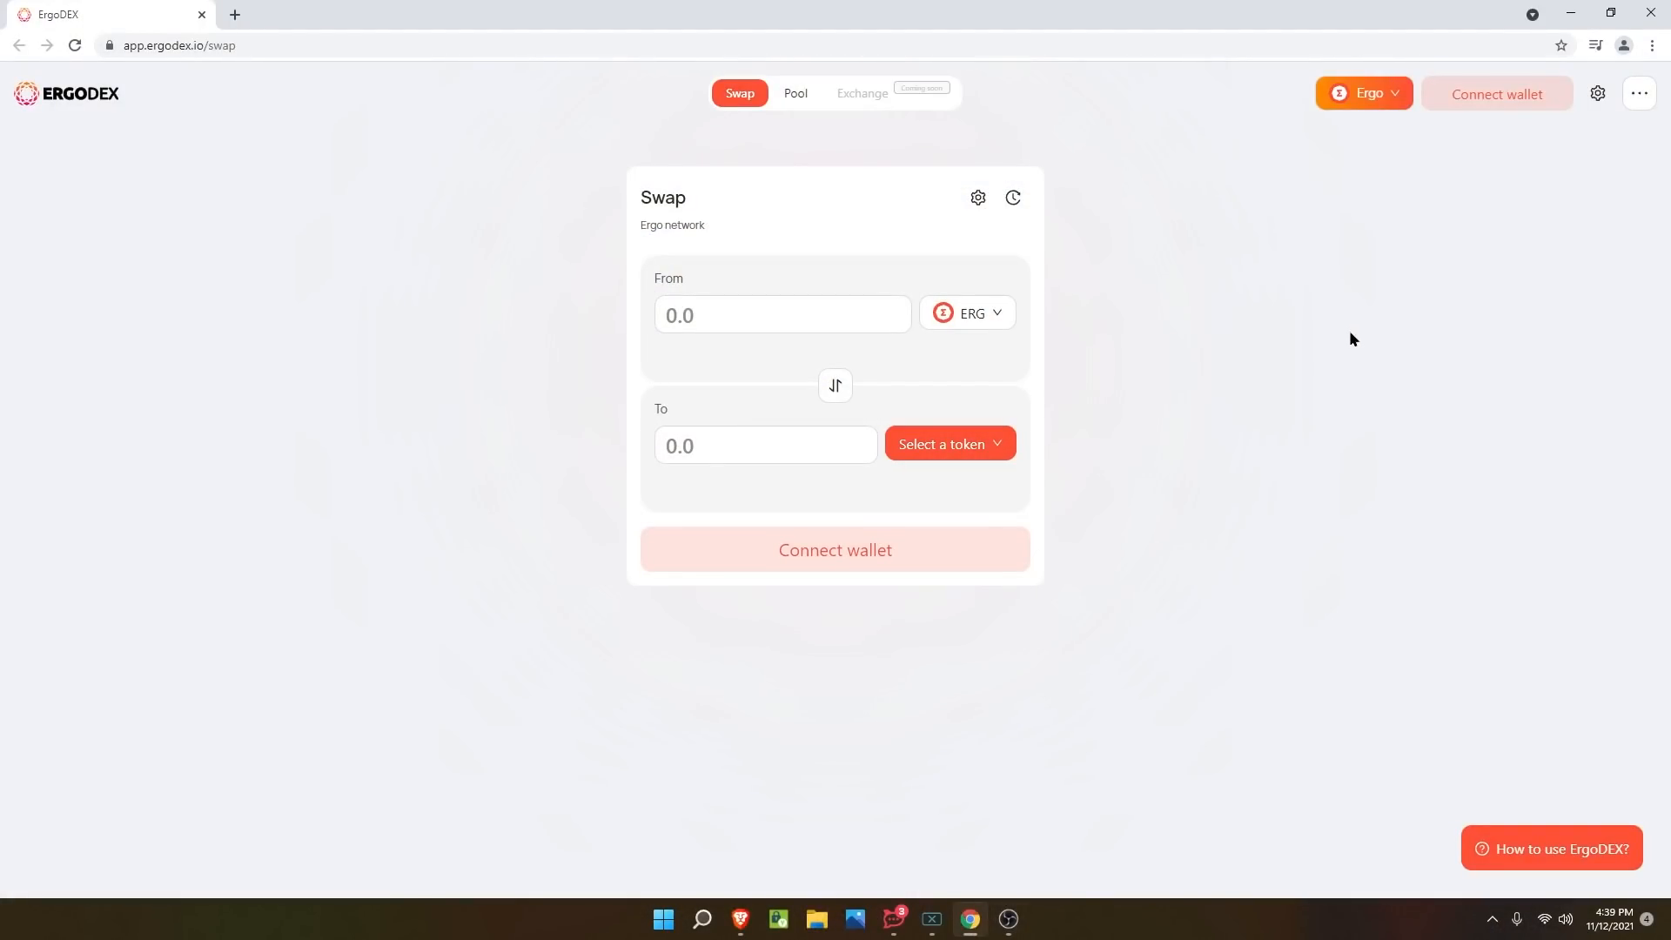
Step: Turn on Dark mode from the ⋯ options menu so the Swap page shows the dark theme
click(1640, 93)
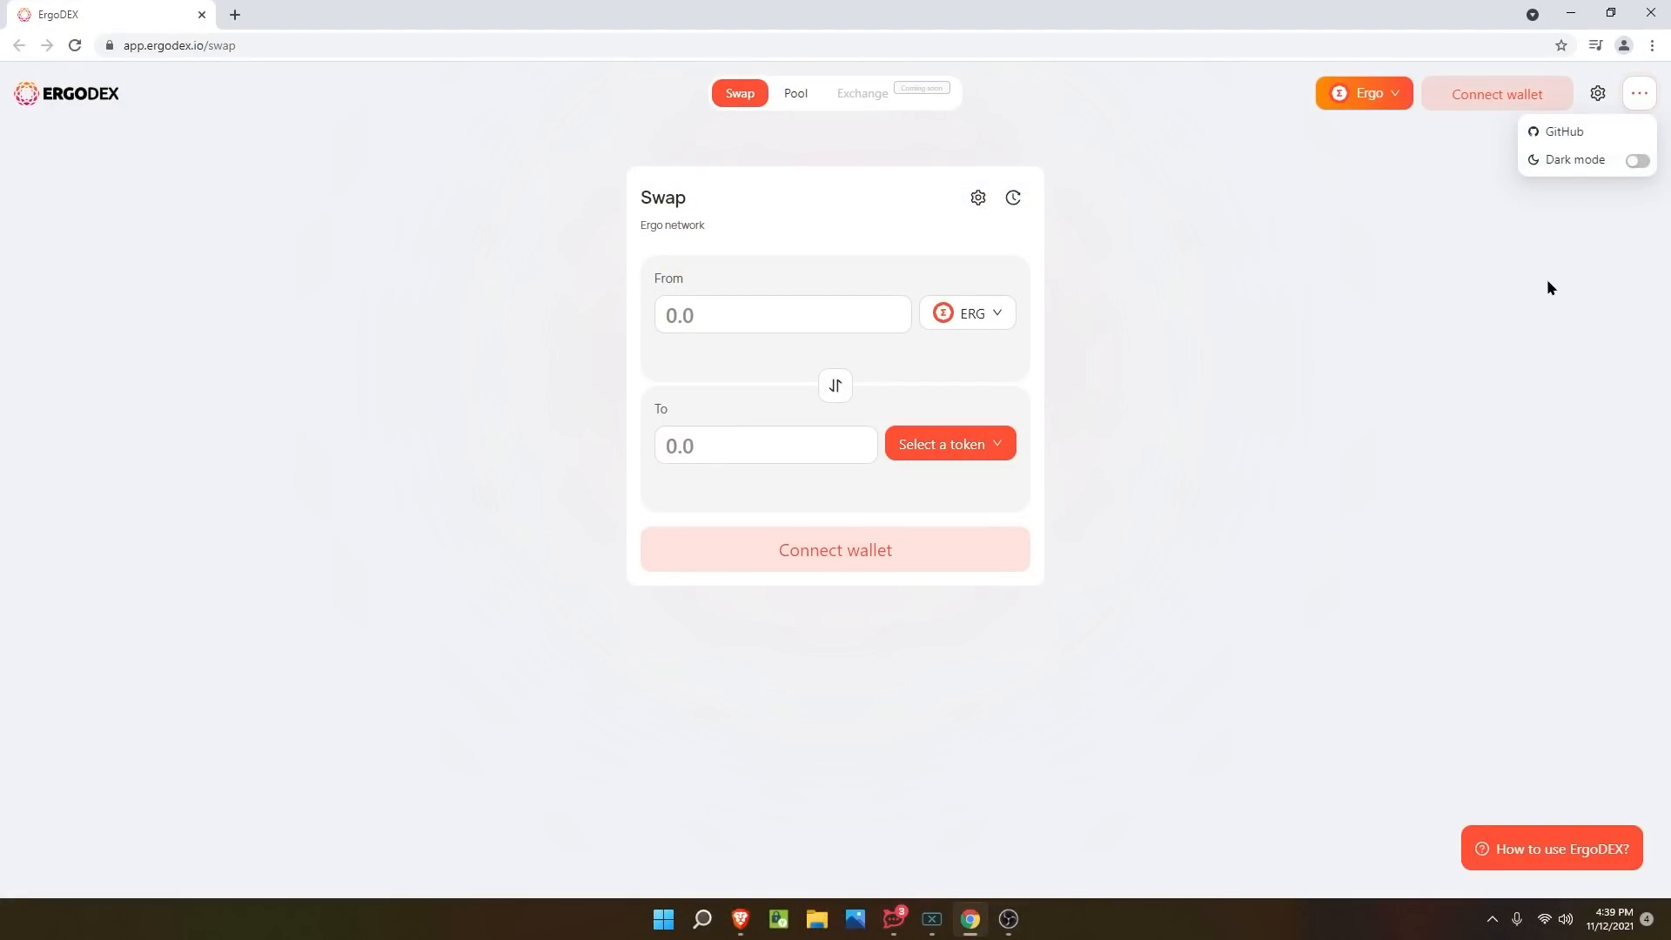
mouse_move(1598, 107)
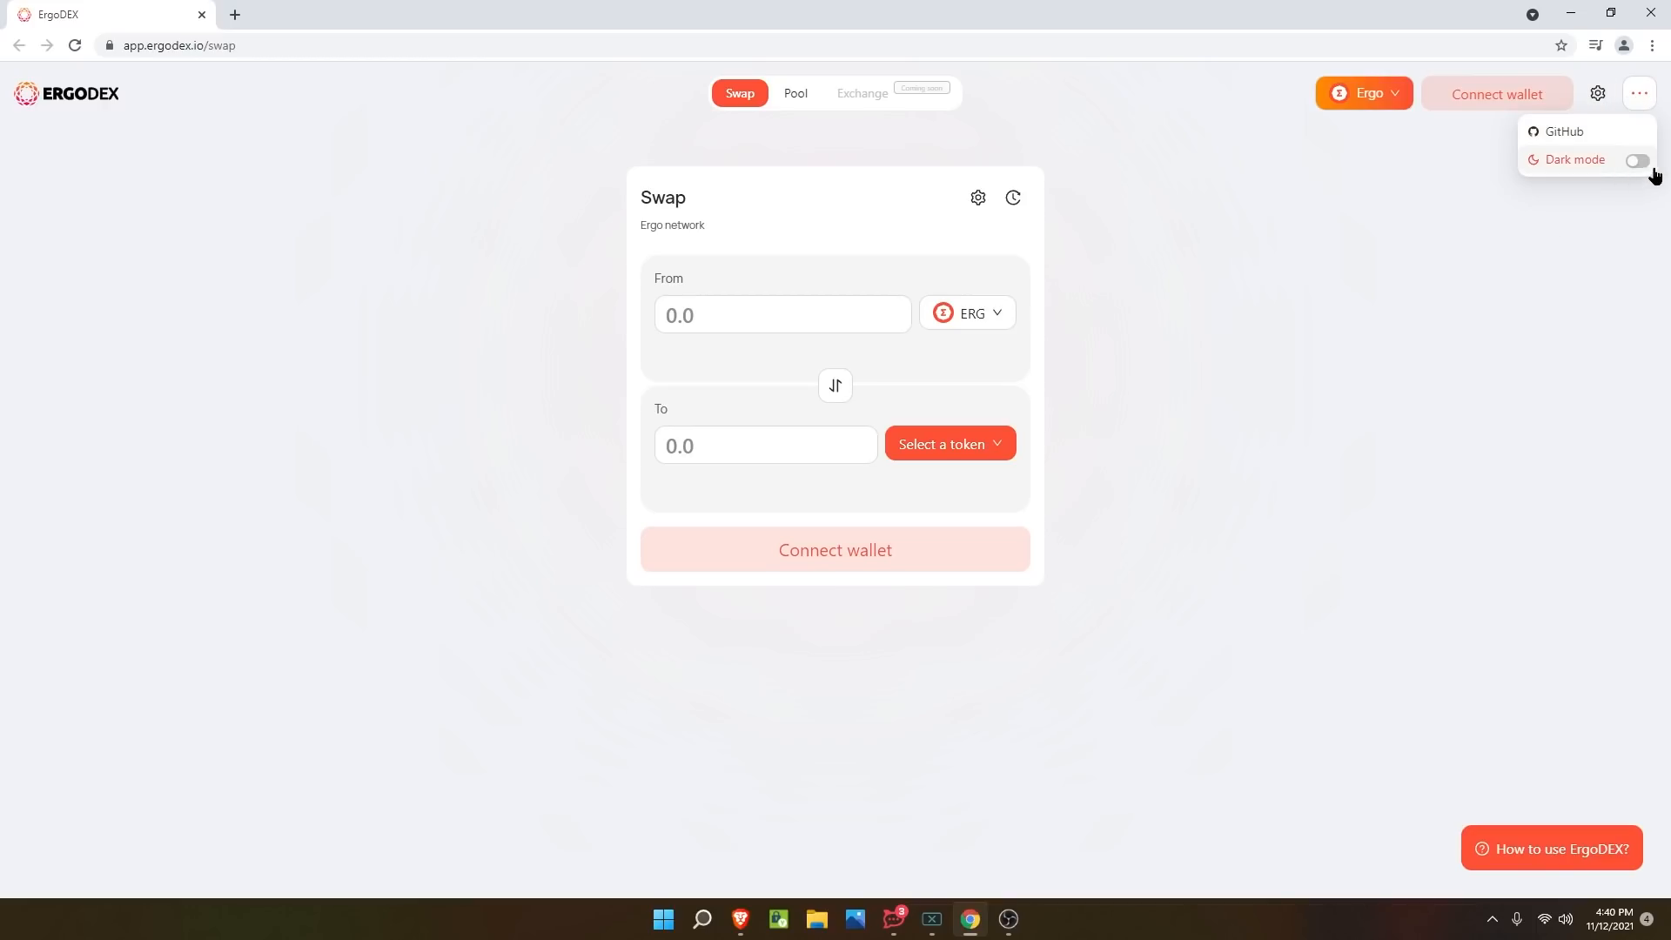
click(1636, 160)
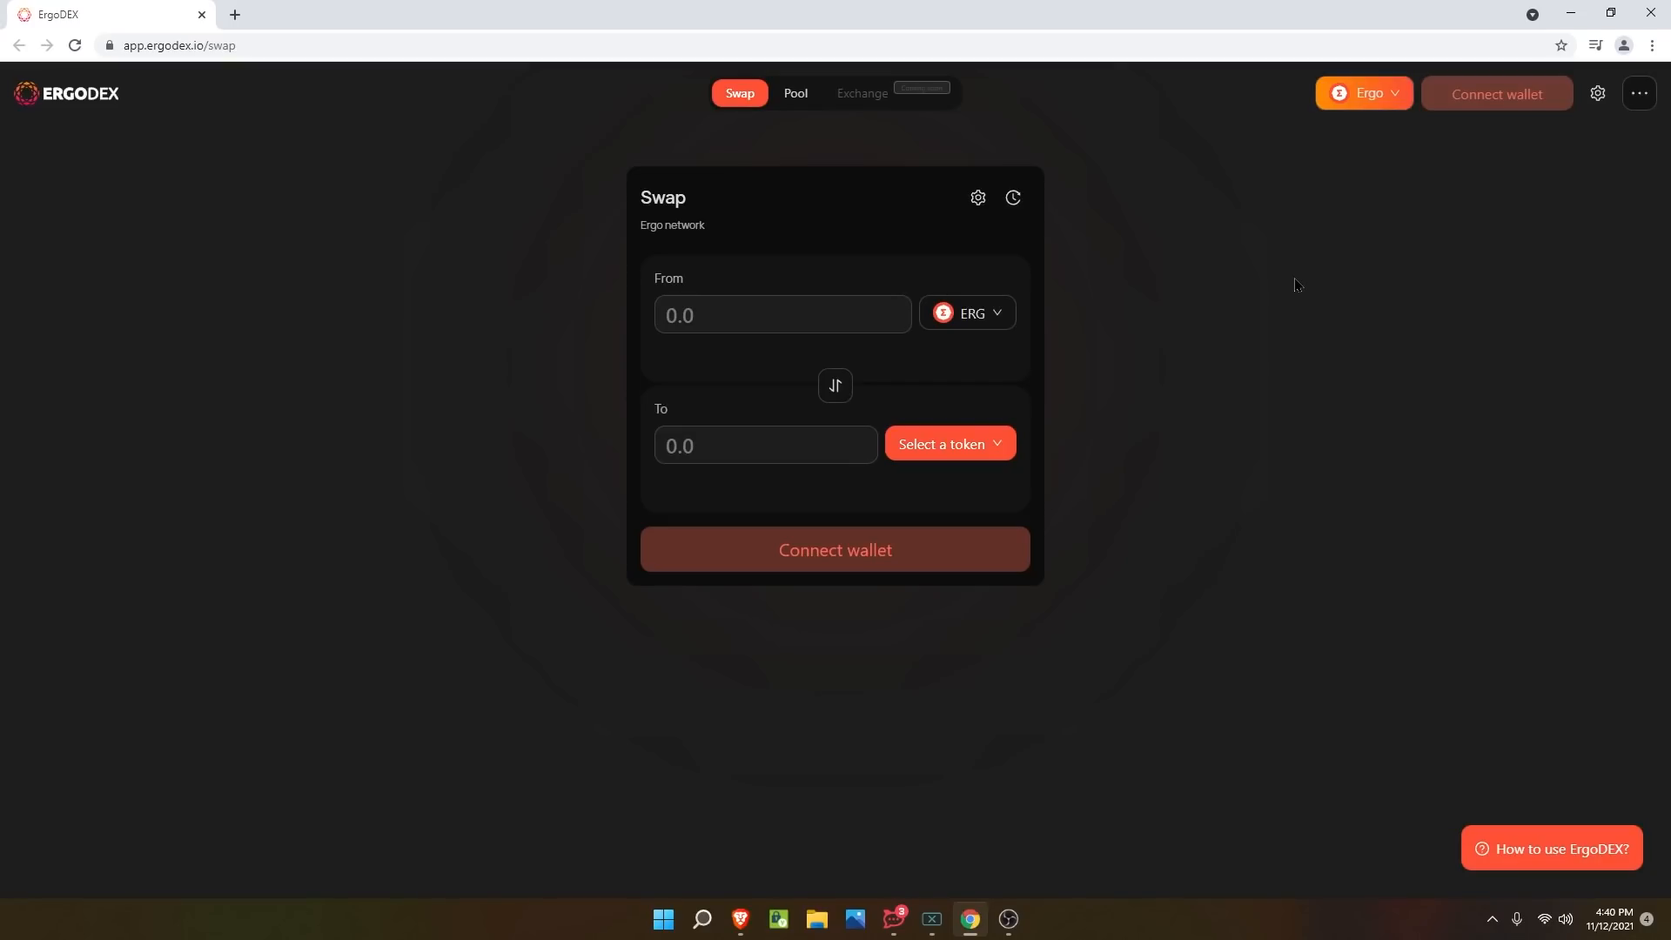
mouse_move(1271, 265)
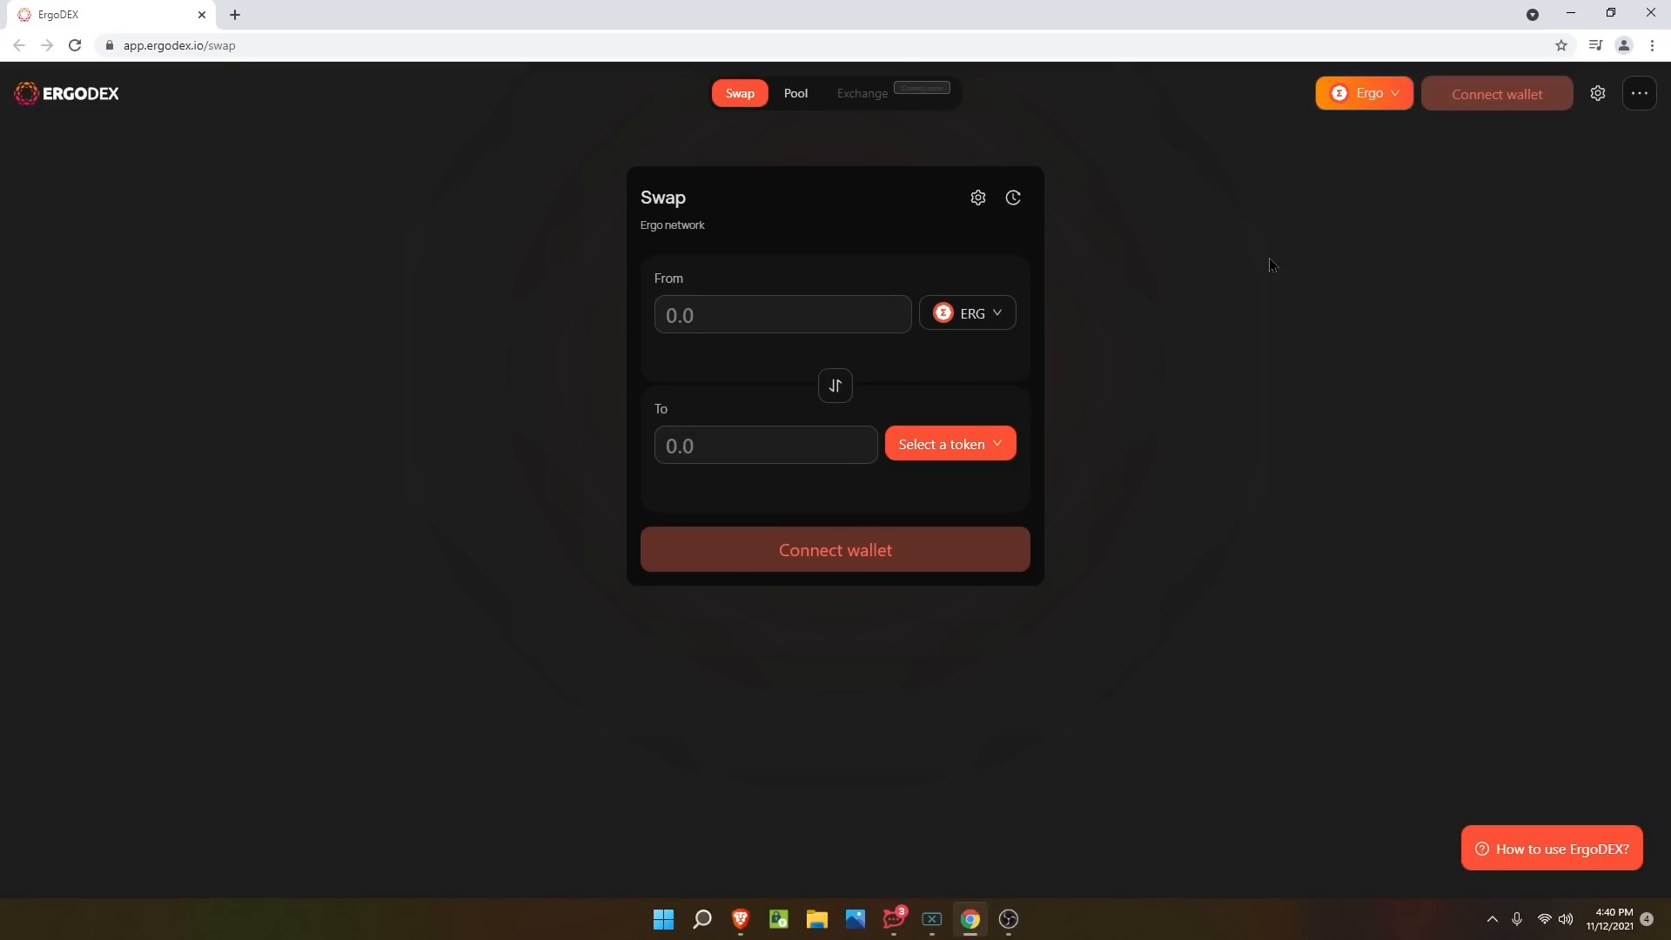
mouse_move(491, 26)
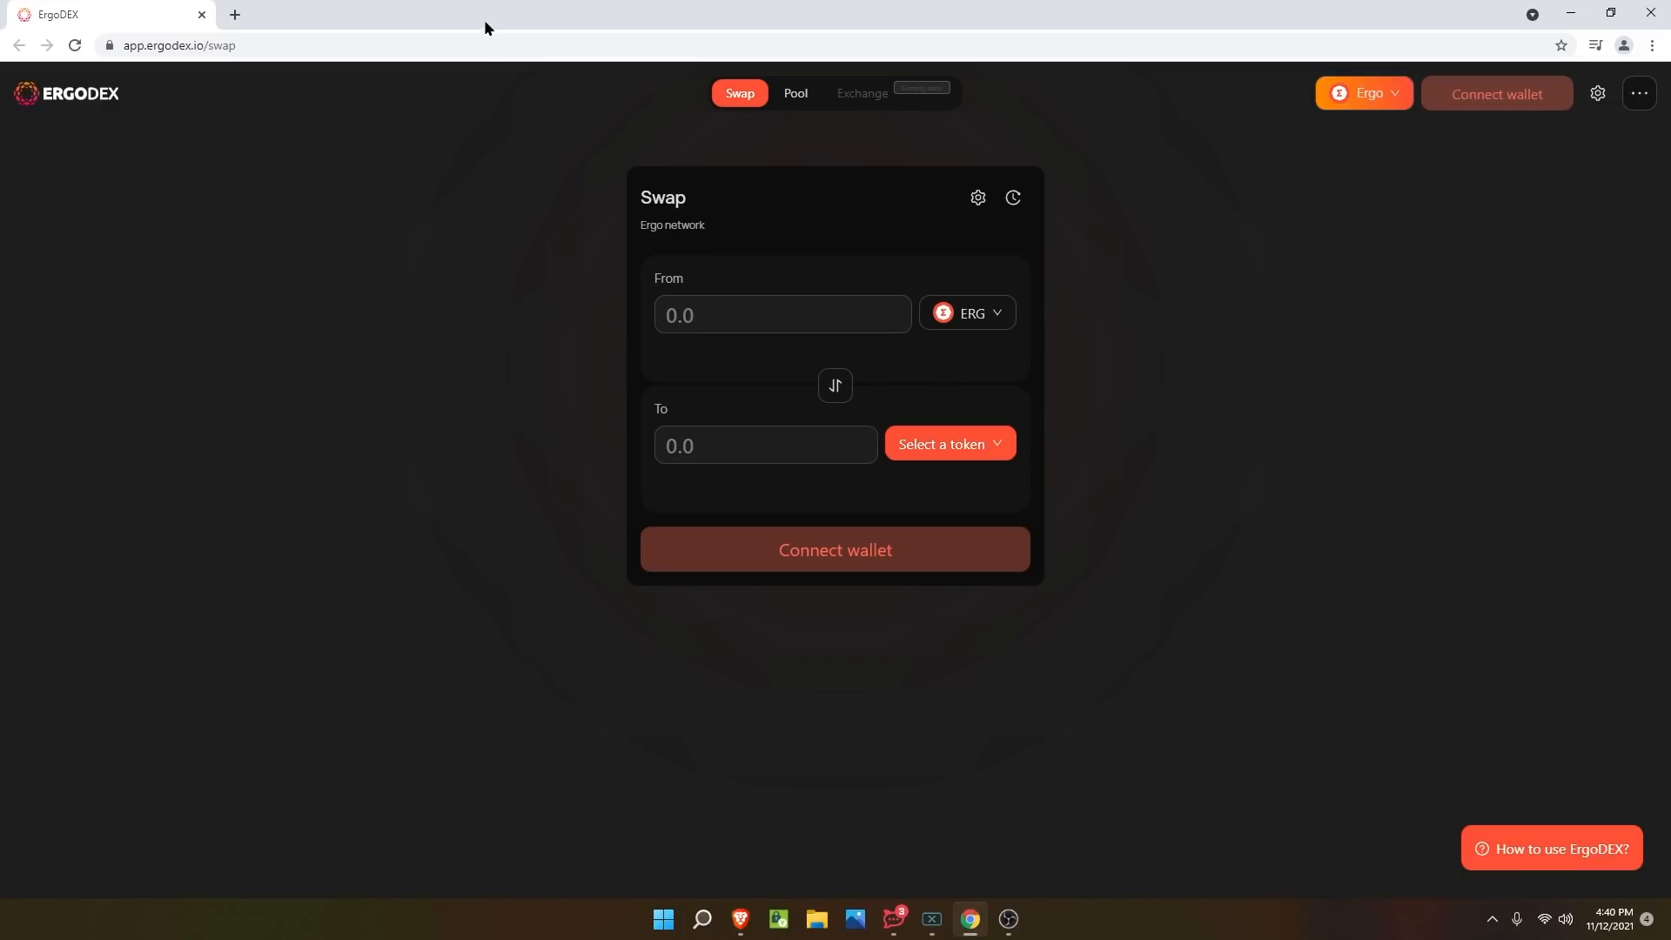
Step: Bring up the 'How to use ErgoDEX?' guide from the bottom-right corner
click(1550, 848)
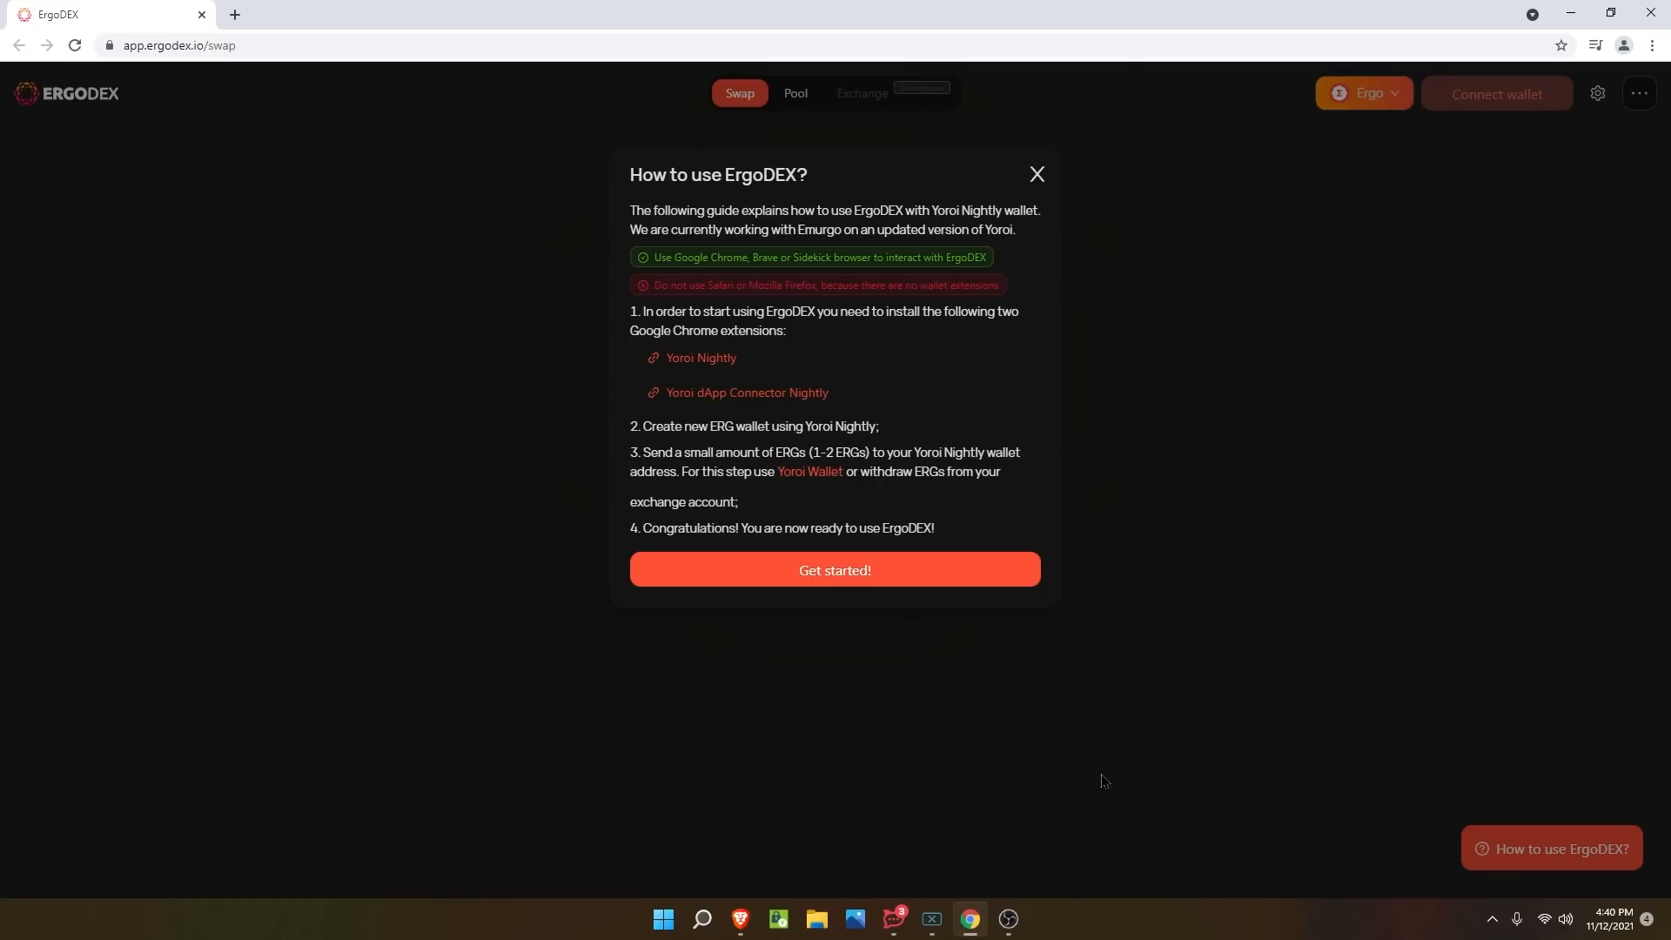
mouse_move(700, 358)
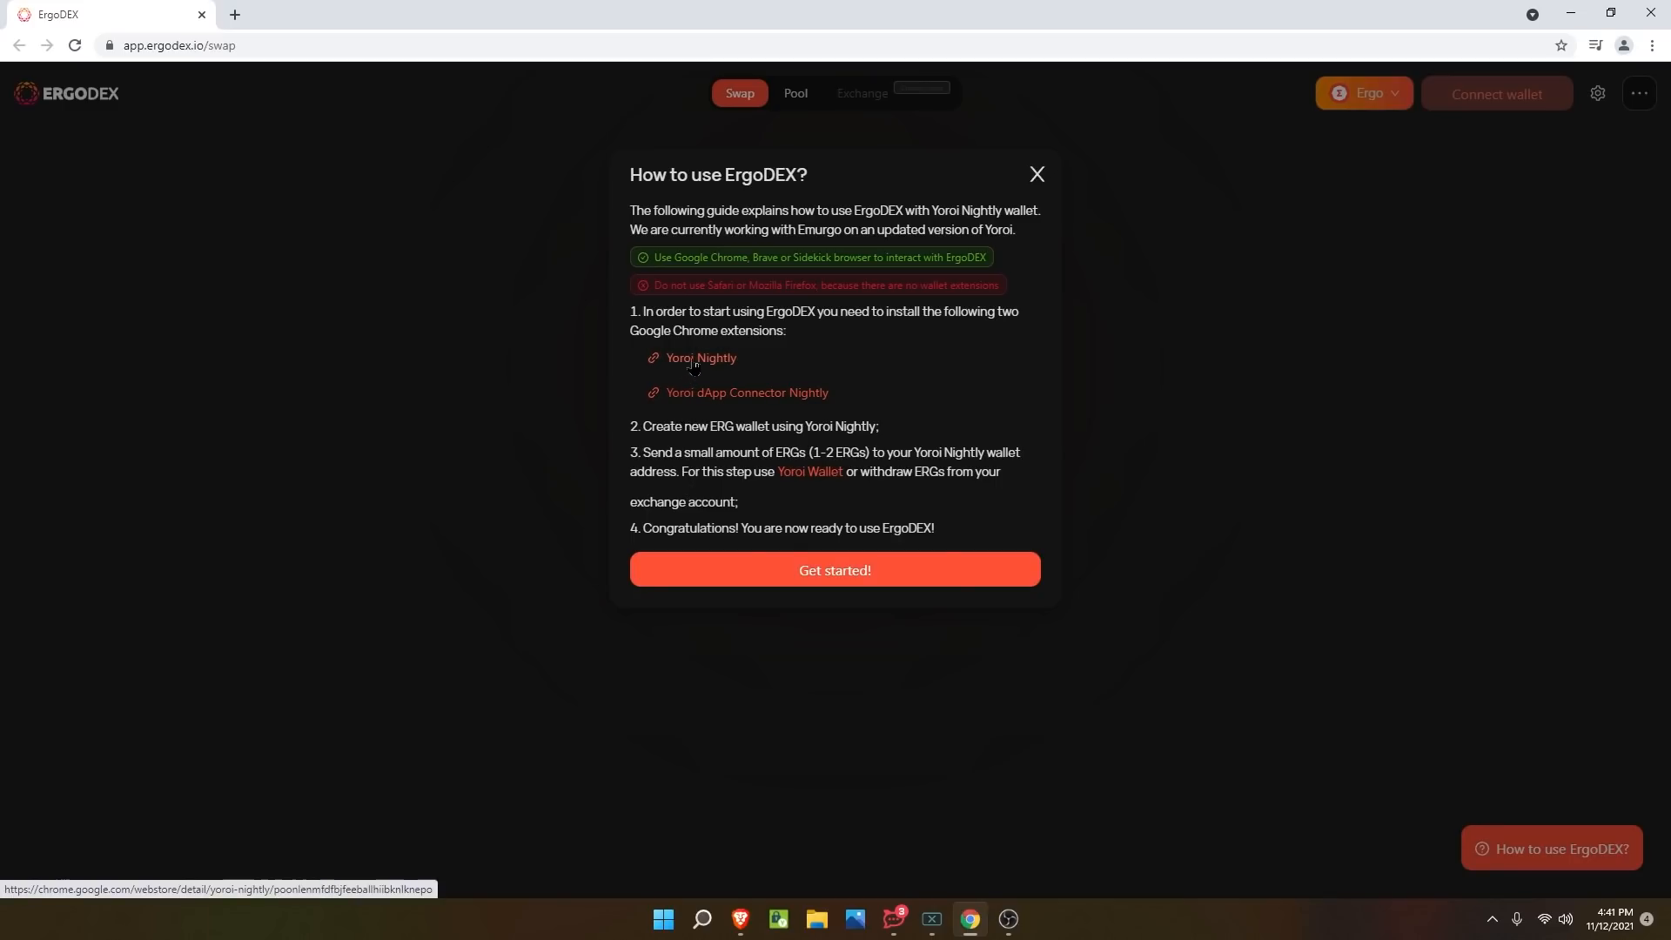
mouse_move(714, 369)
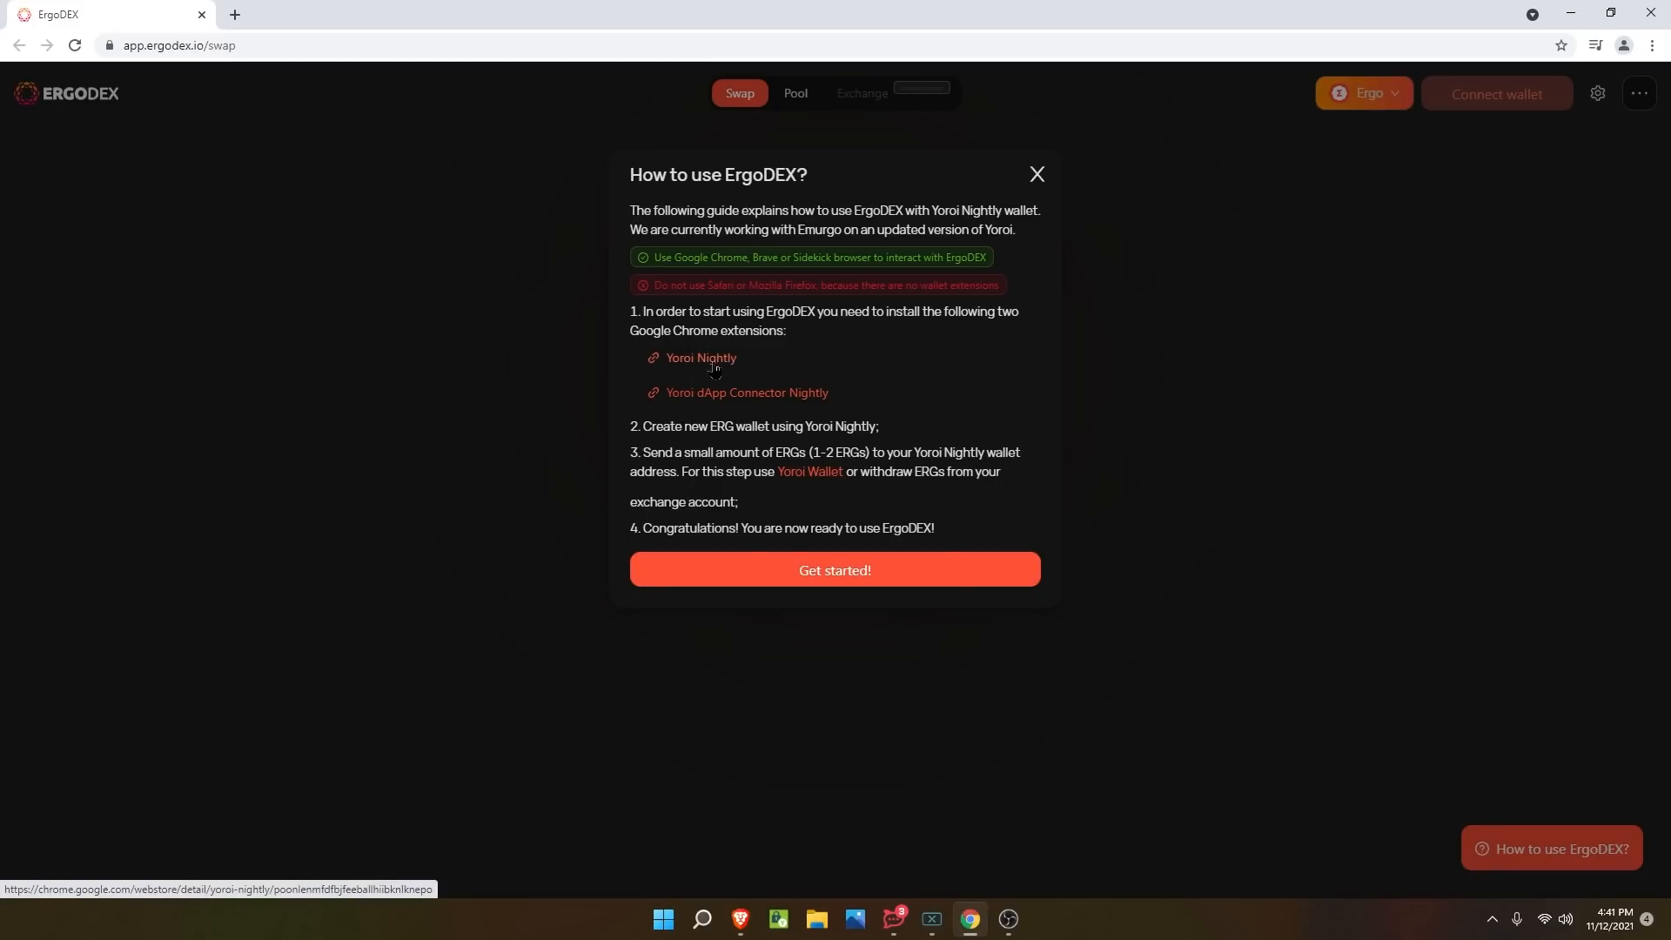
mouse_move(766, 416)
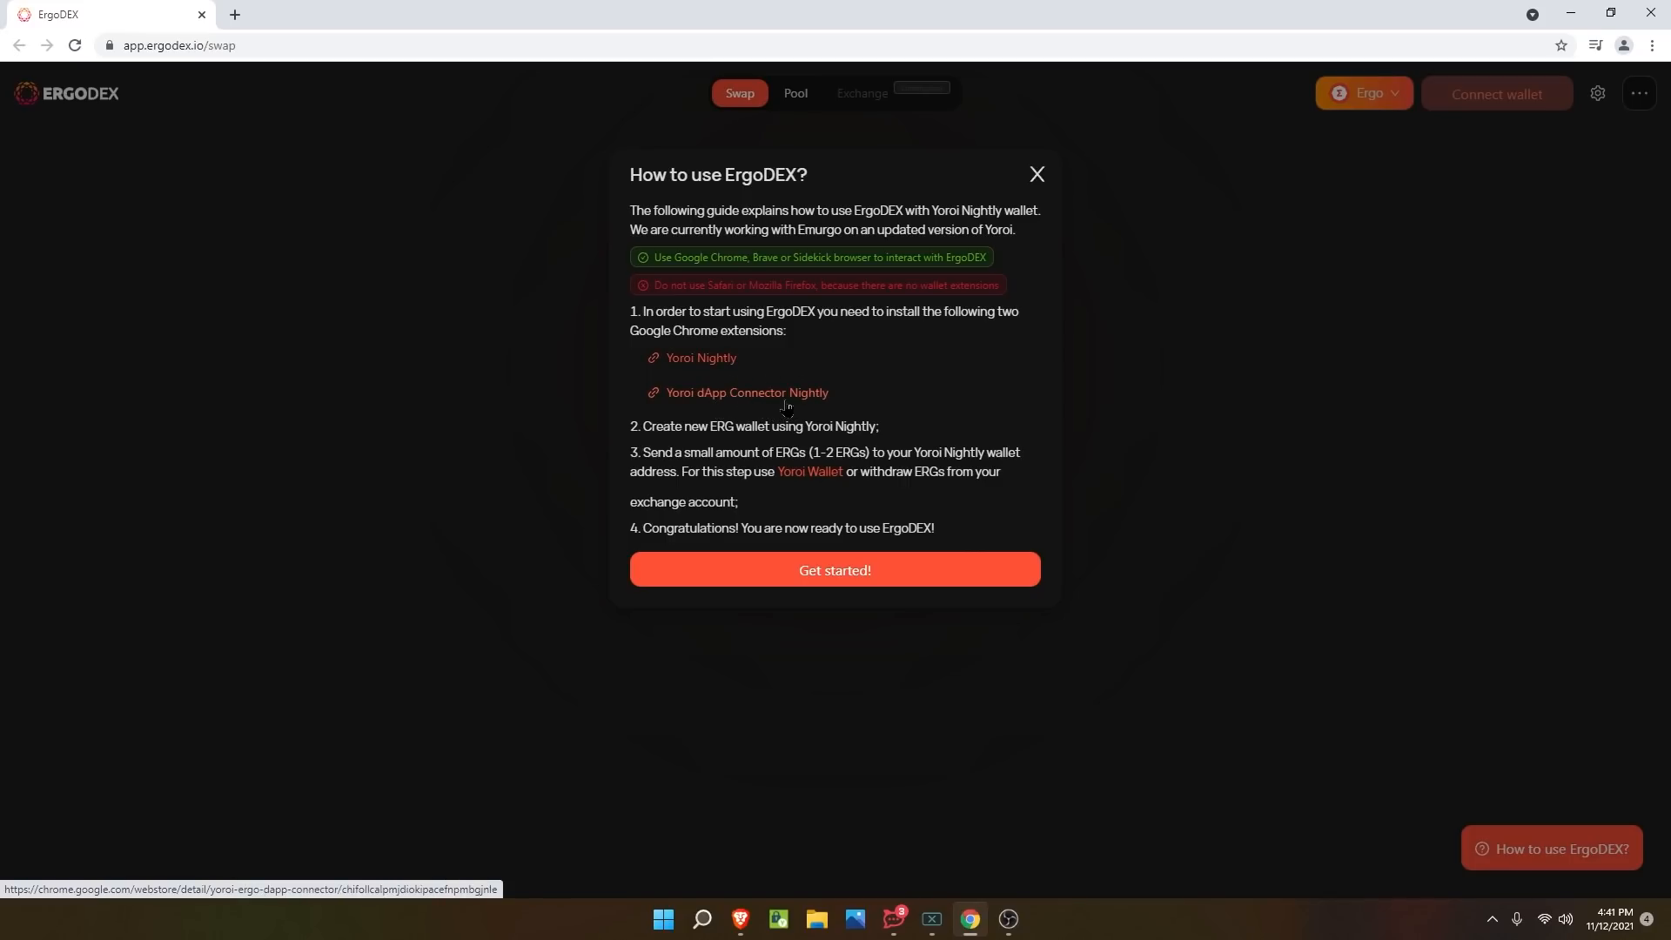
mouse_move(752, 358)
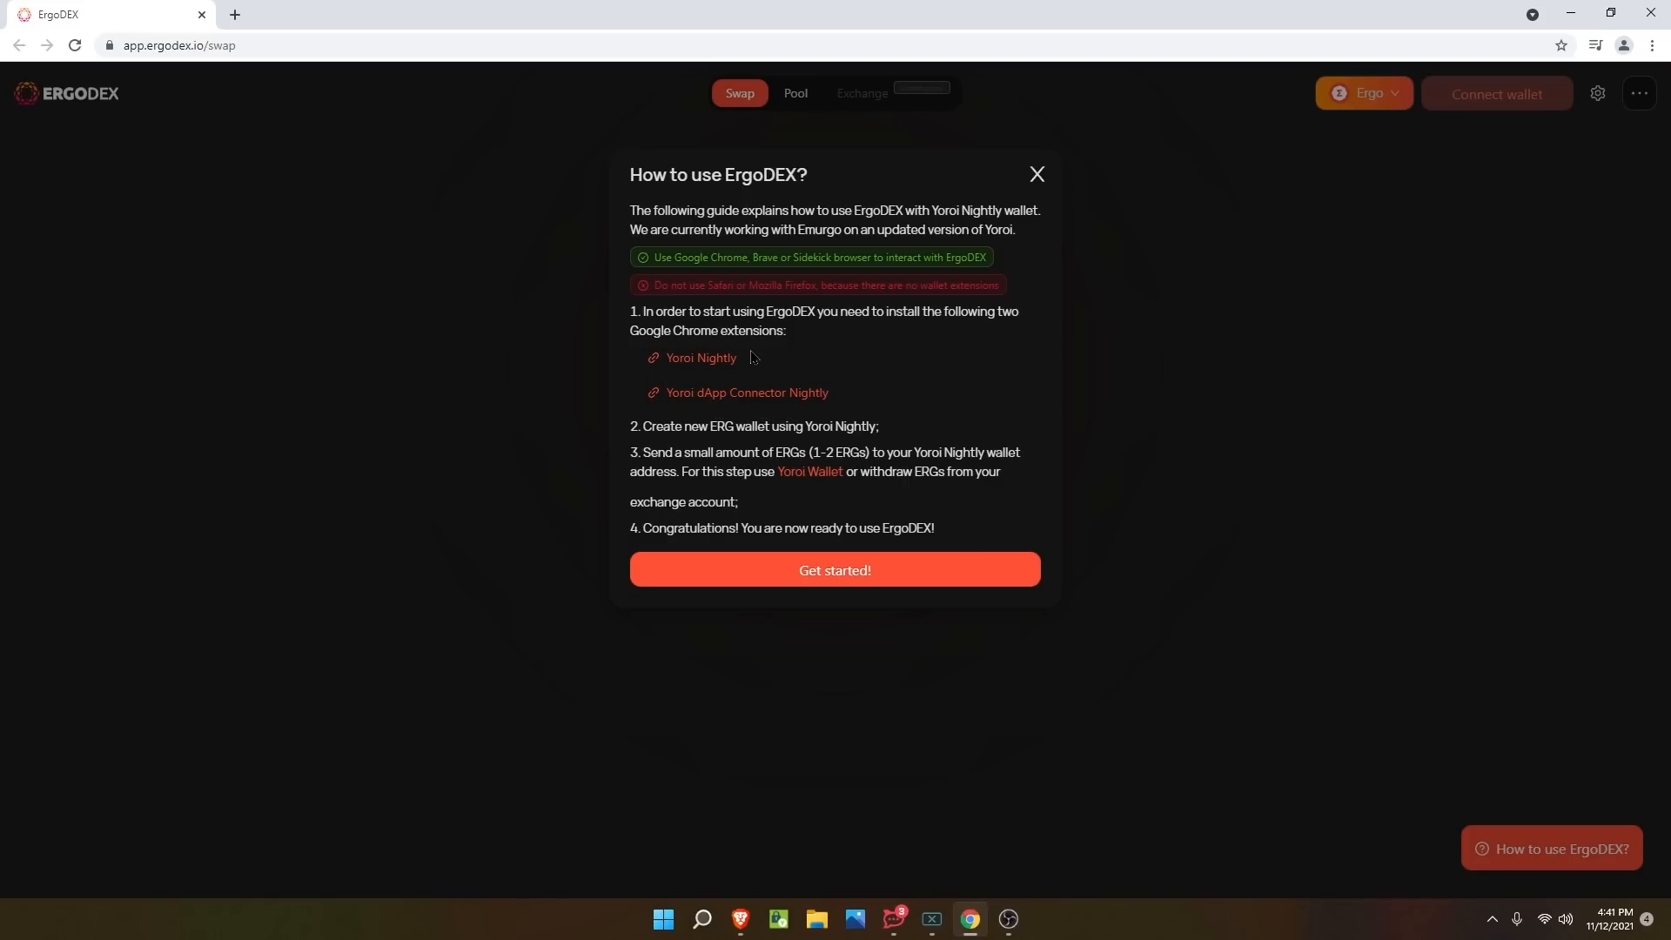
Step: Install Yoroi Nightly from its Chrome Web Store page and check it in the Extensions list
click(700, 357)
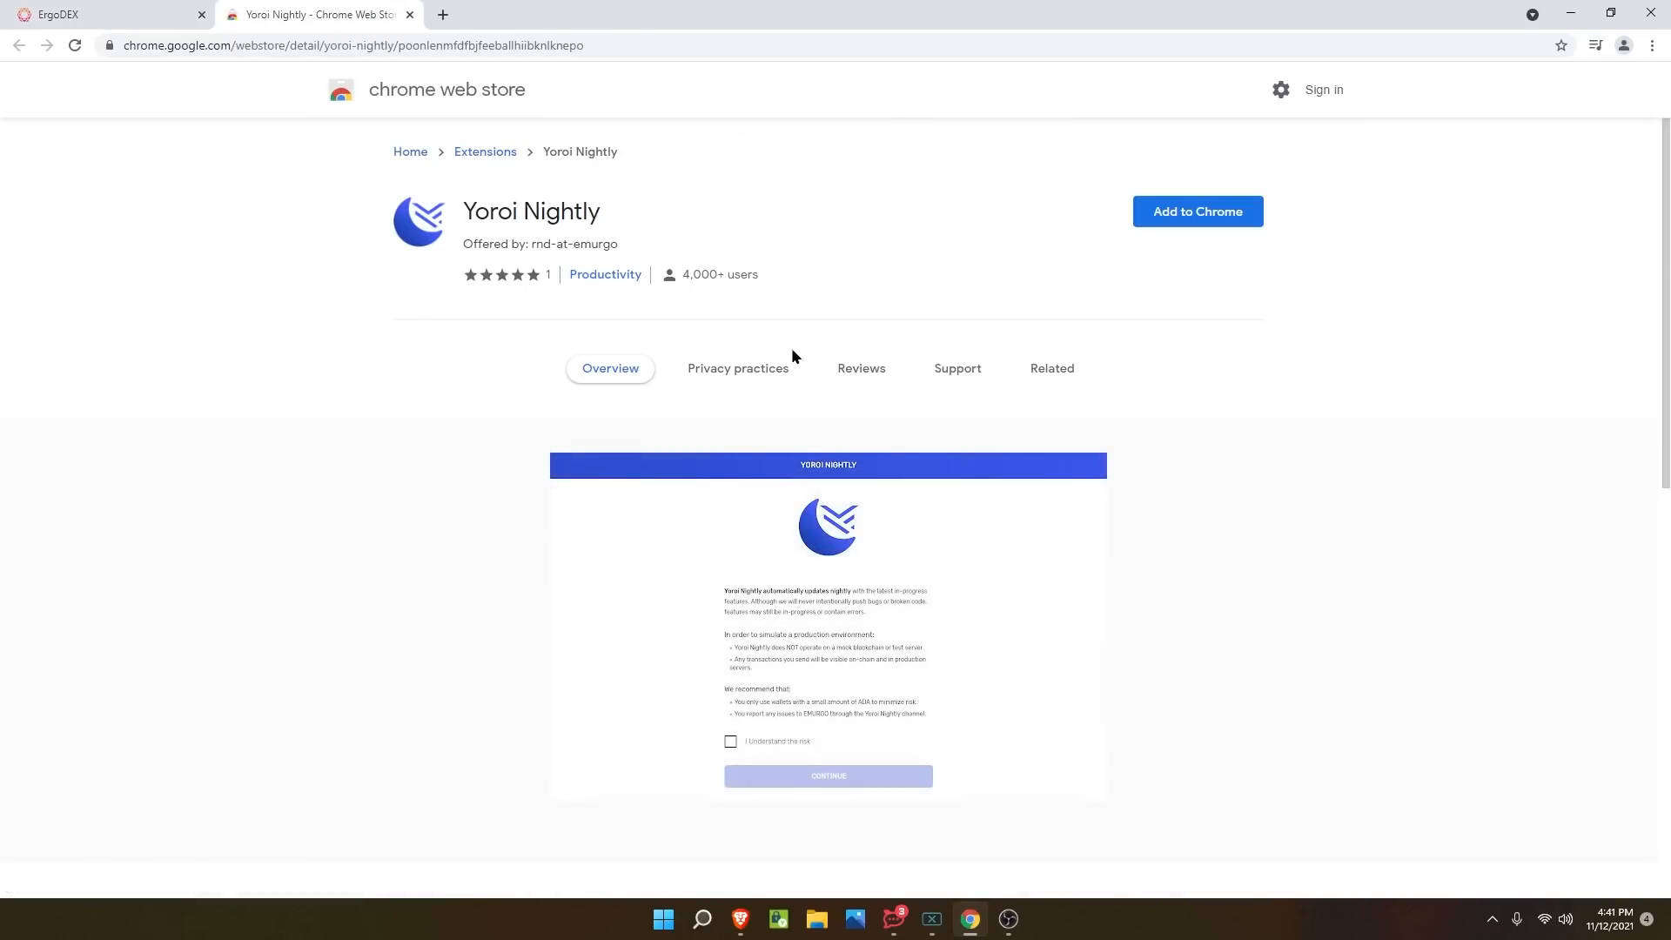
mouse_move(969, 256)
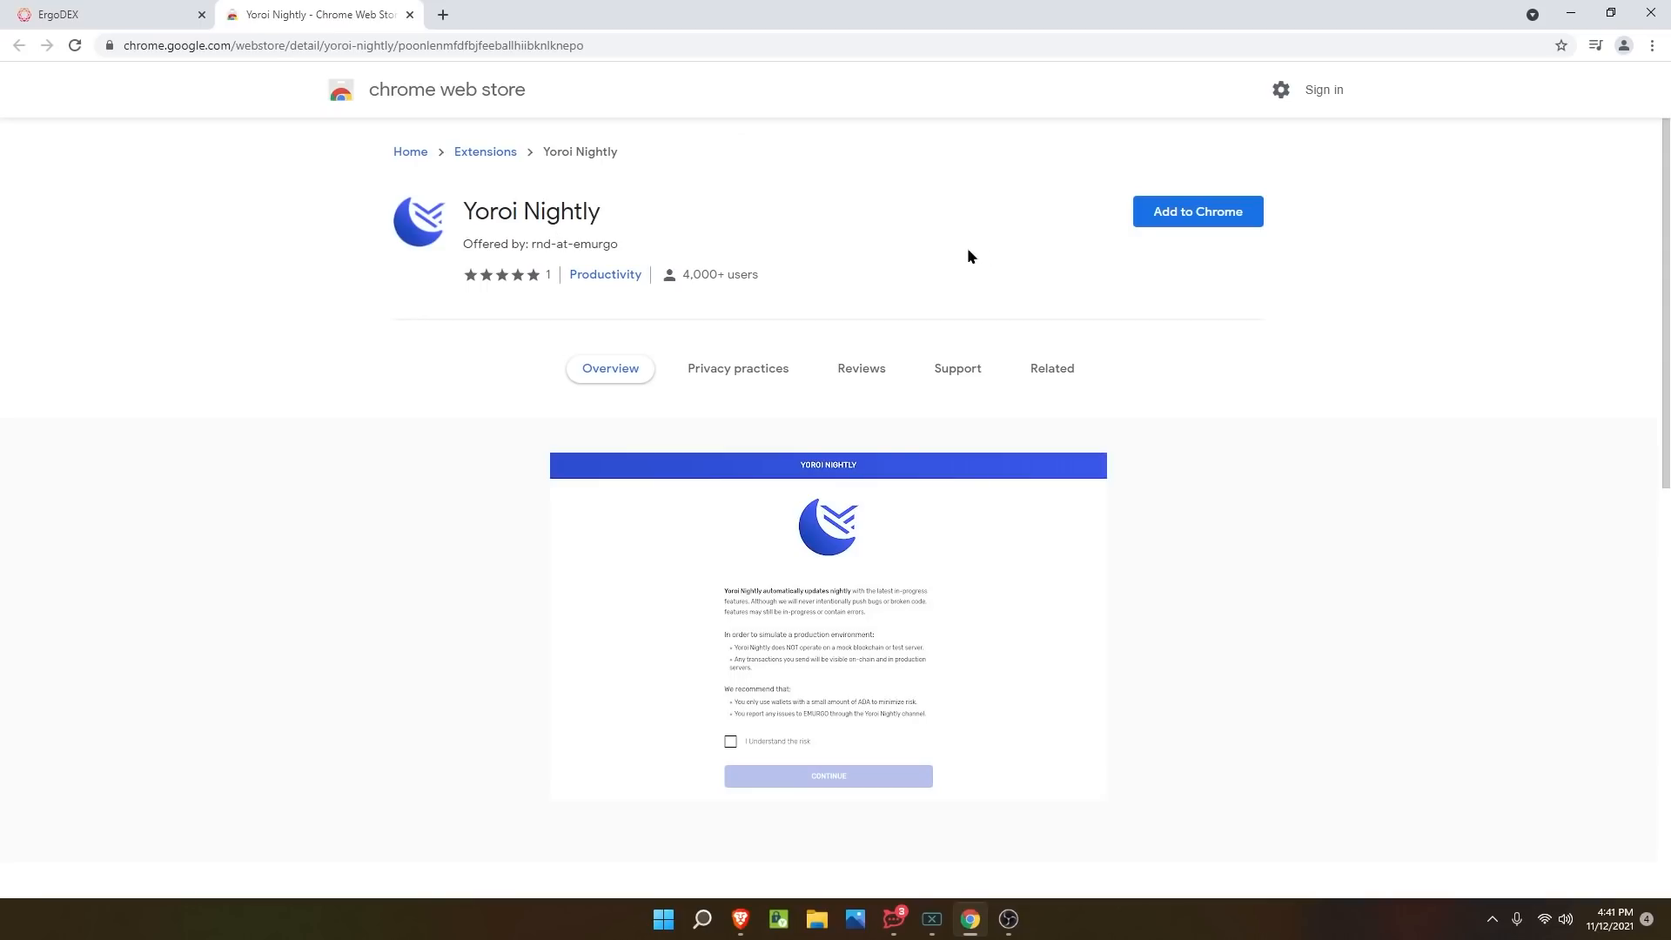
mouse_move(644, 237)
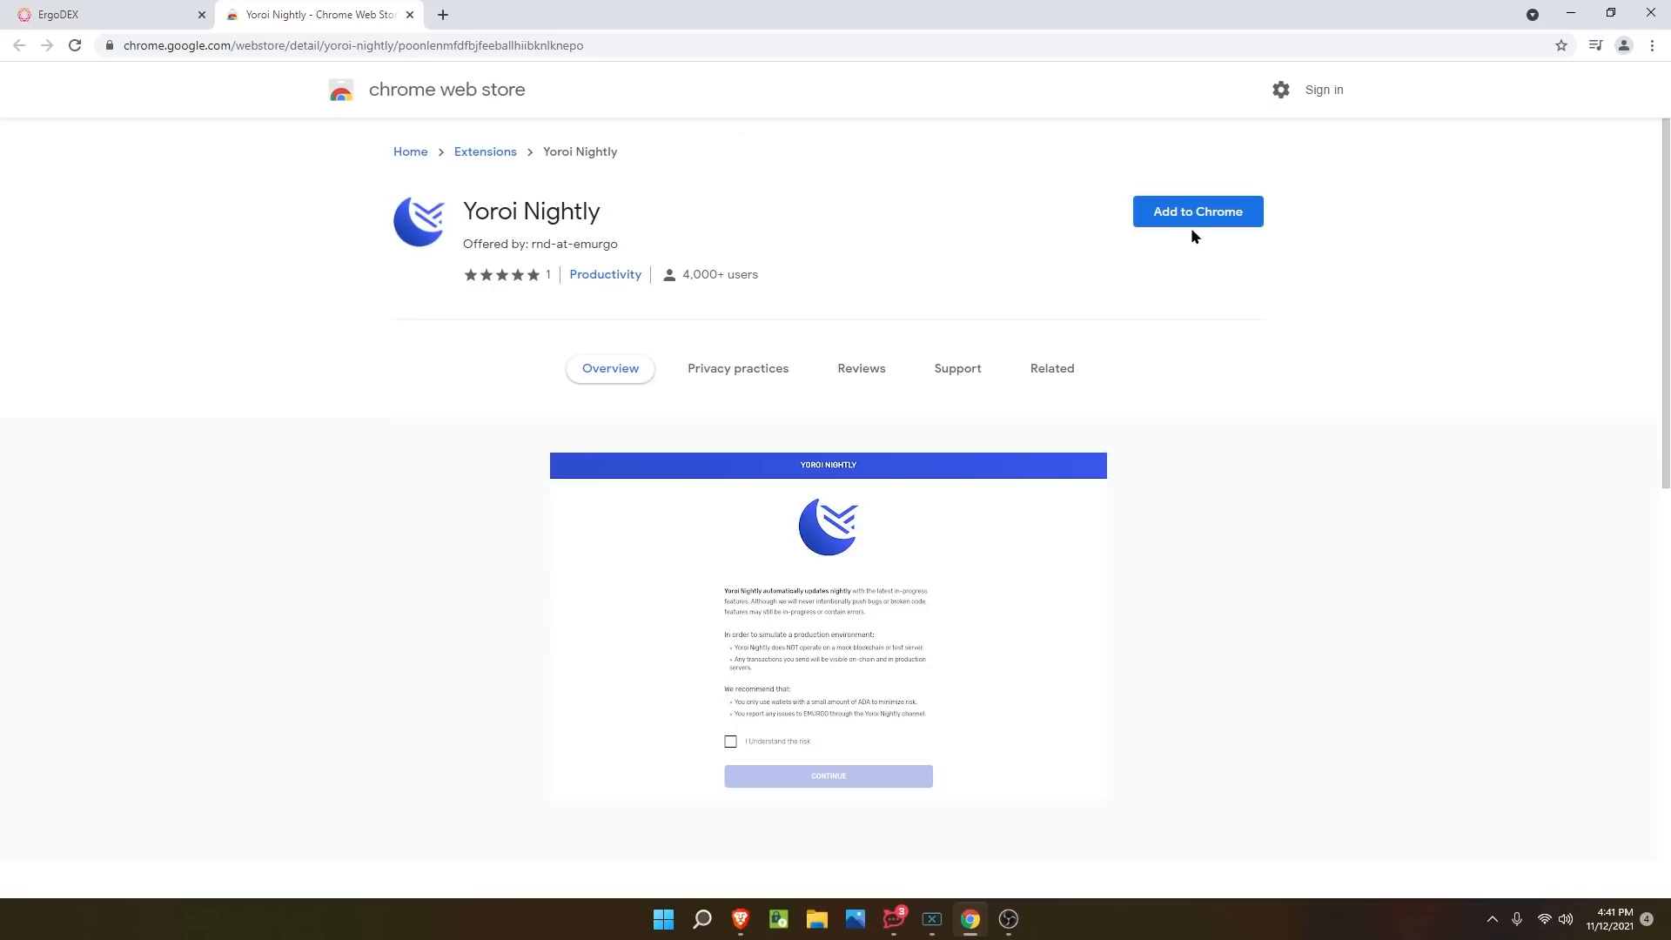
click(1198, 211)
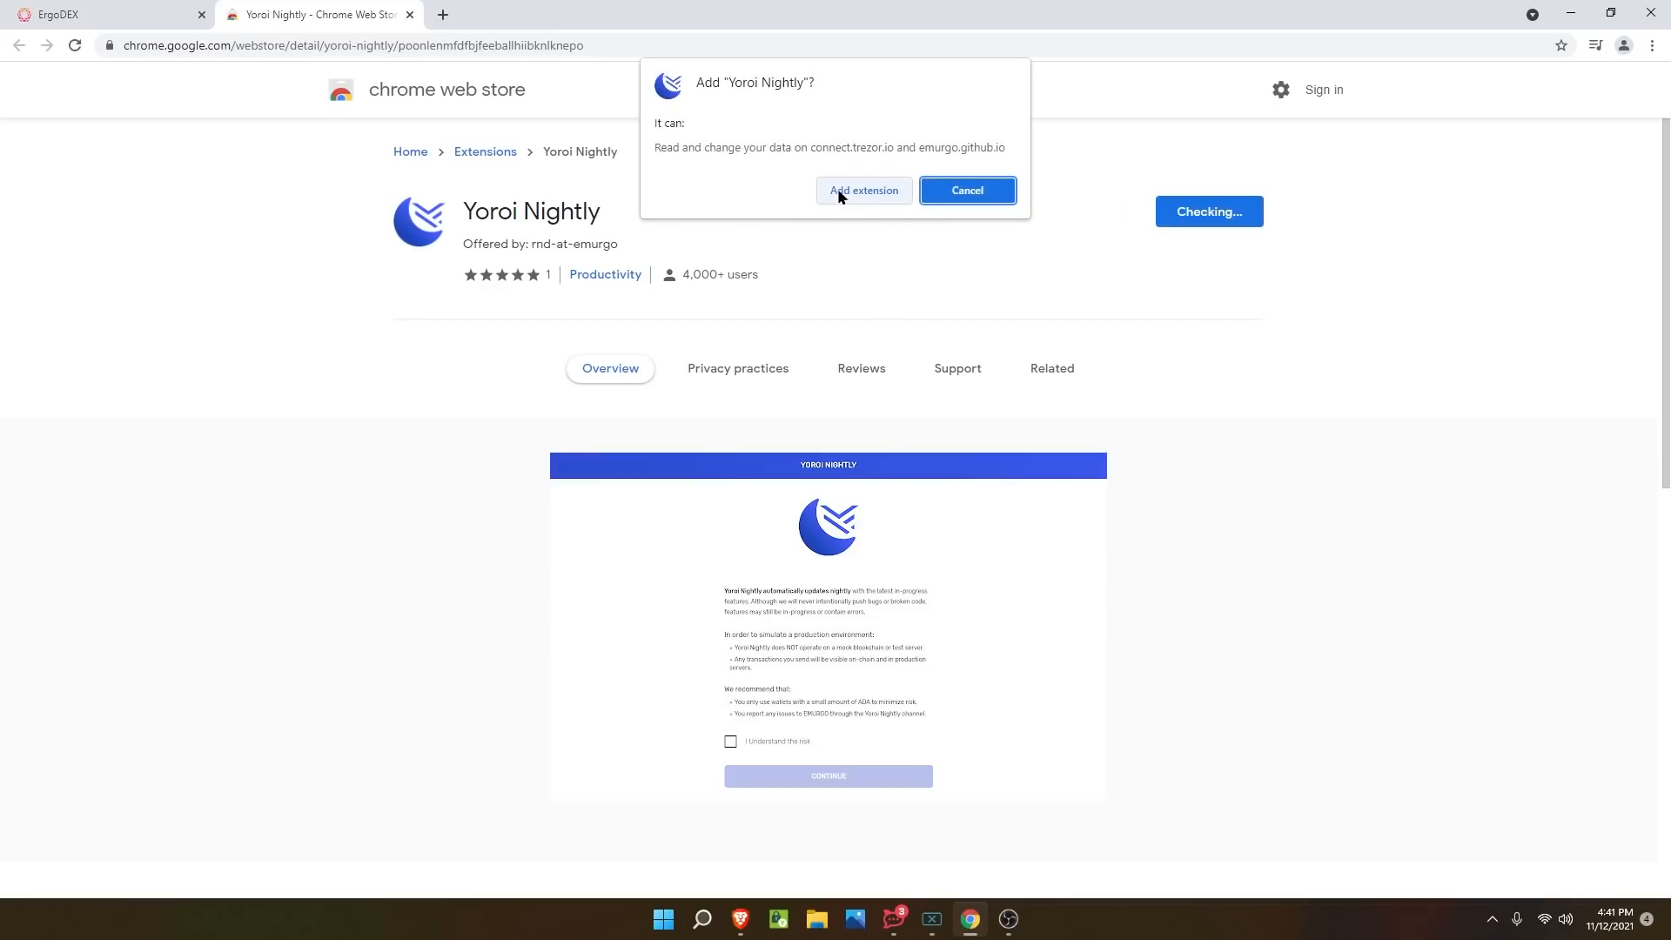
click(864, 193)
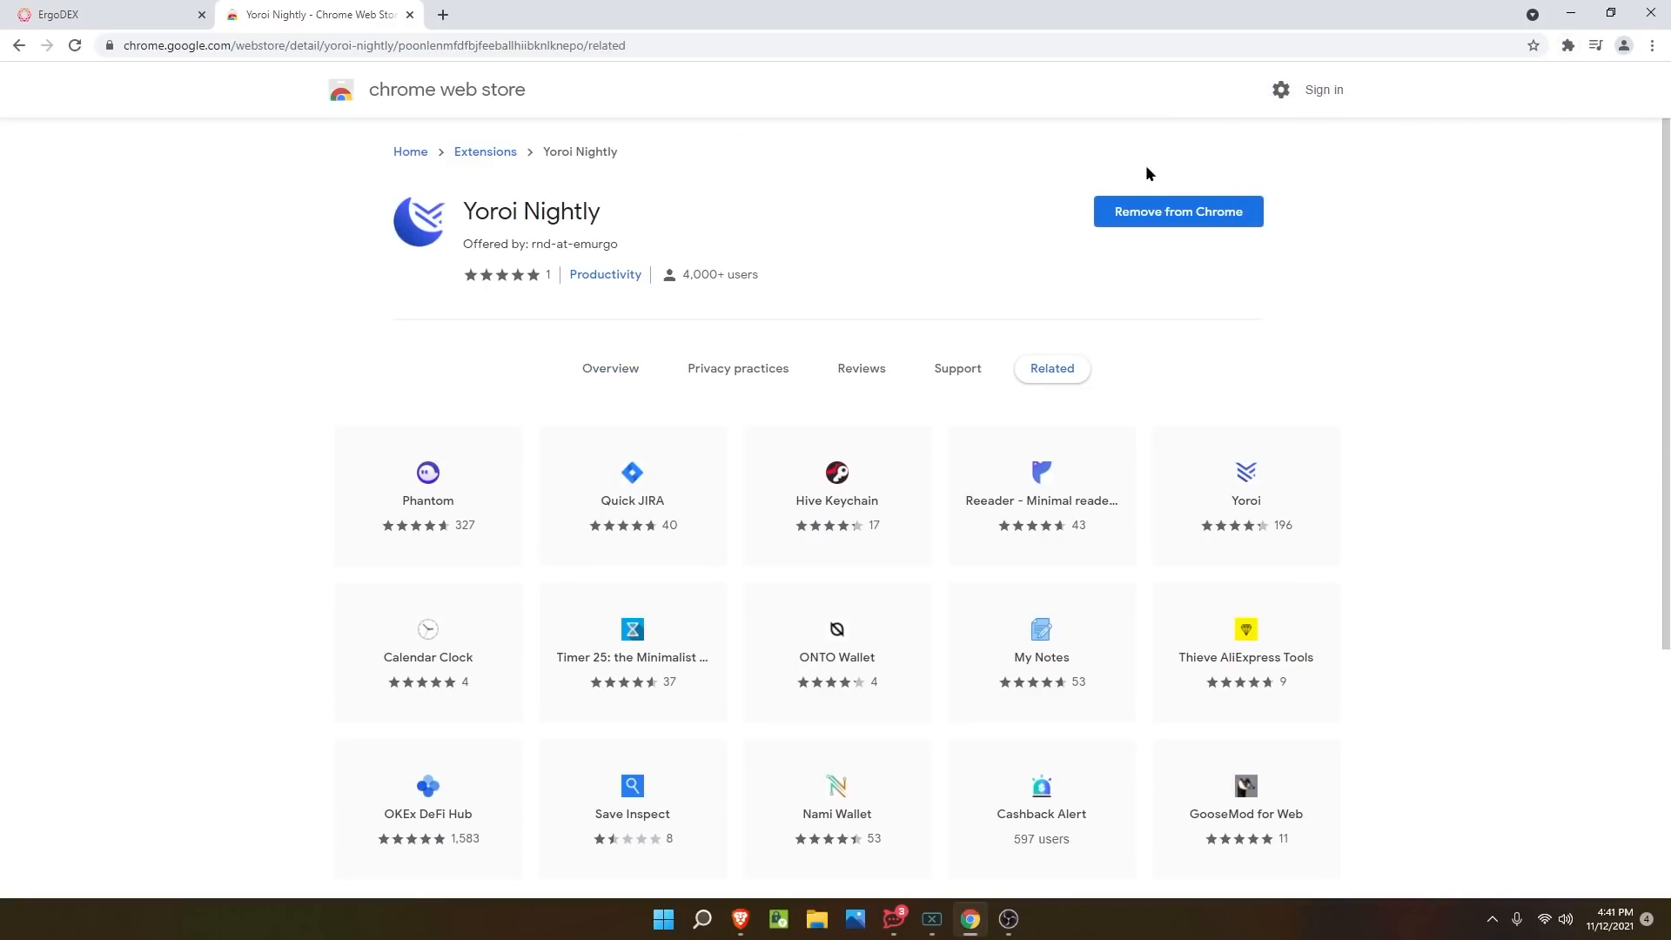
click(1567, 45)
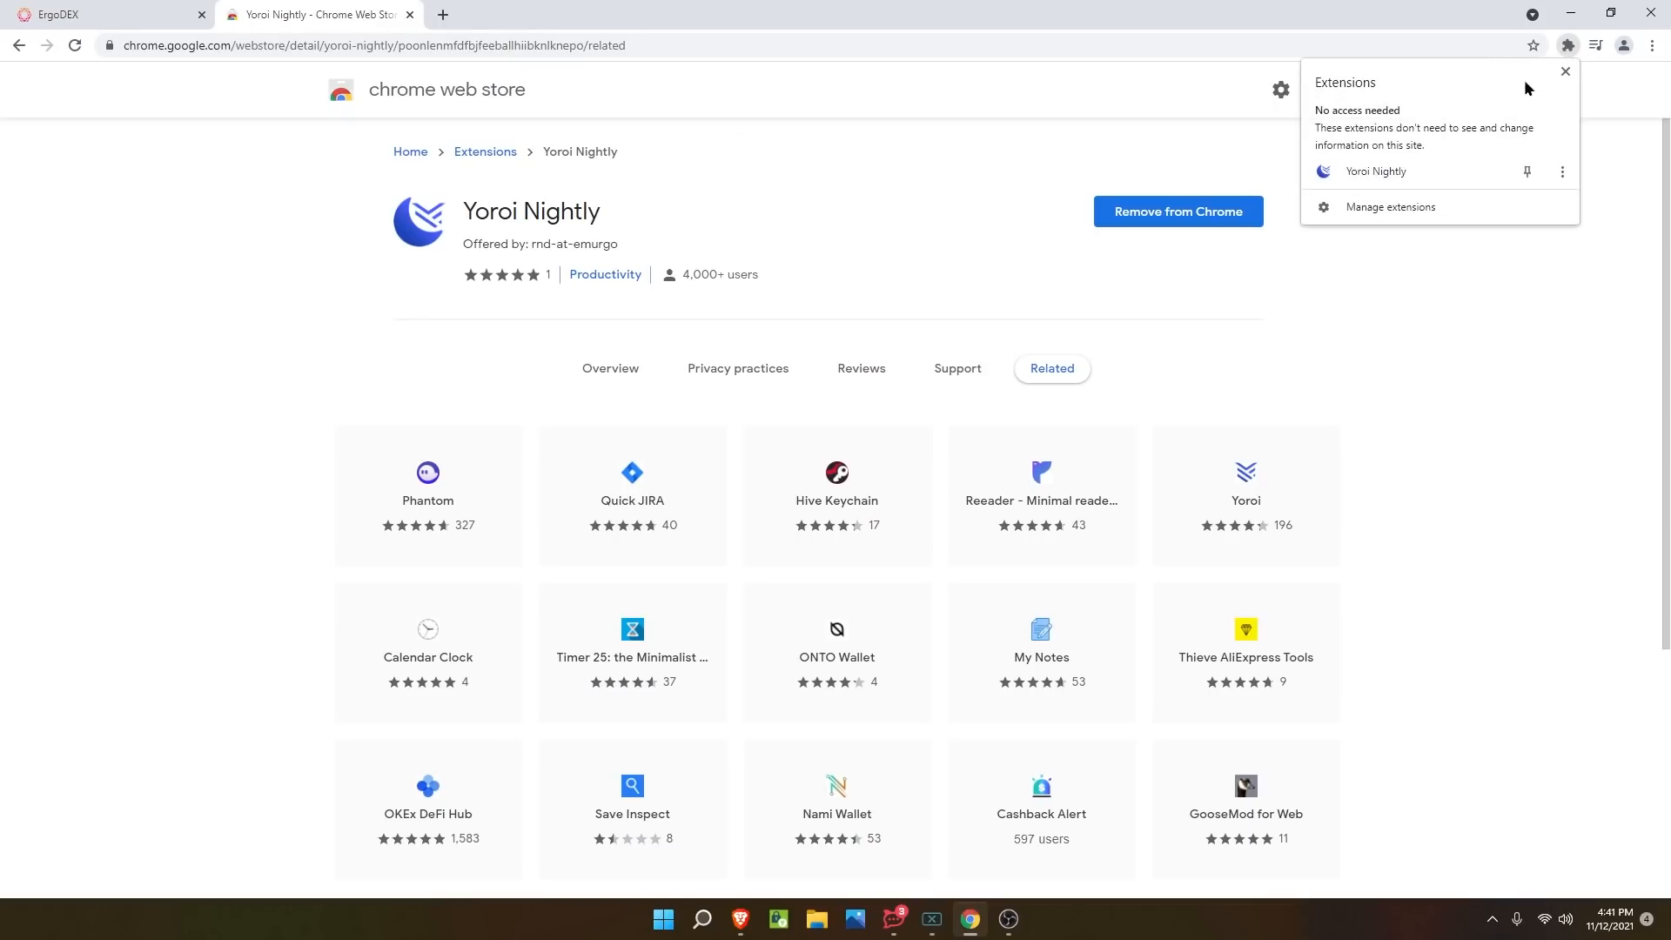
mouse_move(1527, 172)
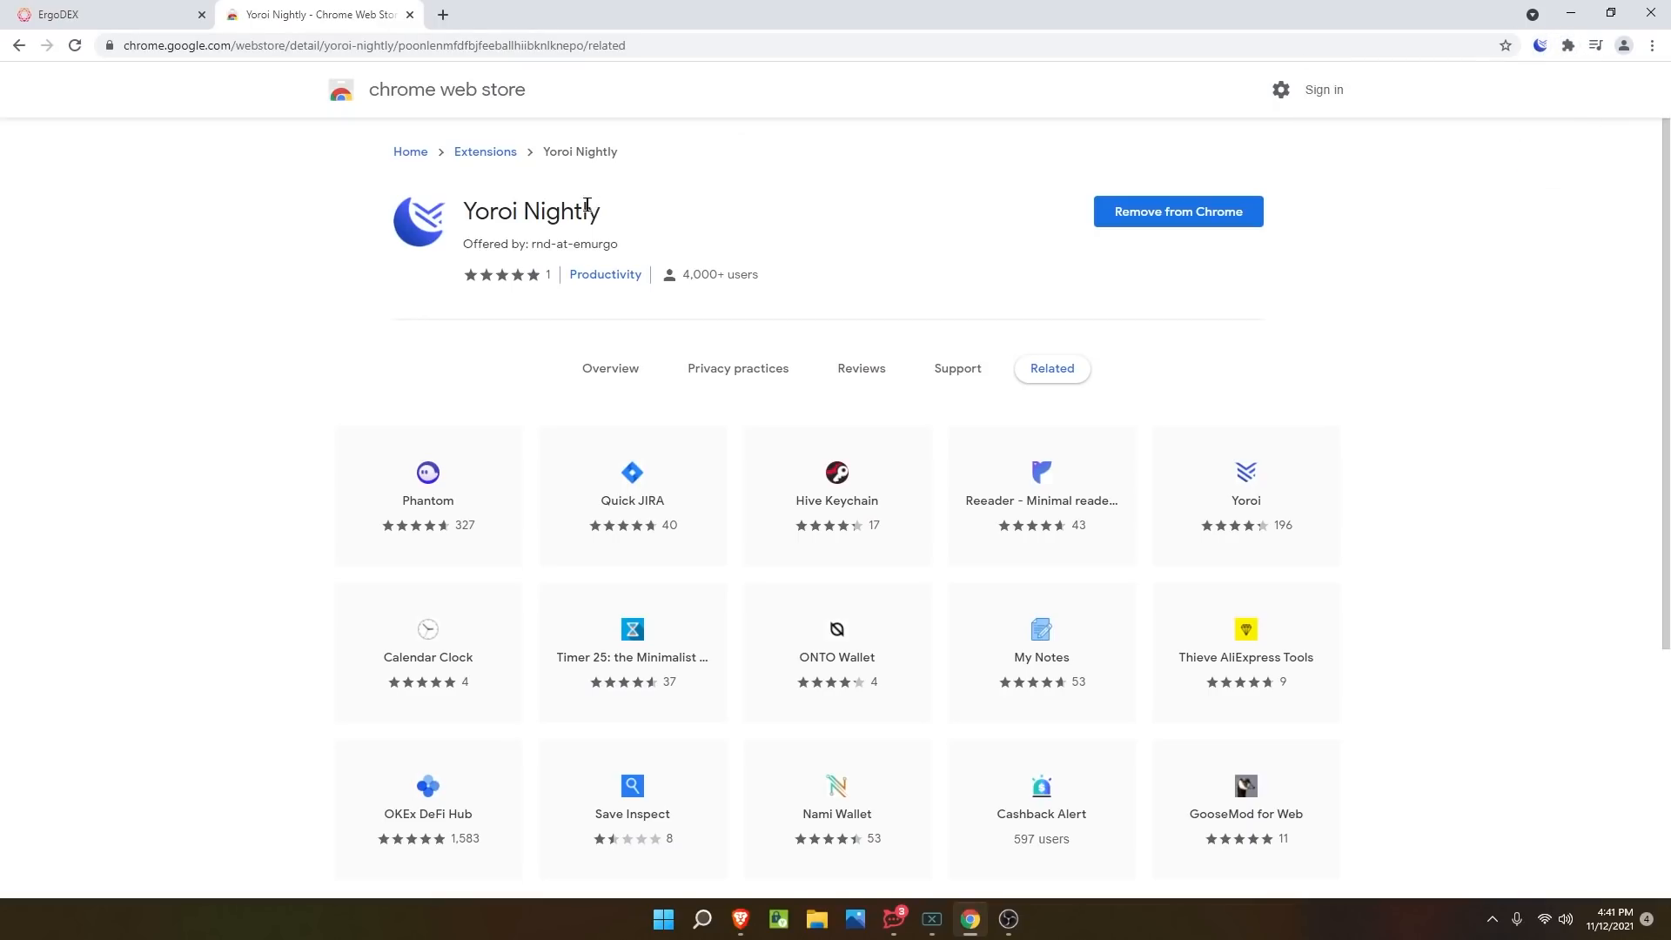
Step: From the ErgoDEX guide, install Yoroi-Ergo dApp Connector Nightly from the Chrome Web Store
click(101, 13)
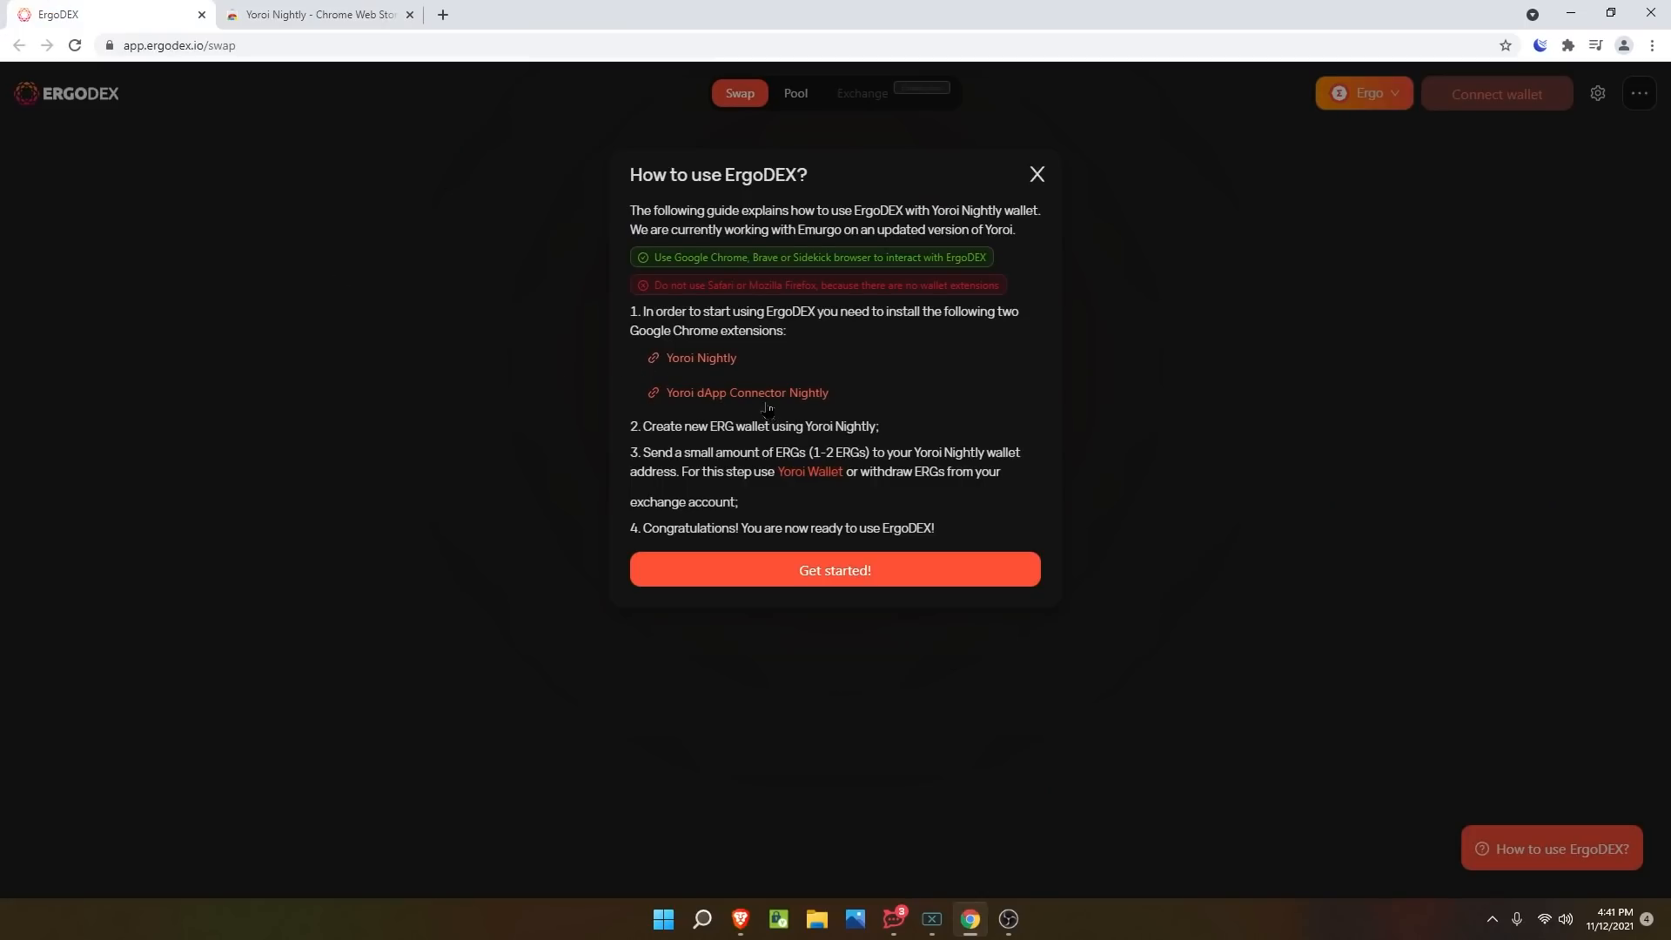
mouse_move(747, 392)
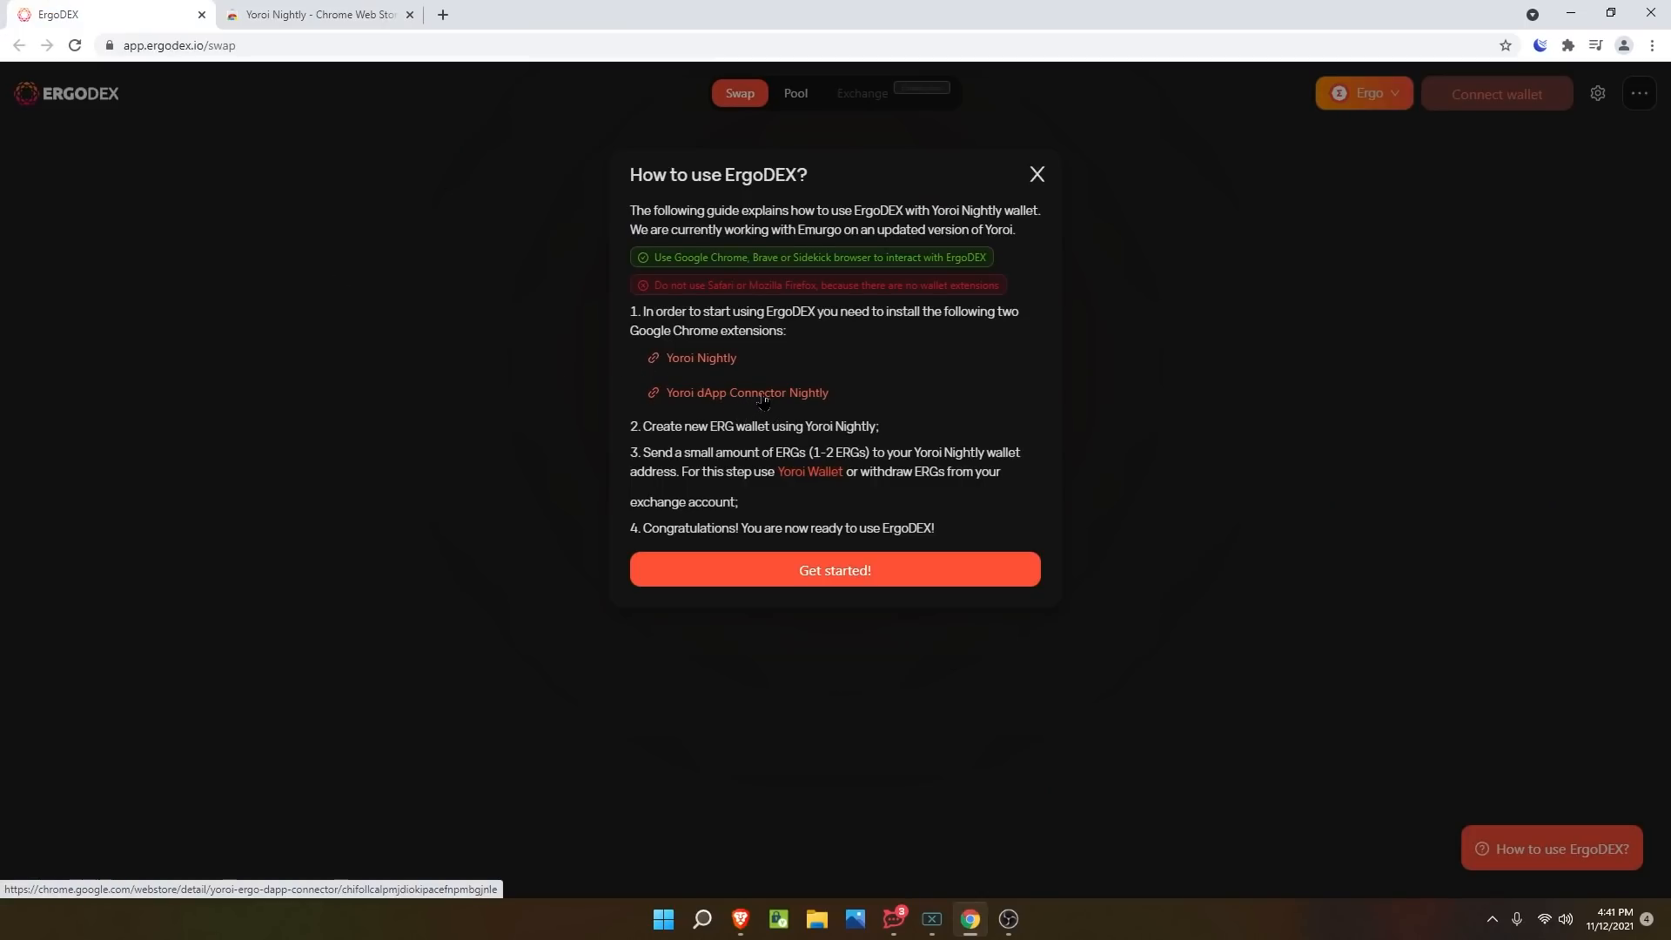
click(746, 391)
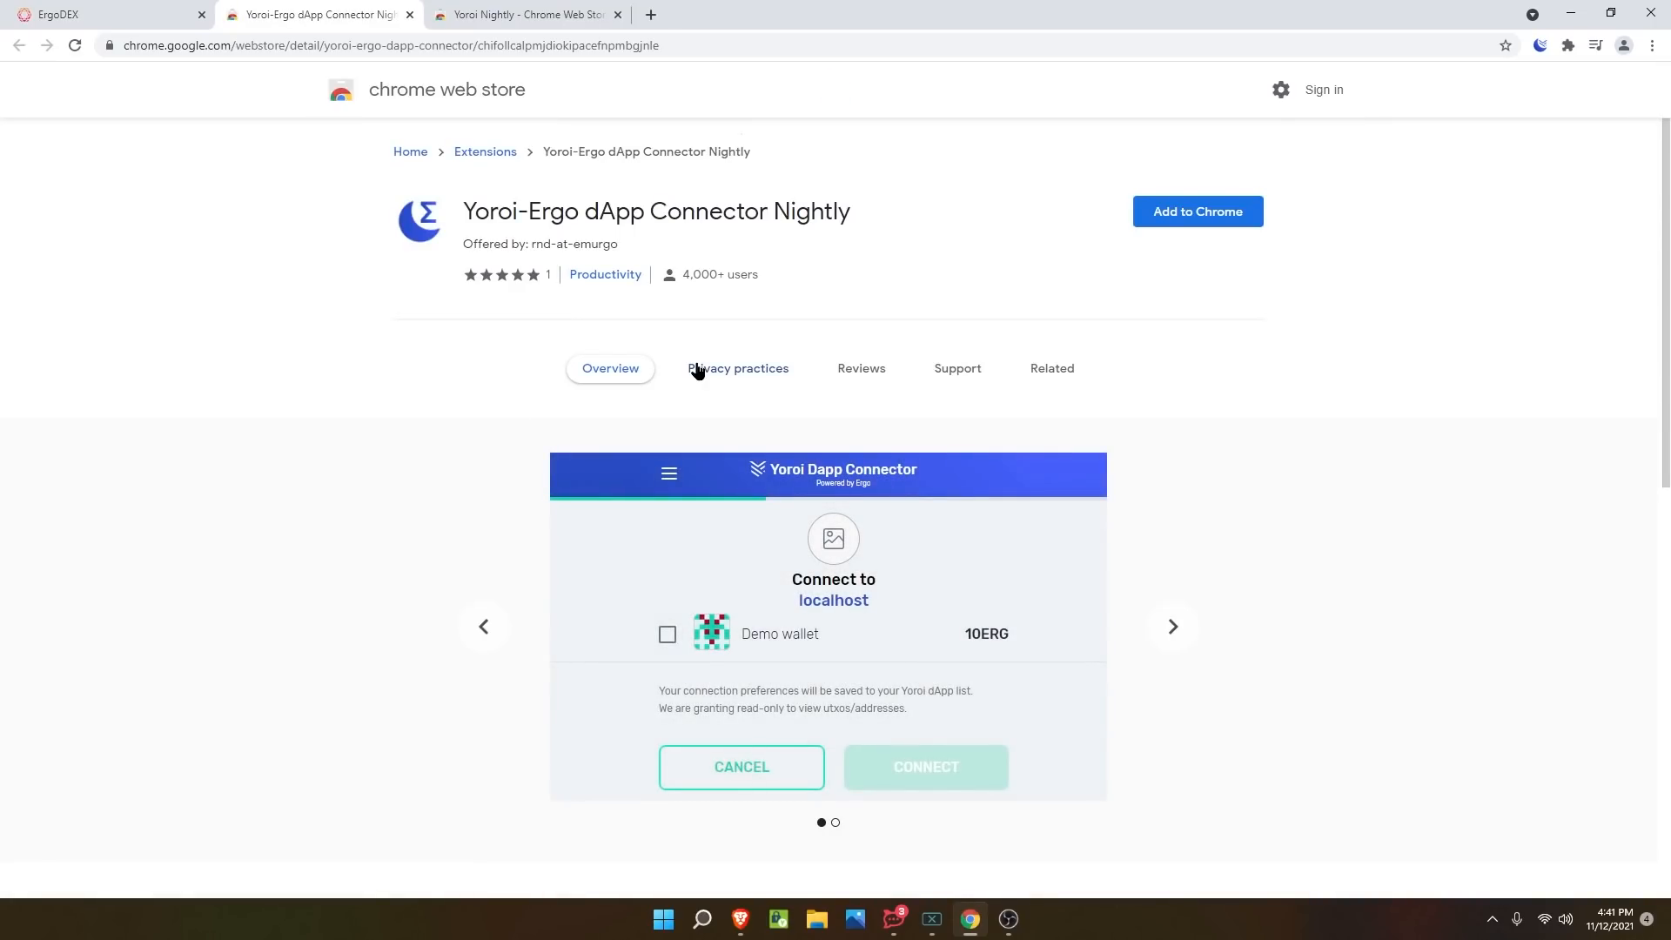
click(1170, 625)
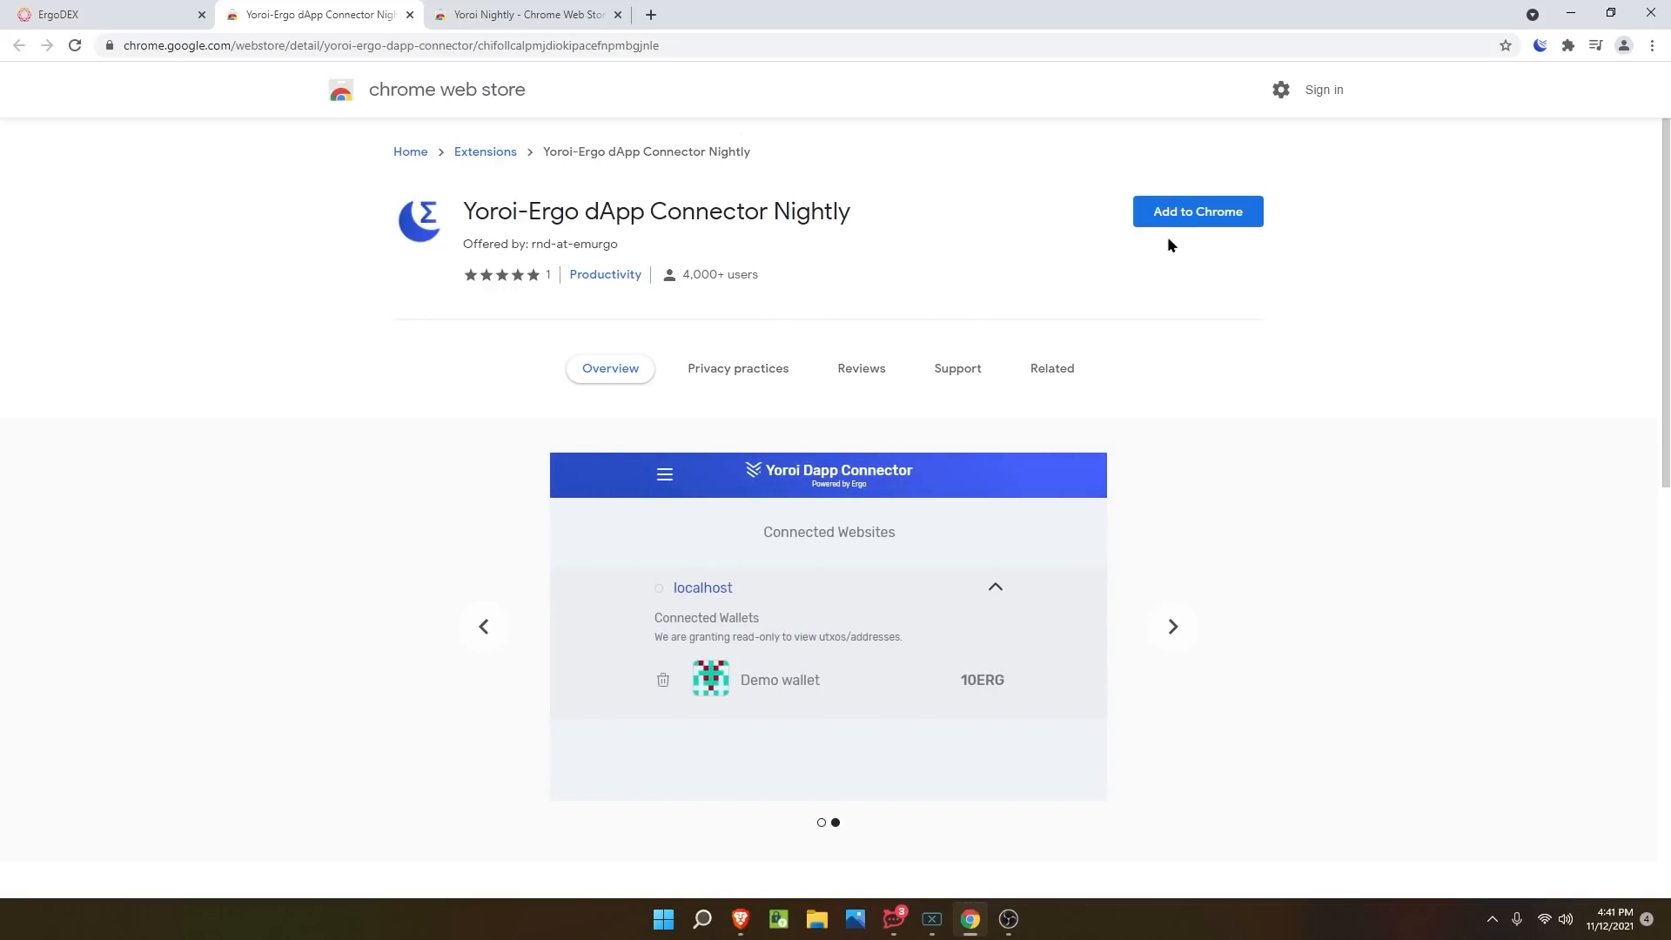
click(1198, 210)
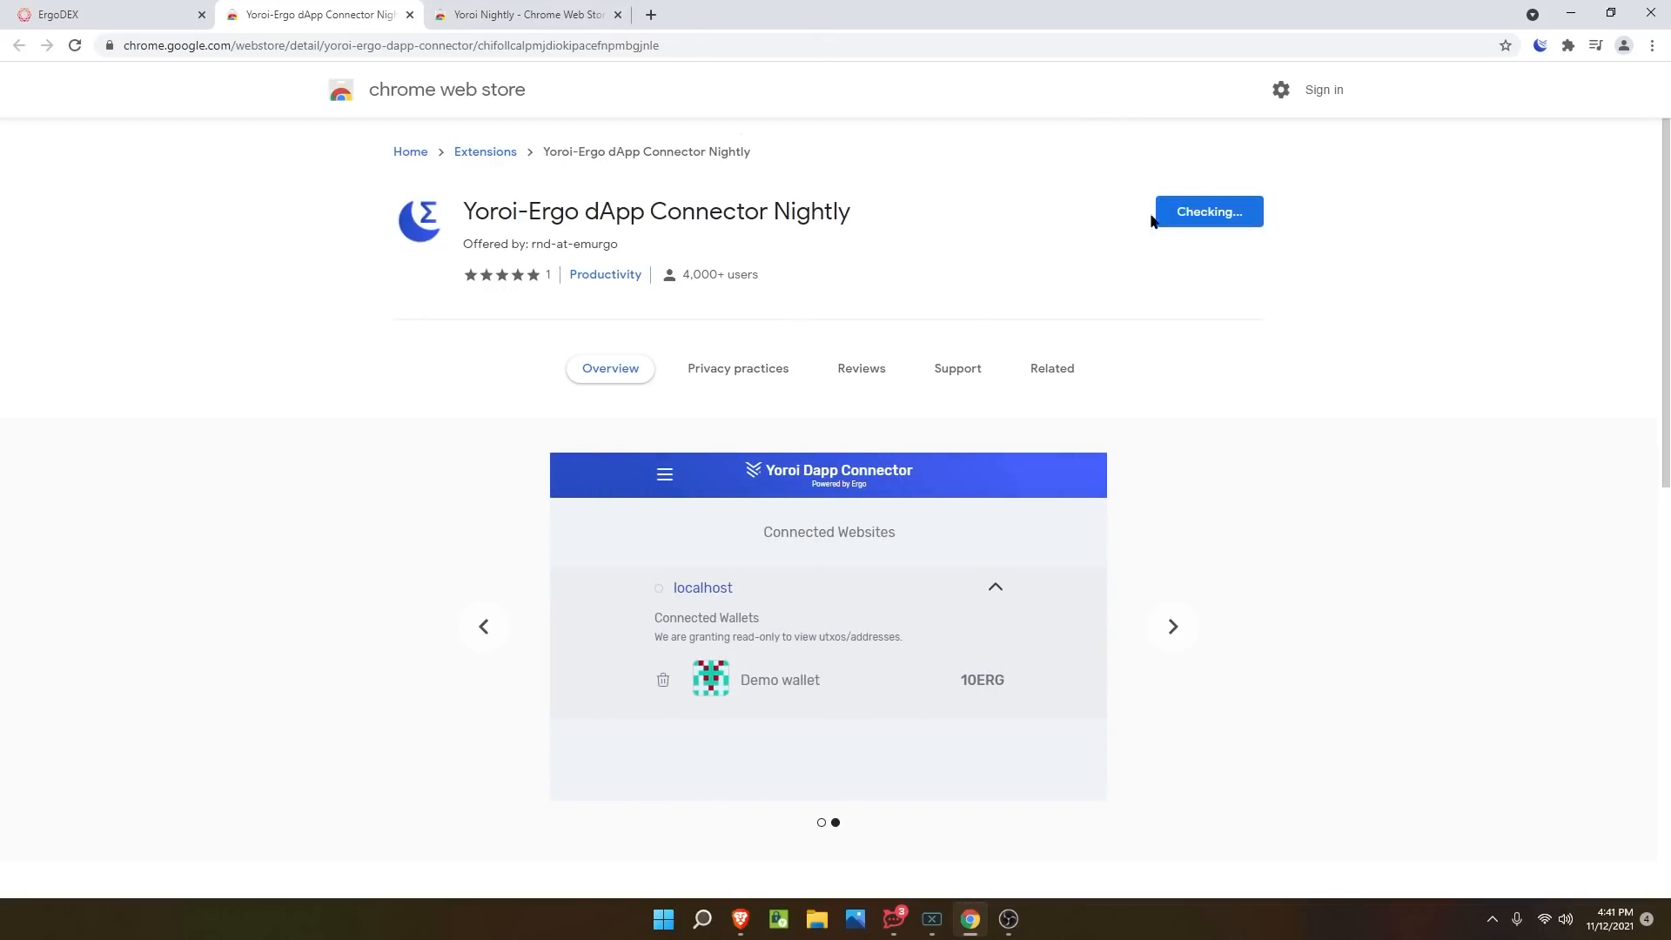
mouse_move(1062, 287)
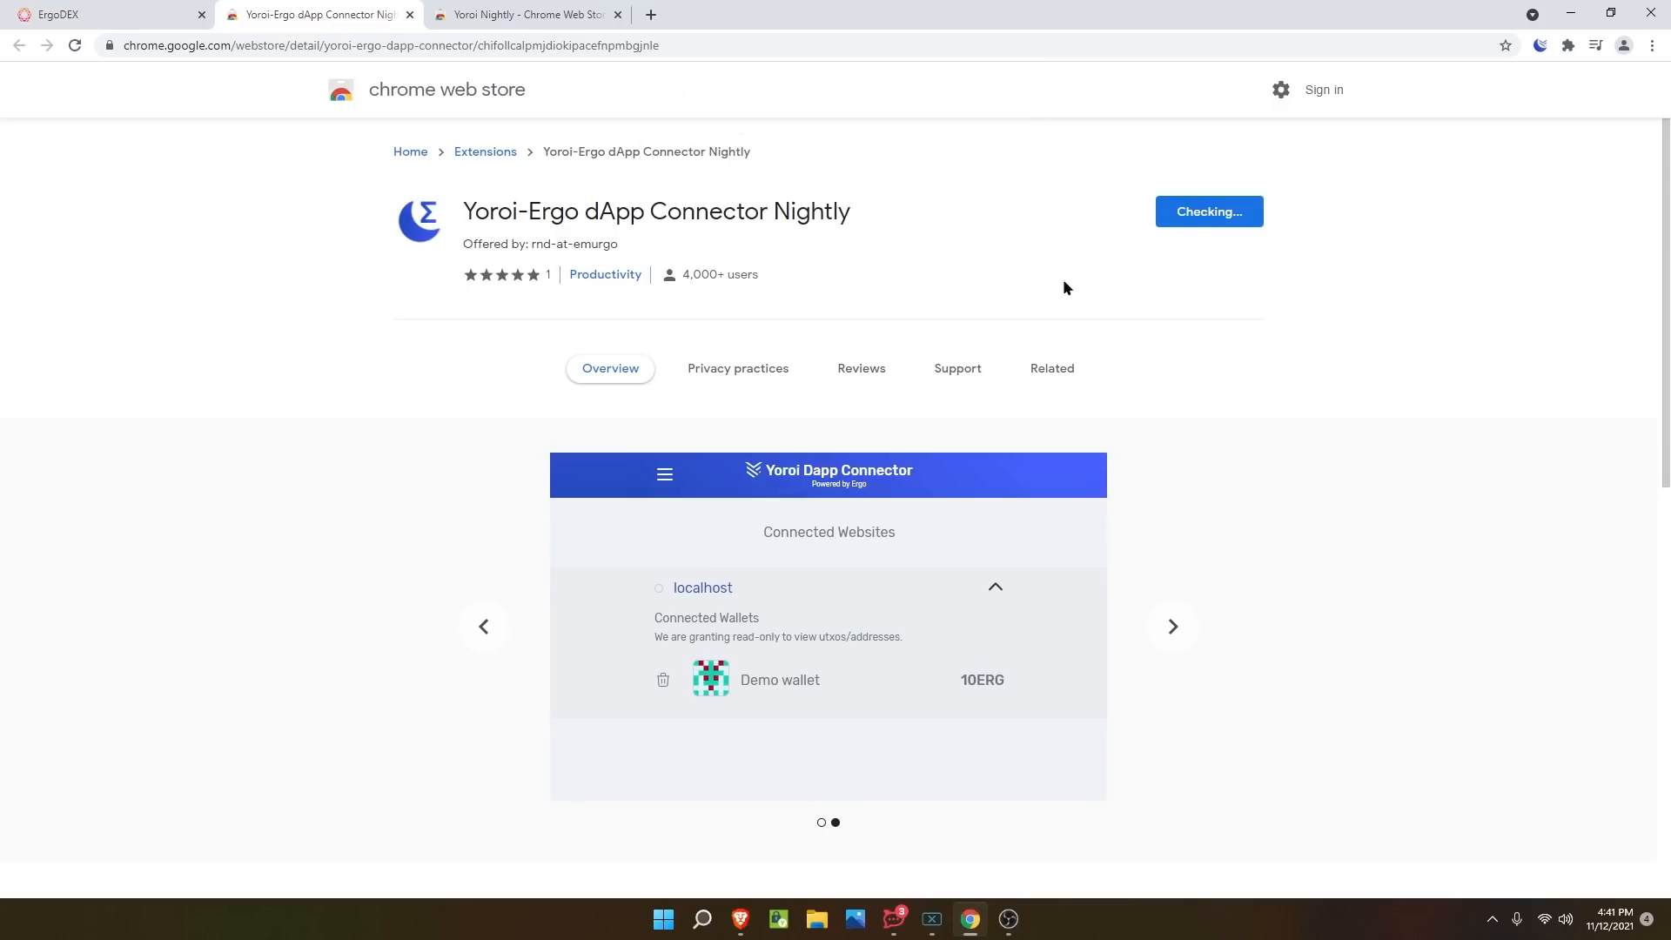
click(1209, 211)
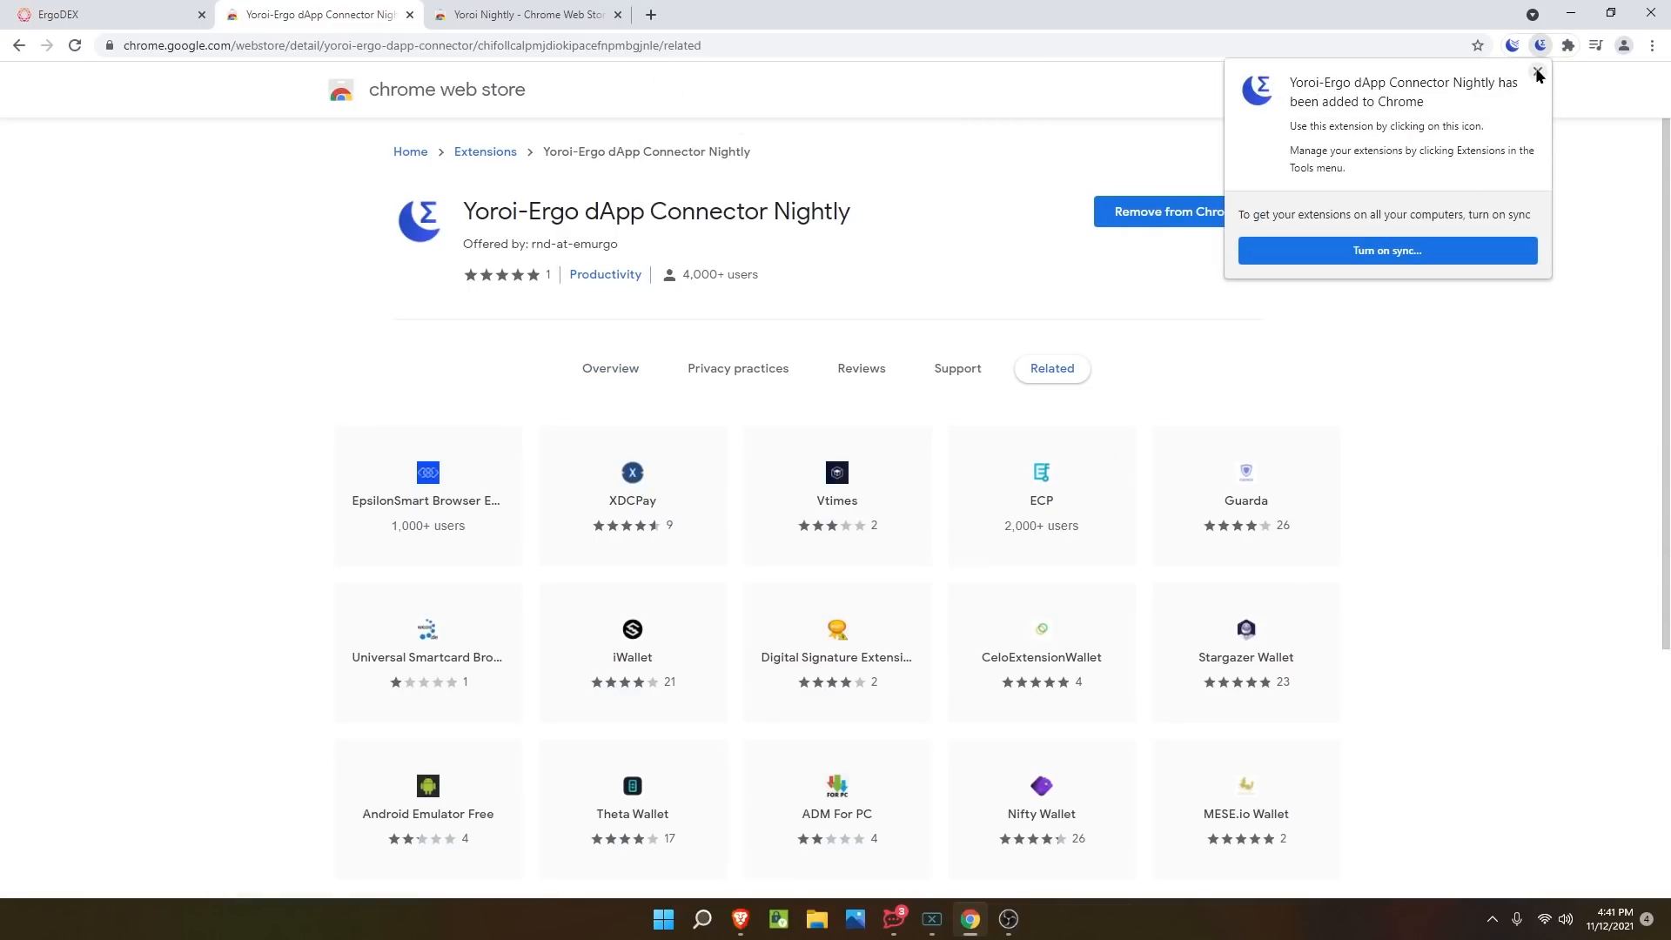
Step: Verify both extensions in the Extensions list and return to the ErgoDEX guide
click(1569, 45)
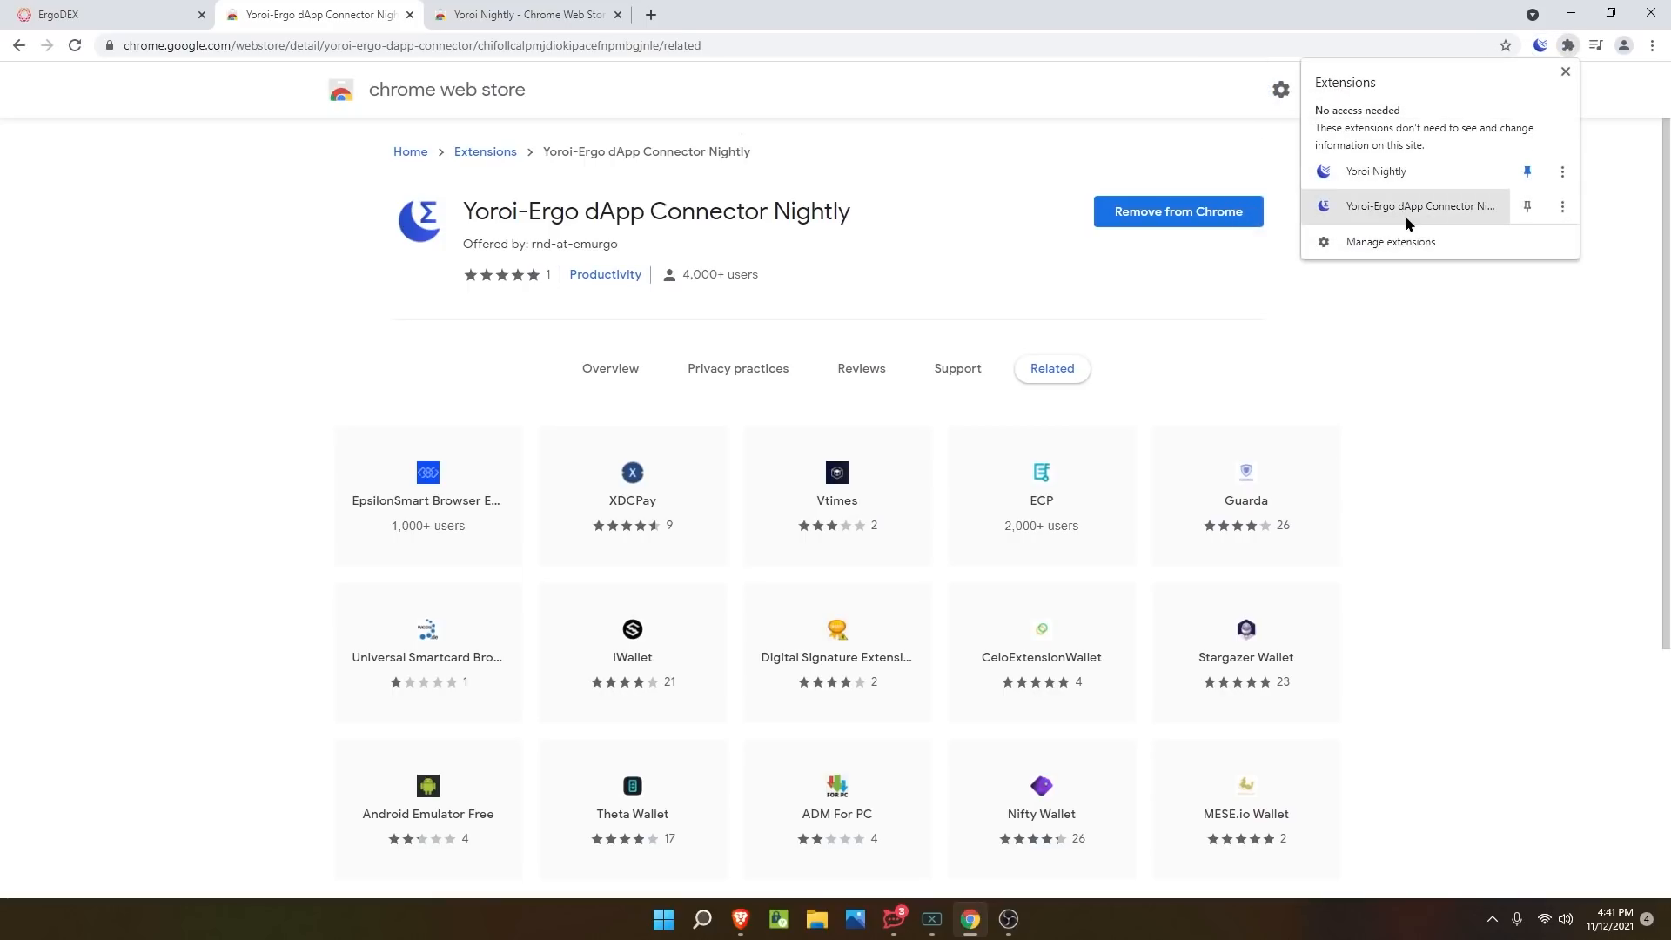
click(1034, 150)
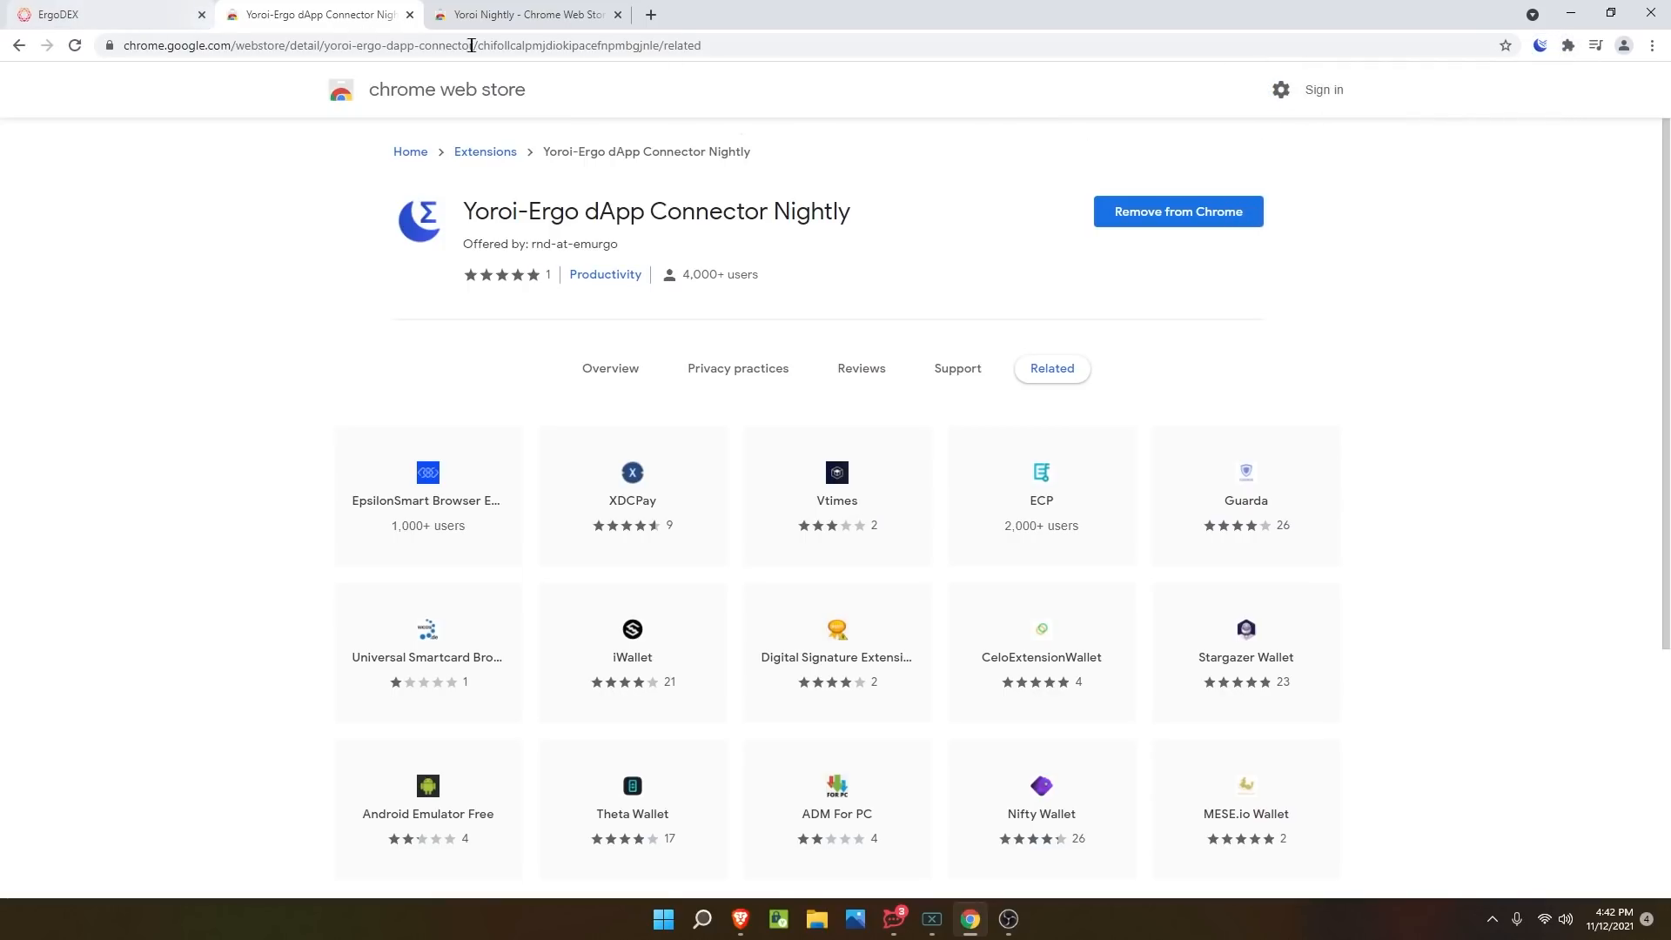
click(80, 14)
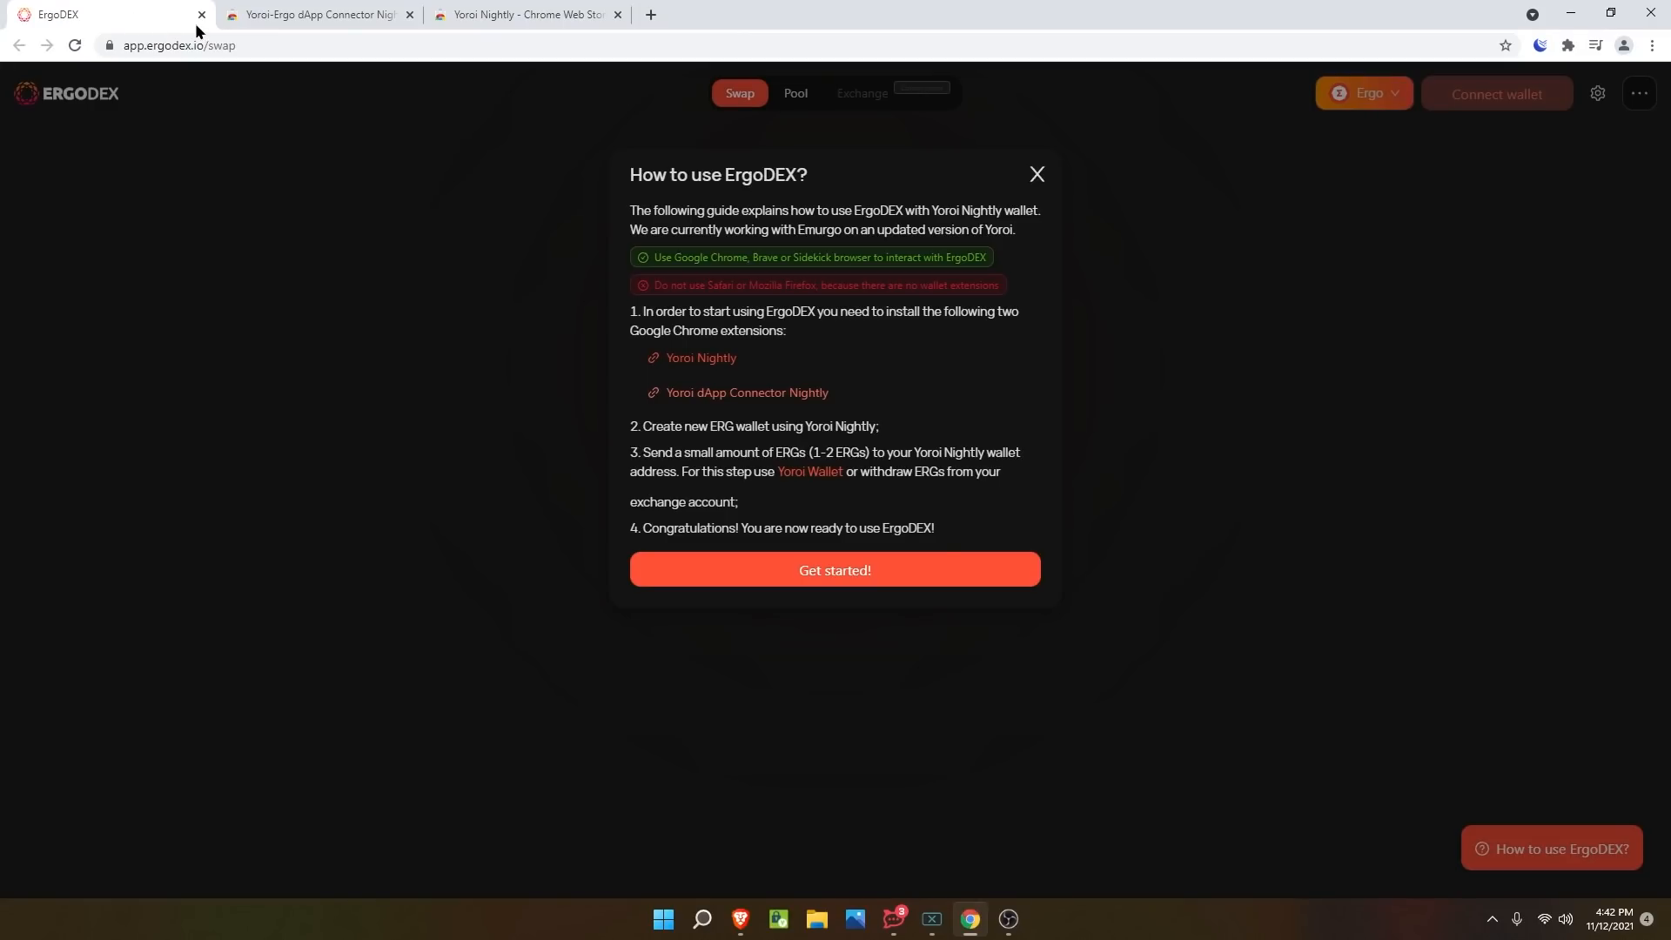
mouse_move(407, 169)
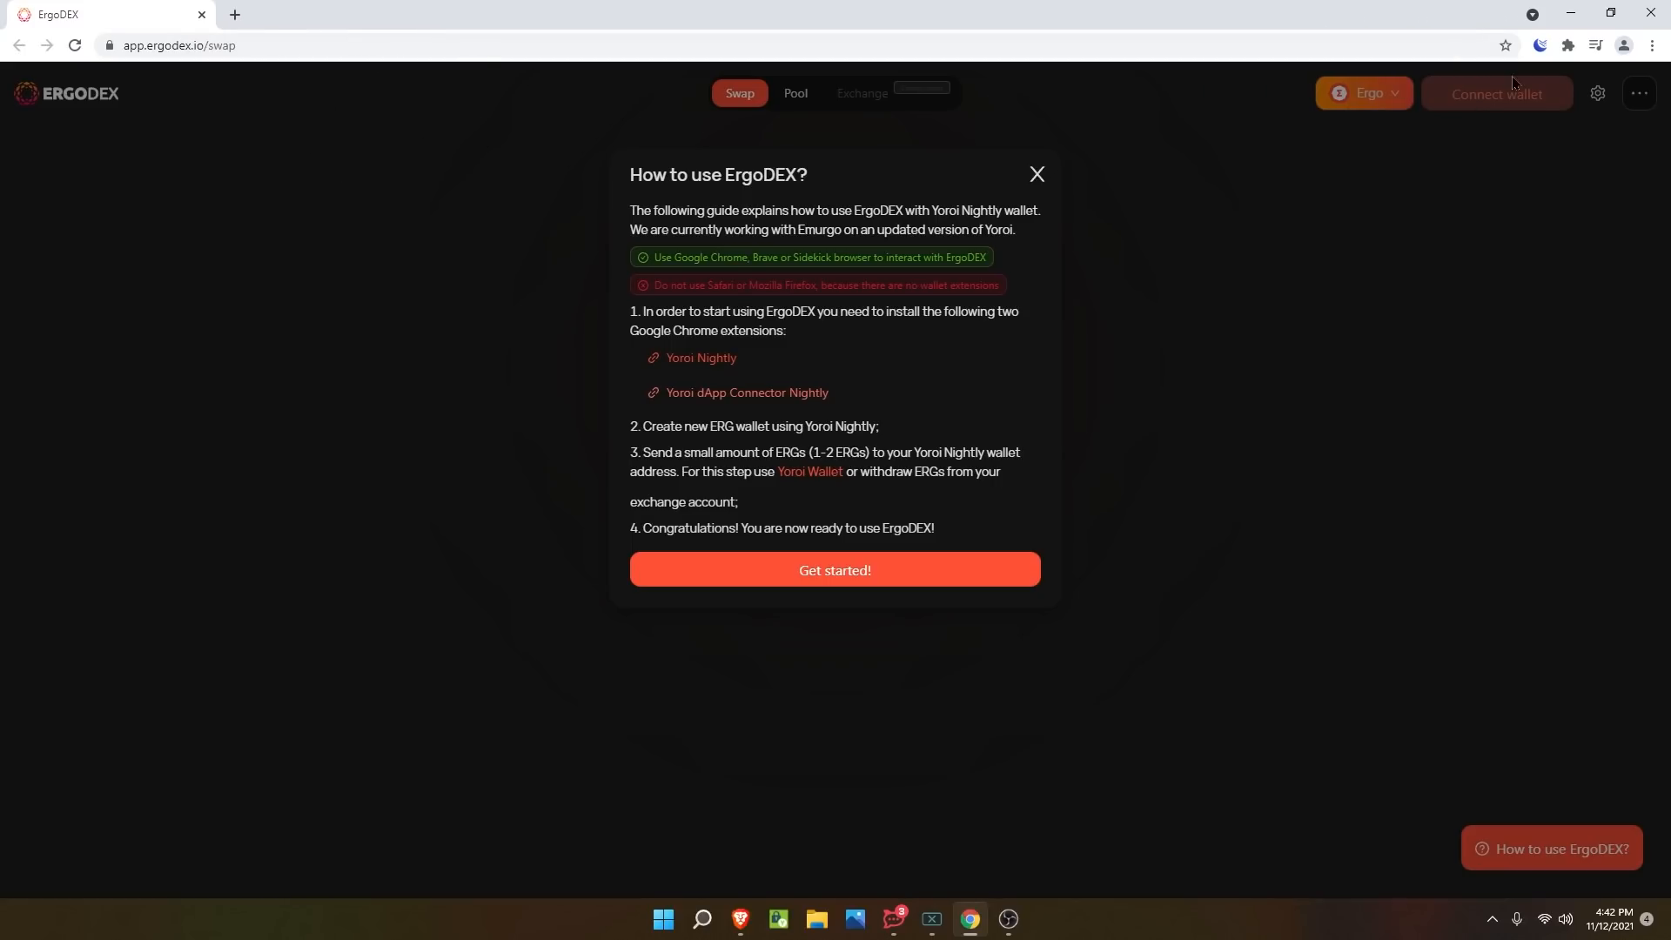
Step: Start connecting a wallet to ErgoDEX, launching Yoroi Nightly at language selection
click(702, 357)
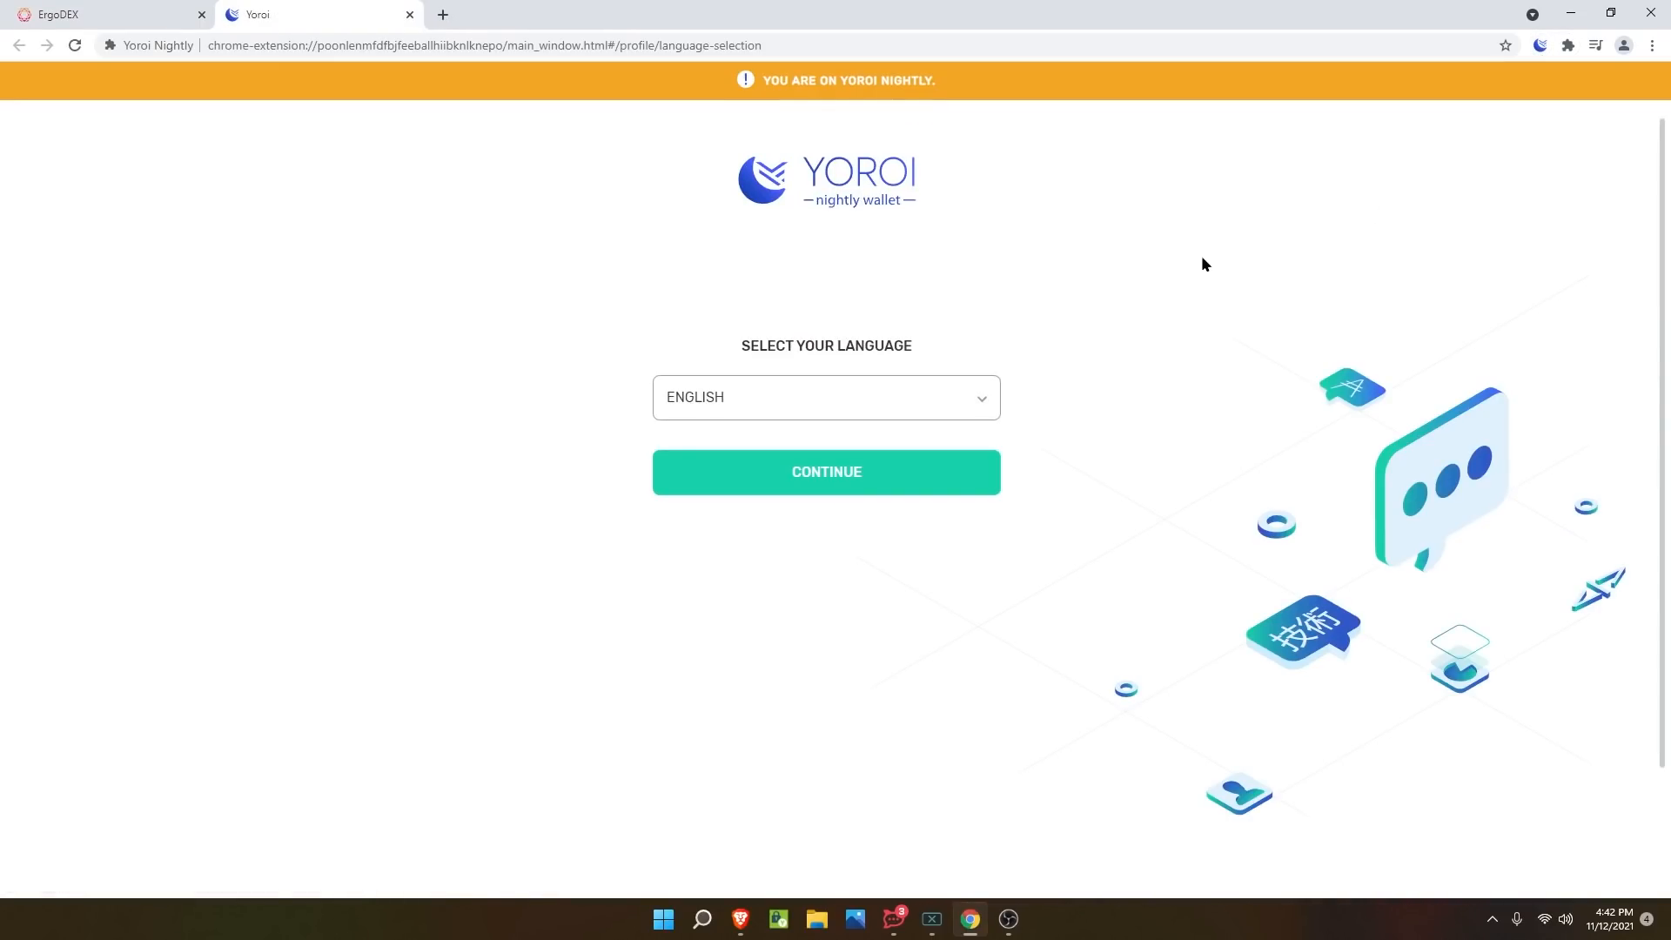
mouse_move(1171, 277)
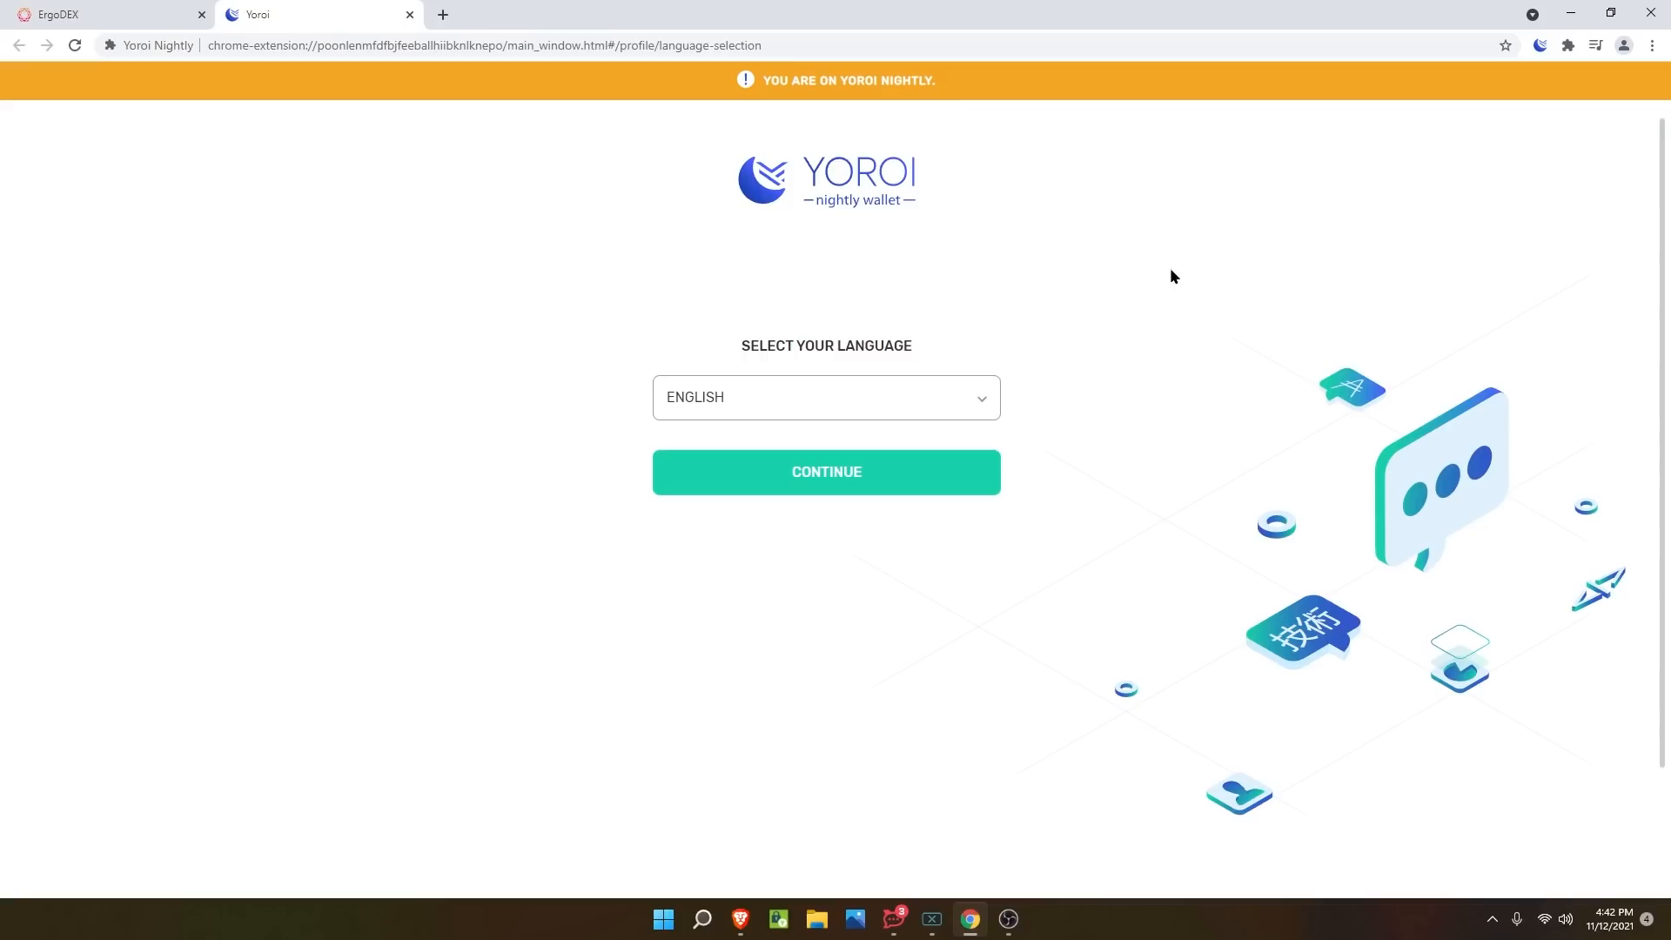
mouse_move(940, 92)
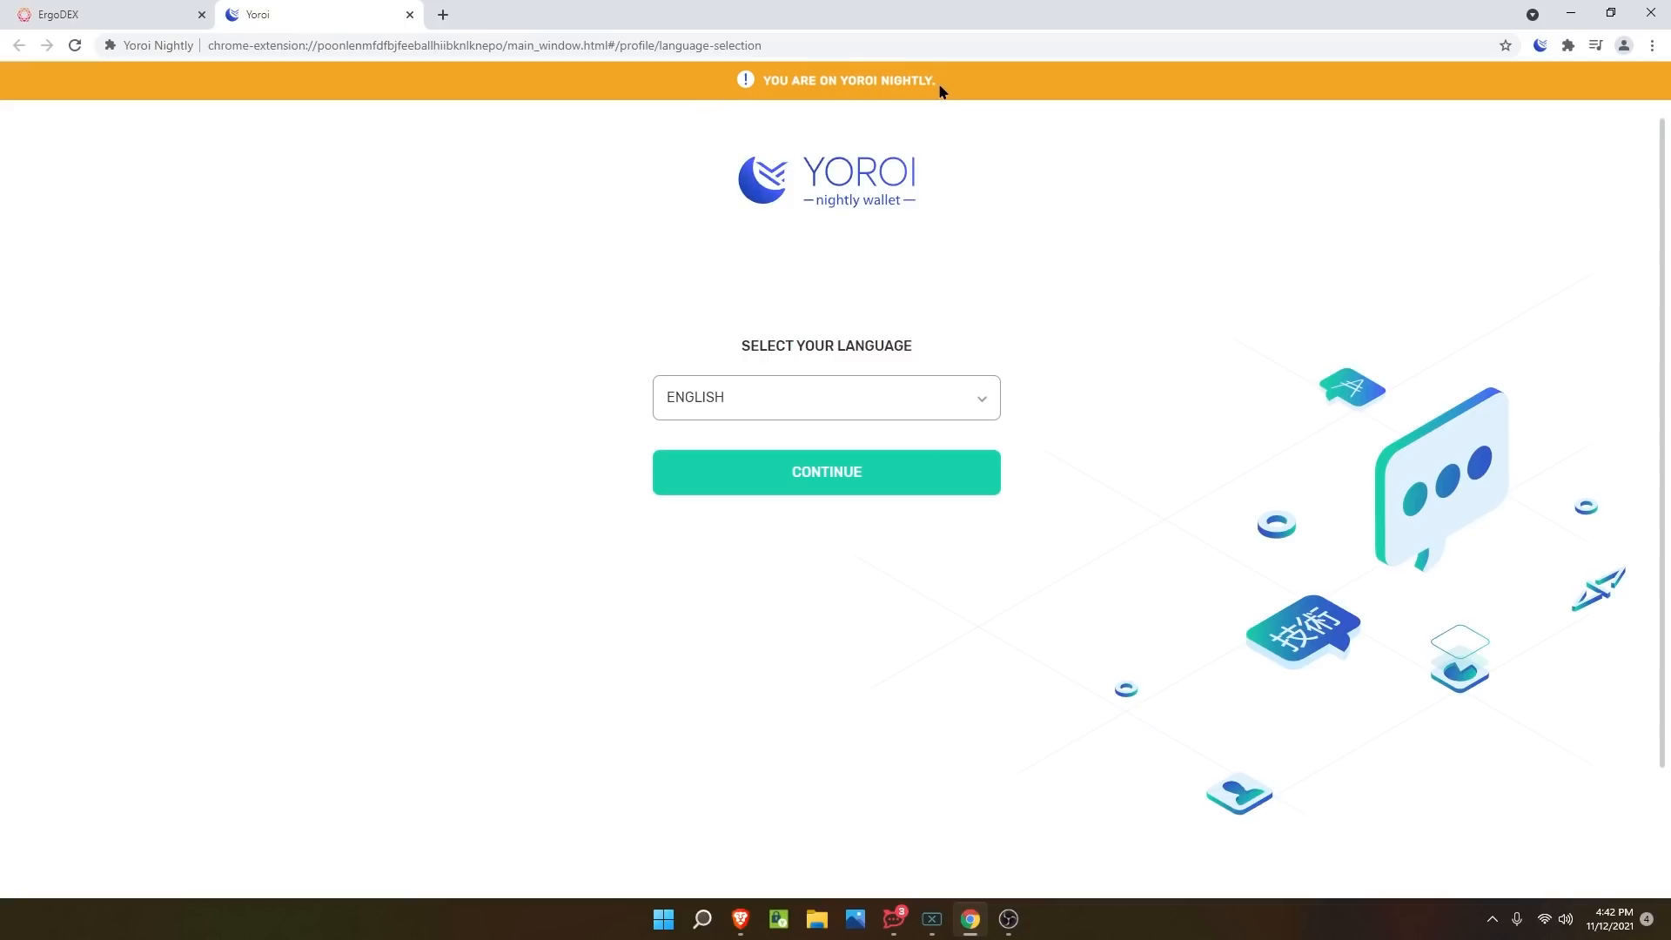
mouse_move(925, 94)
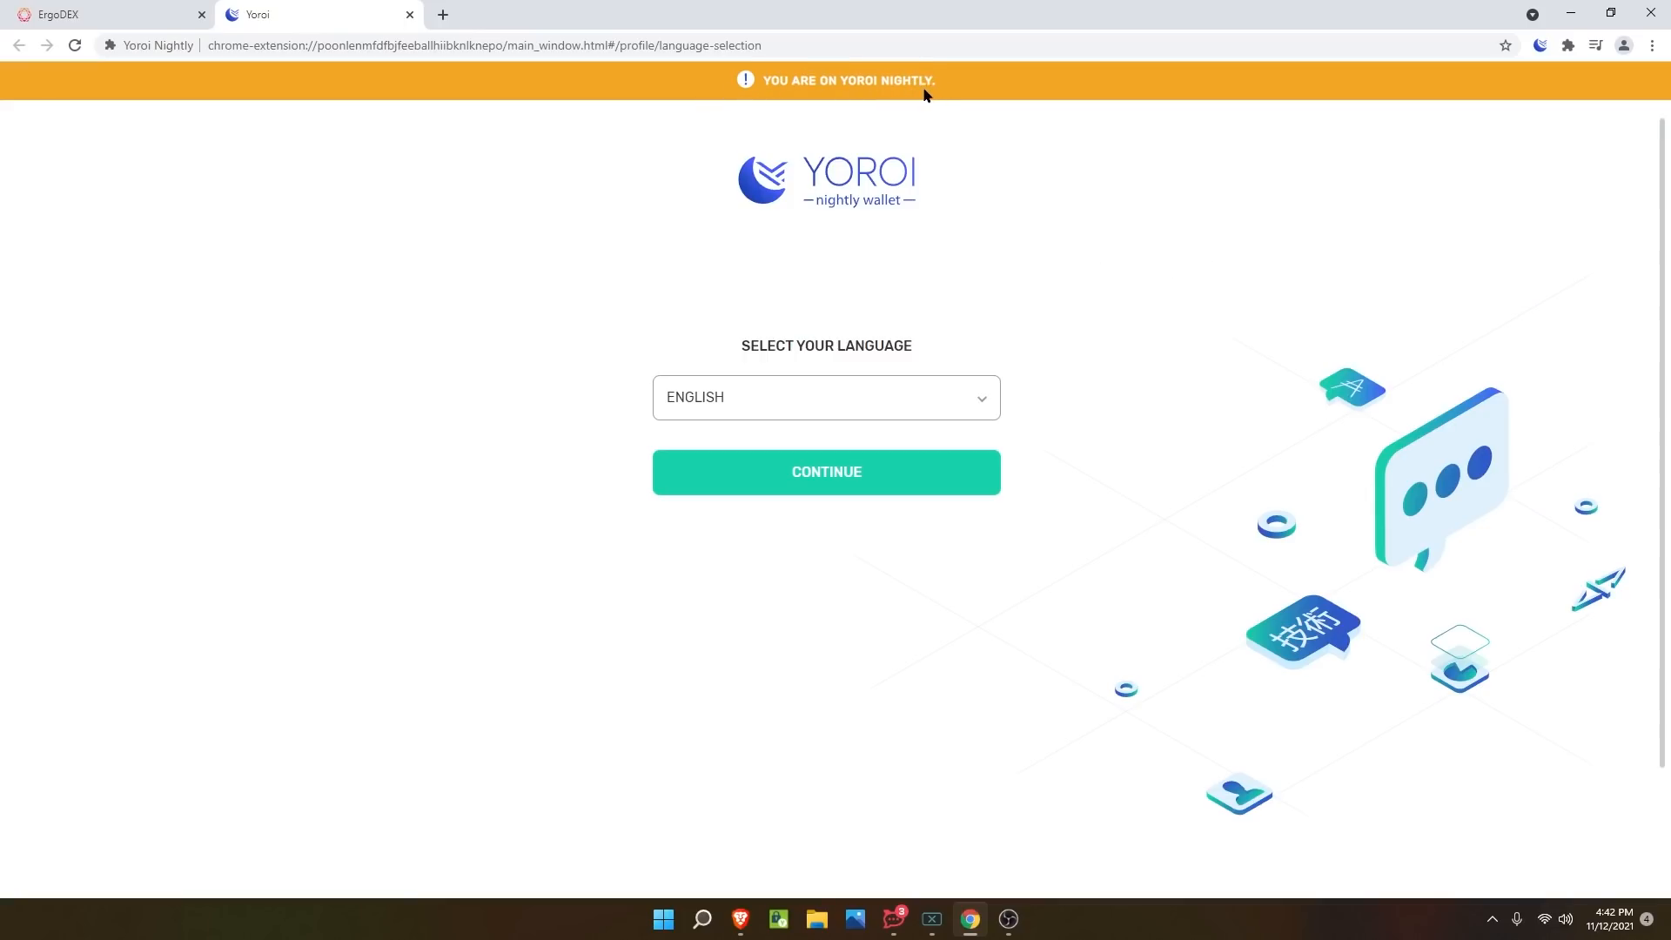
mouse_move(719, 419)
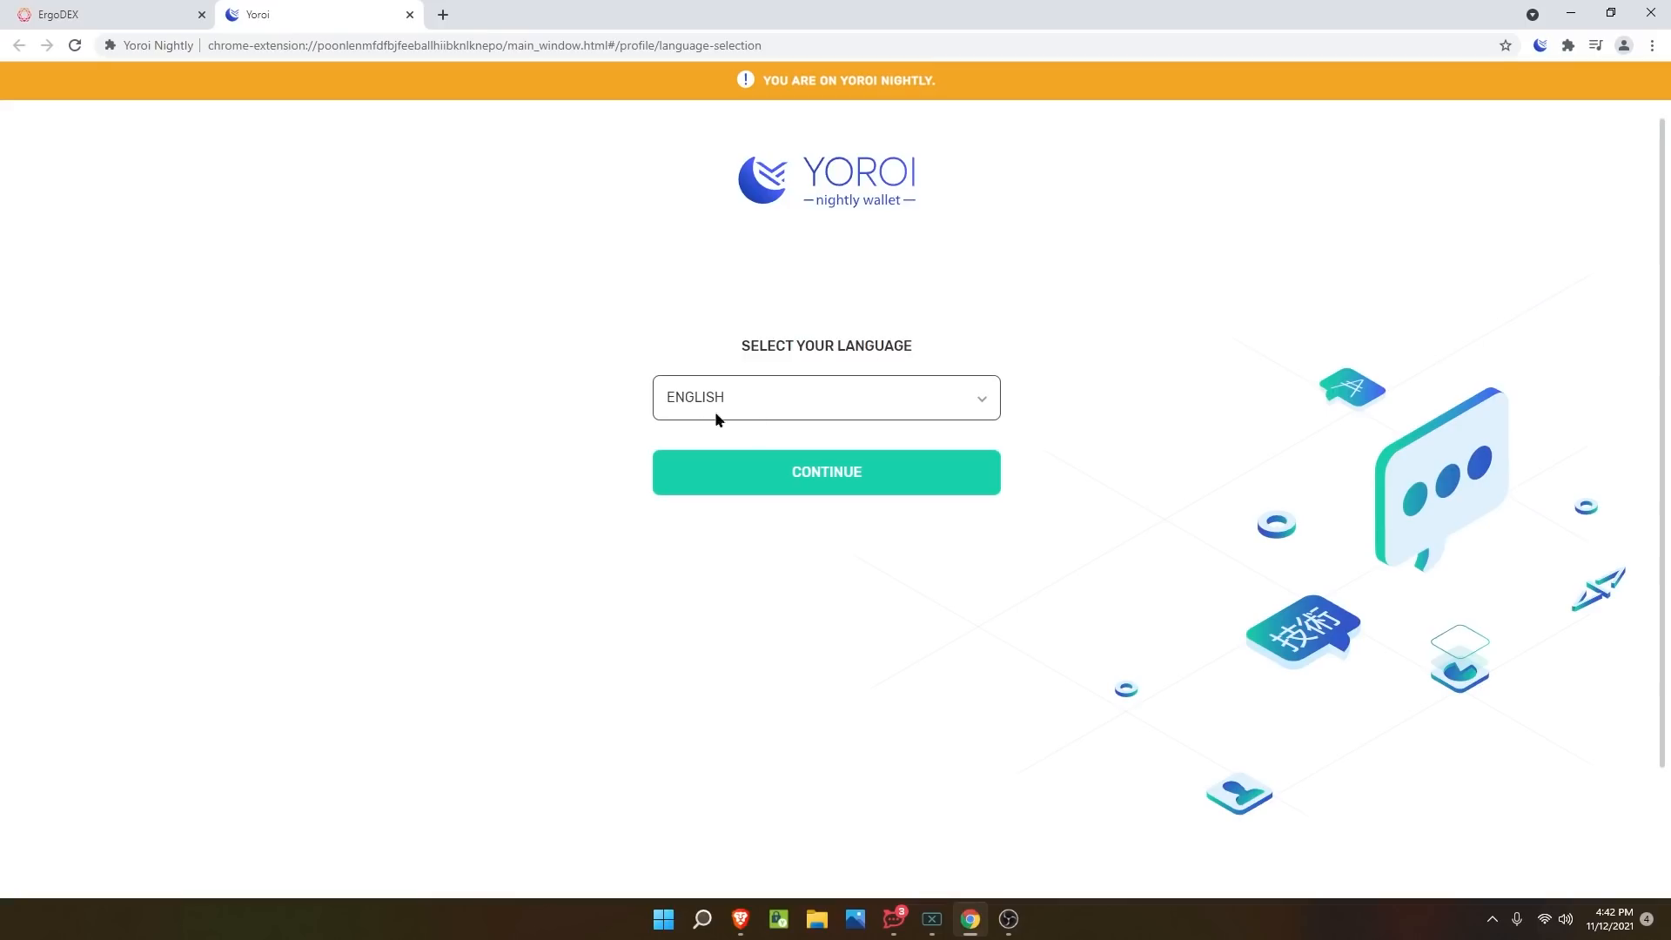
mouse_move(700, 245)
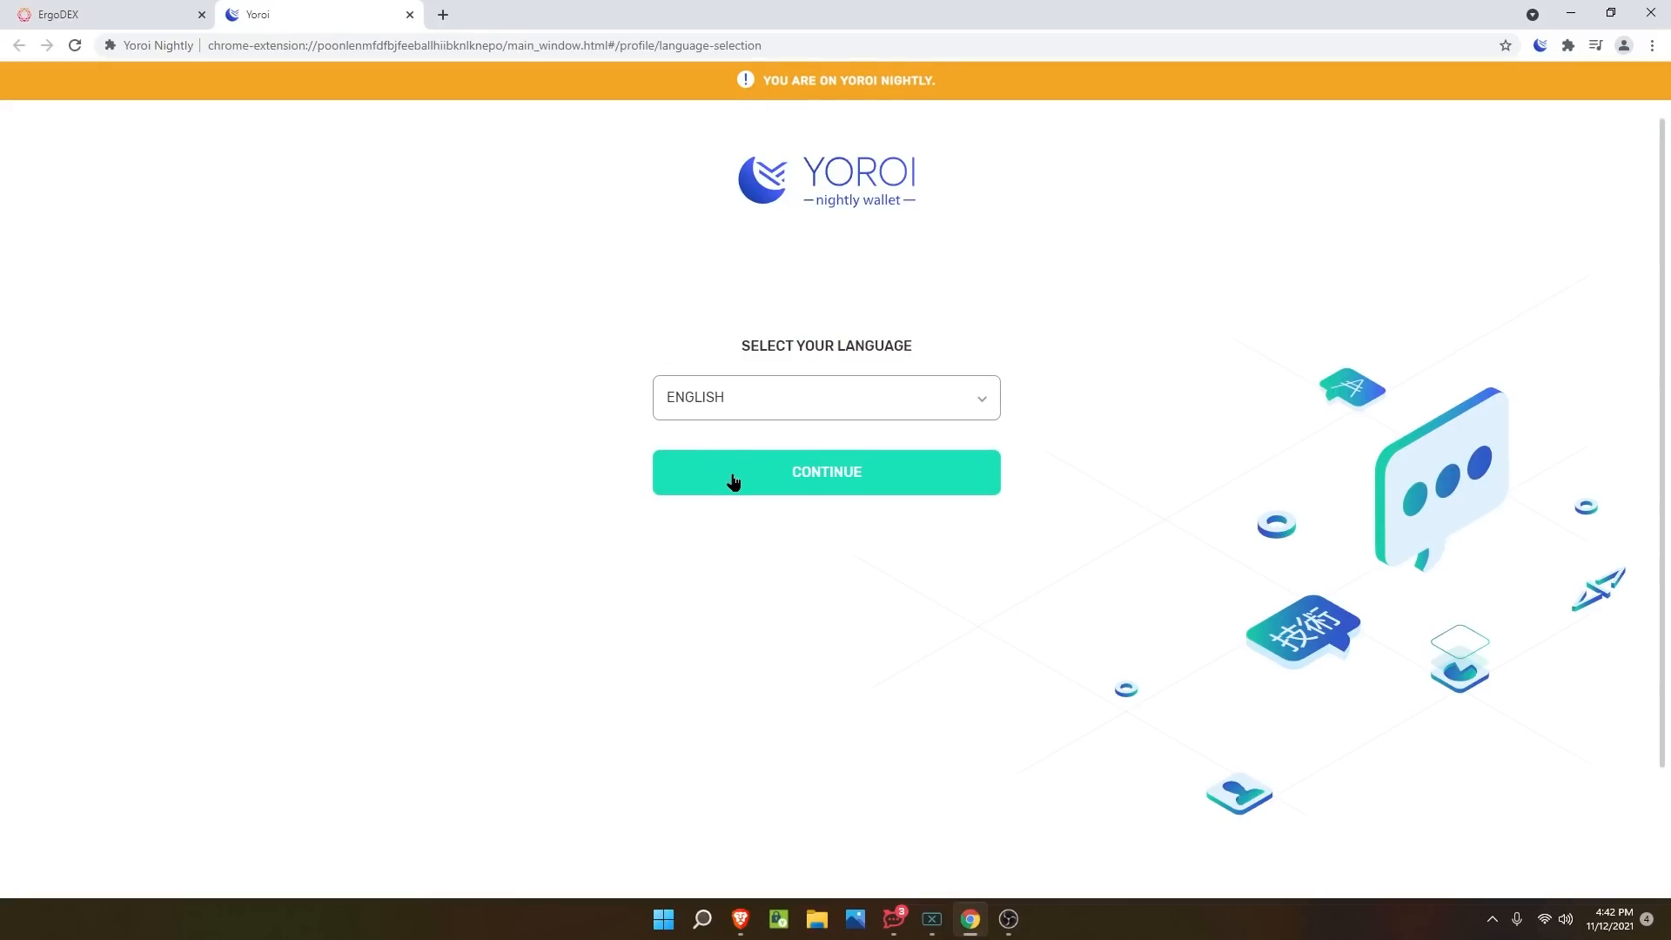
Step: Continue with English, agree to the Terms of Use and proceed to the next prompt
click(826, 471)
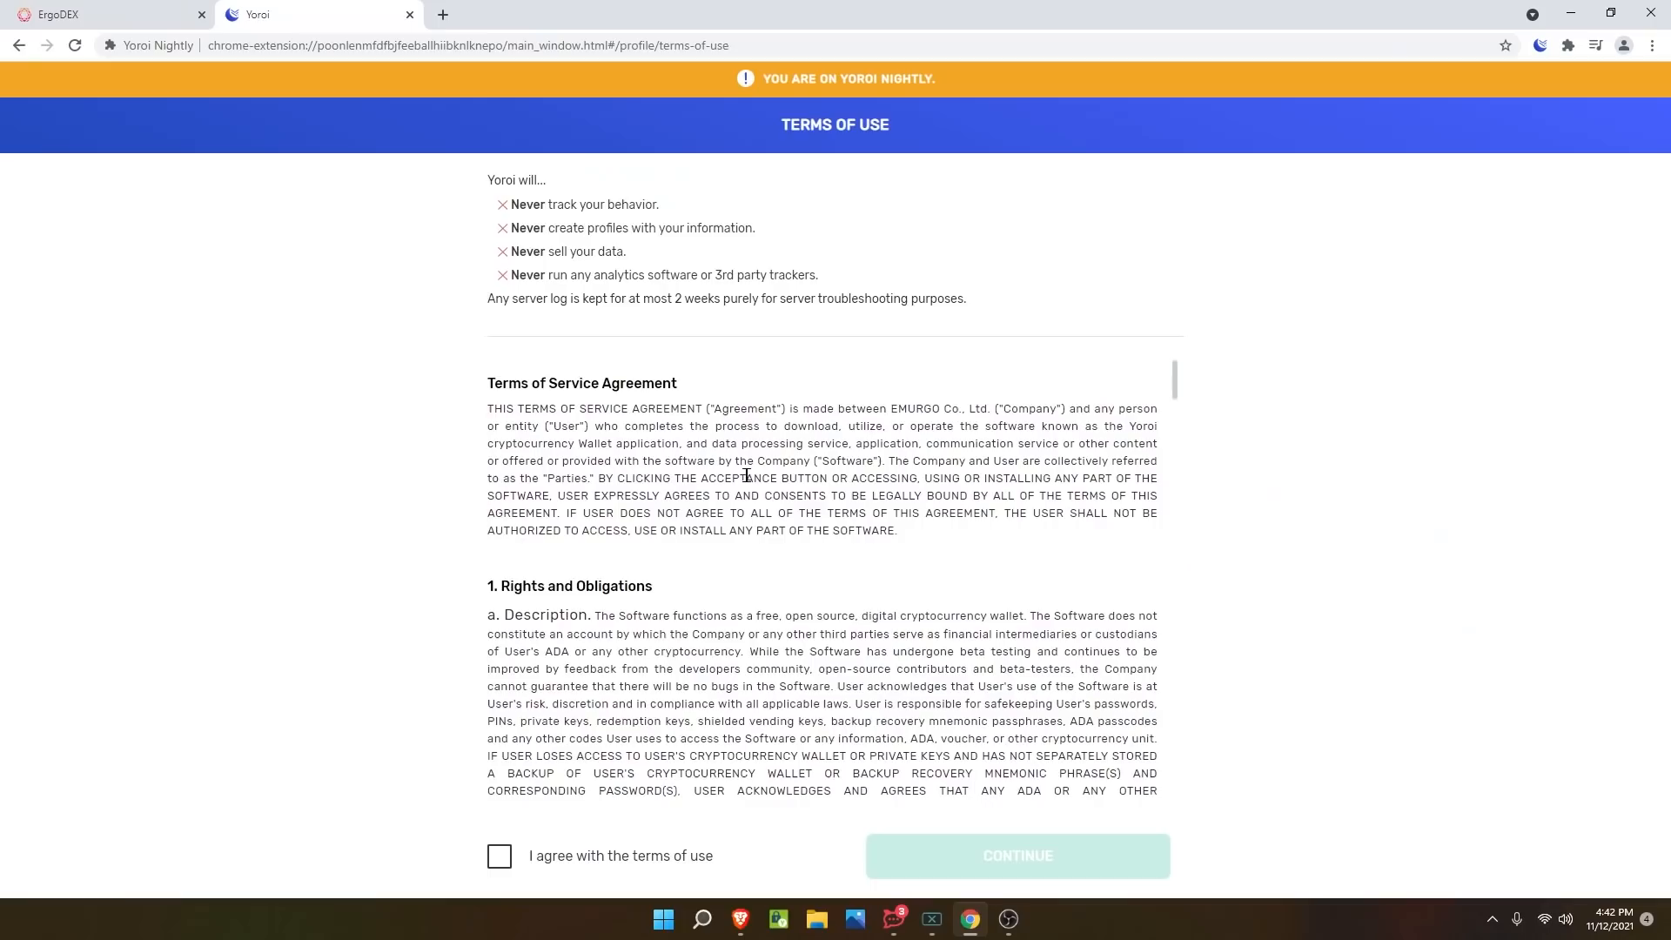
mouse_move(571, 875)
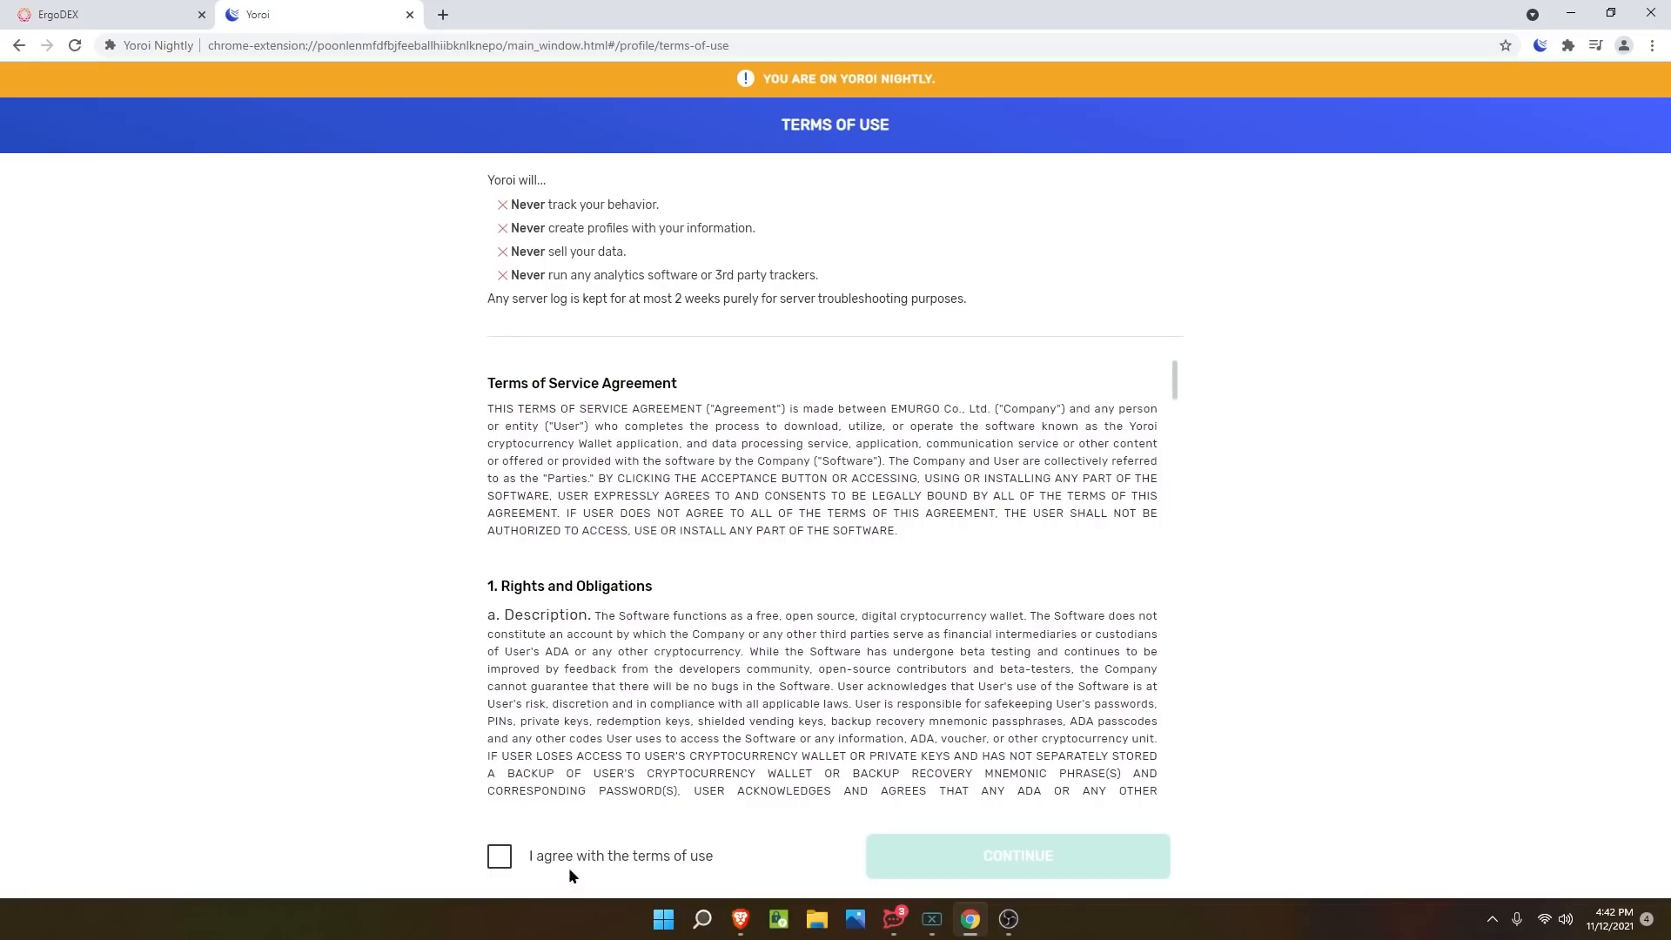
scroll(down, 3)
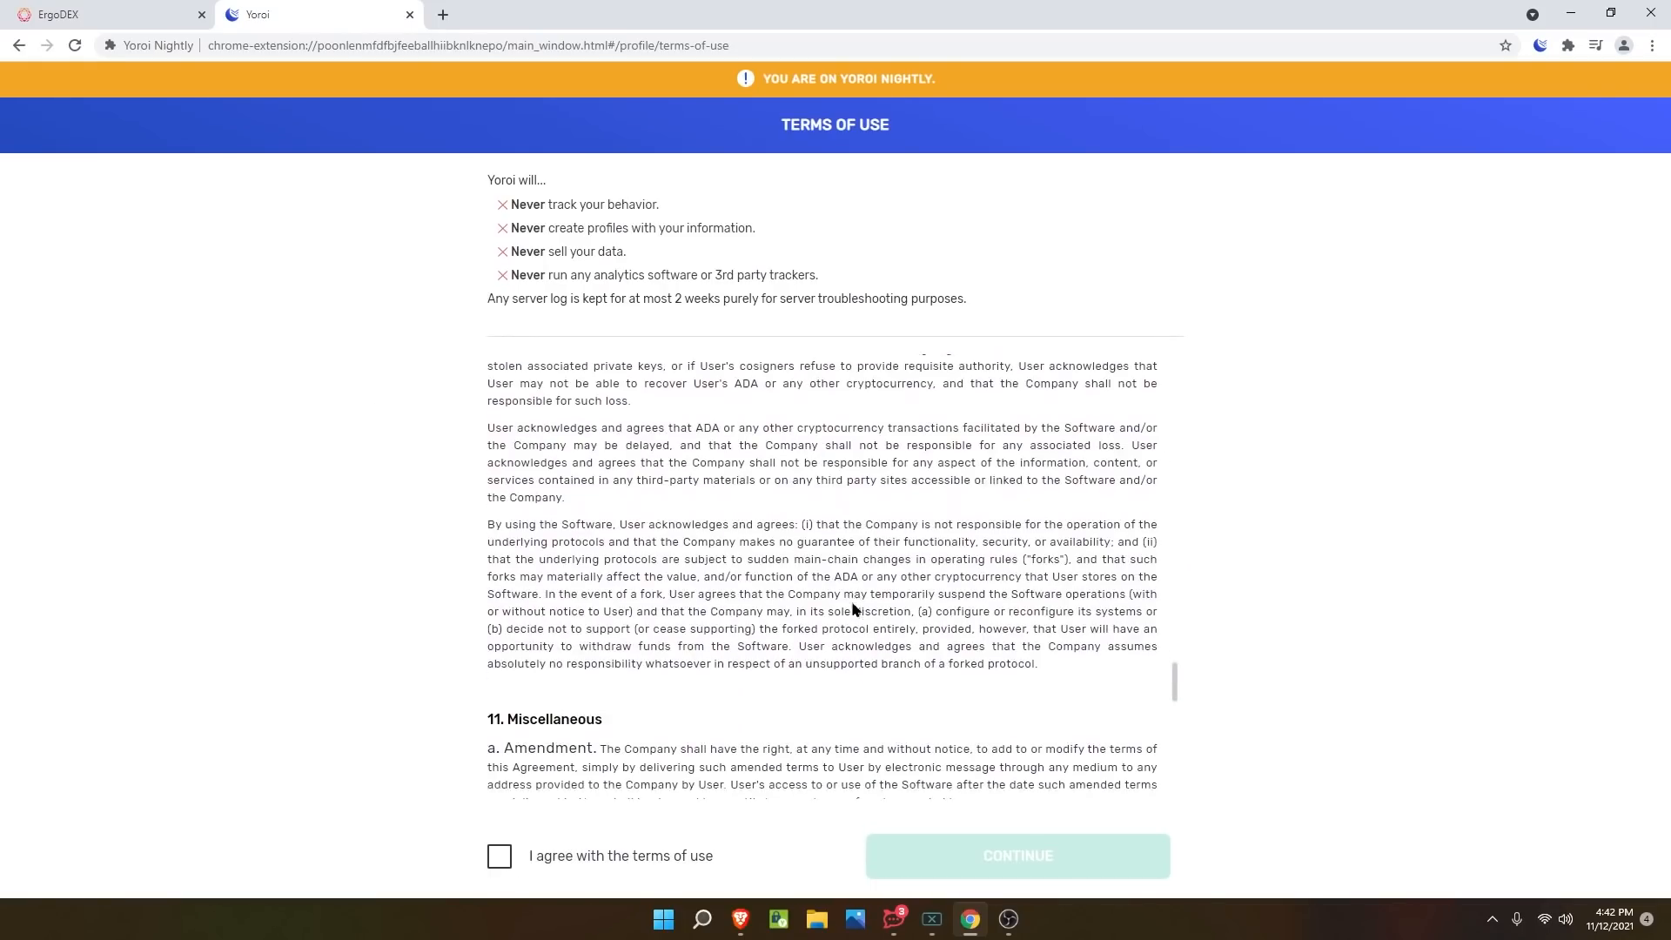
scroll(down, 3)
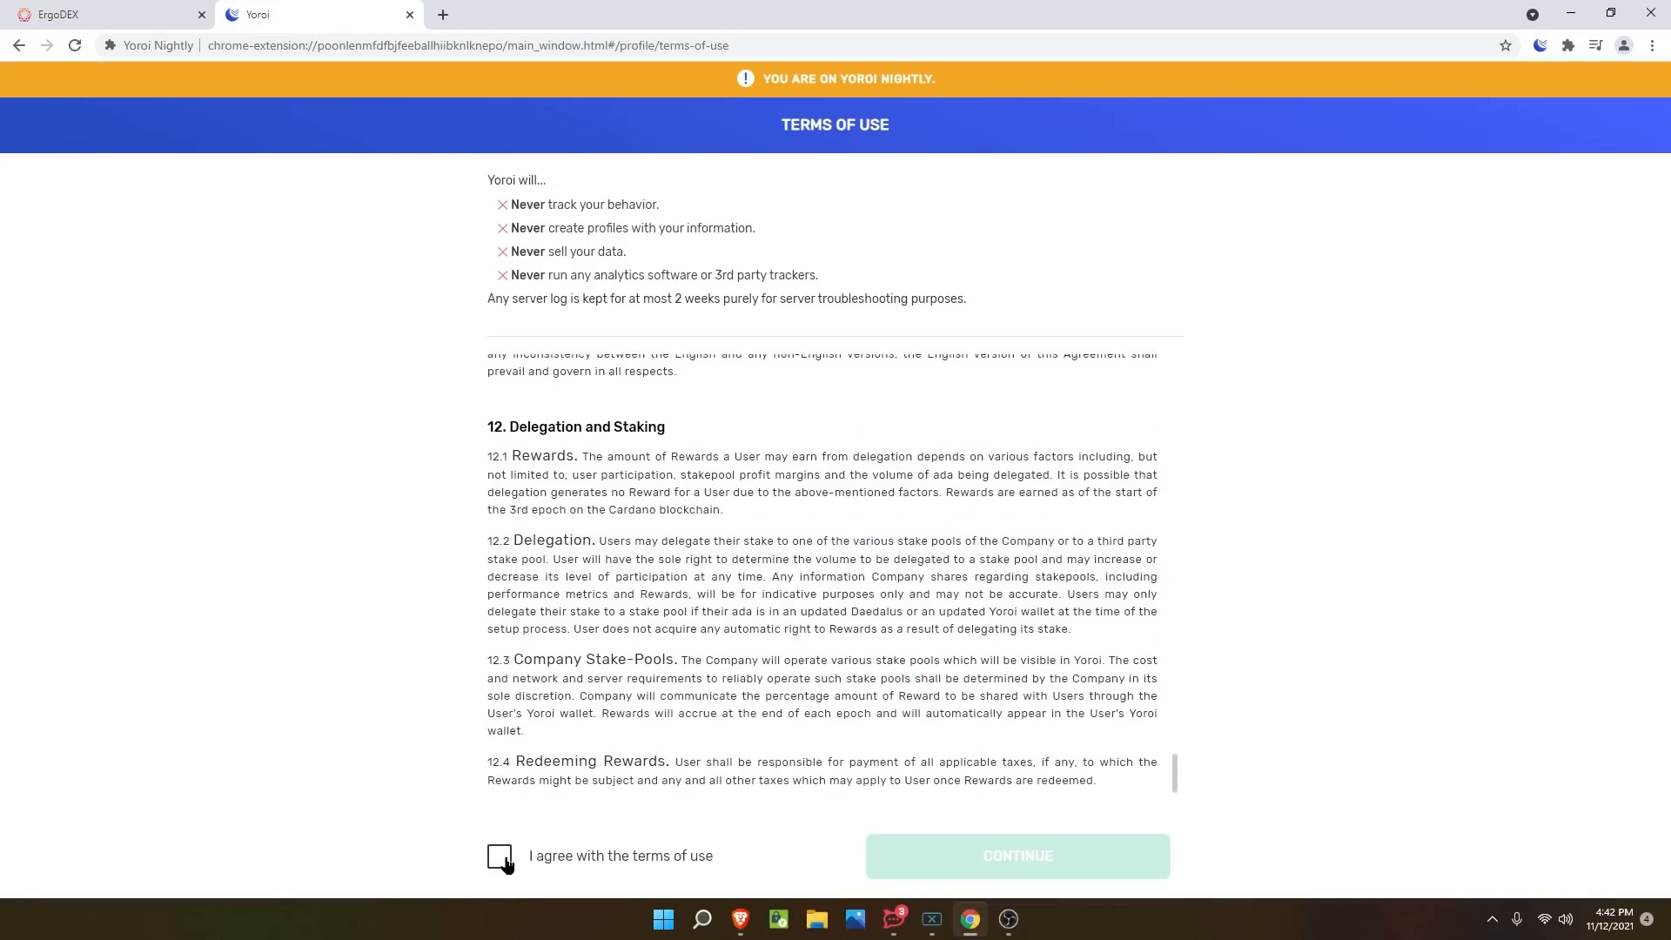
click(500, 856)
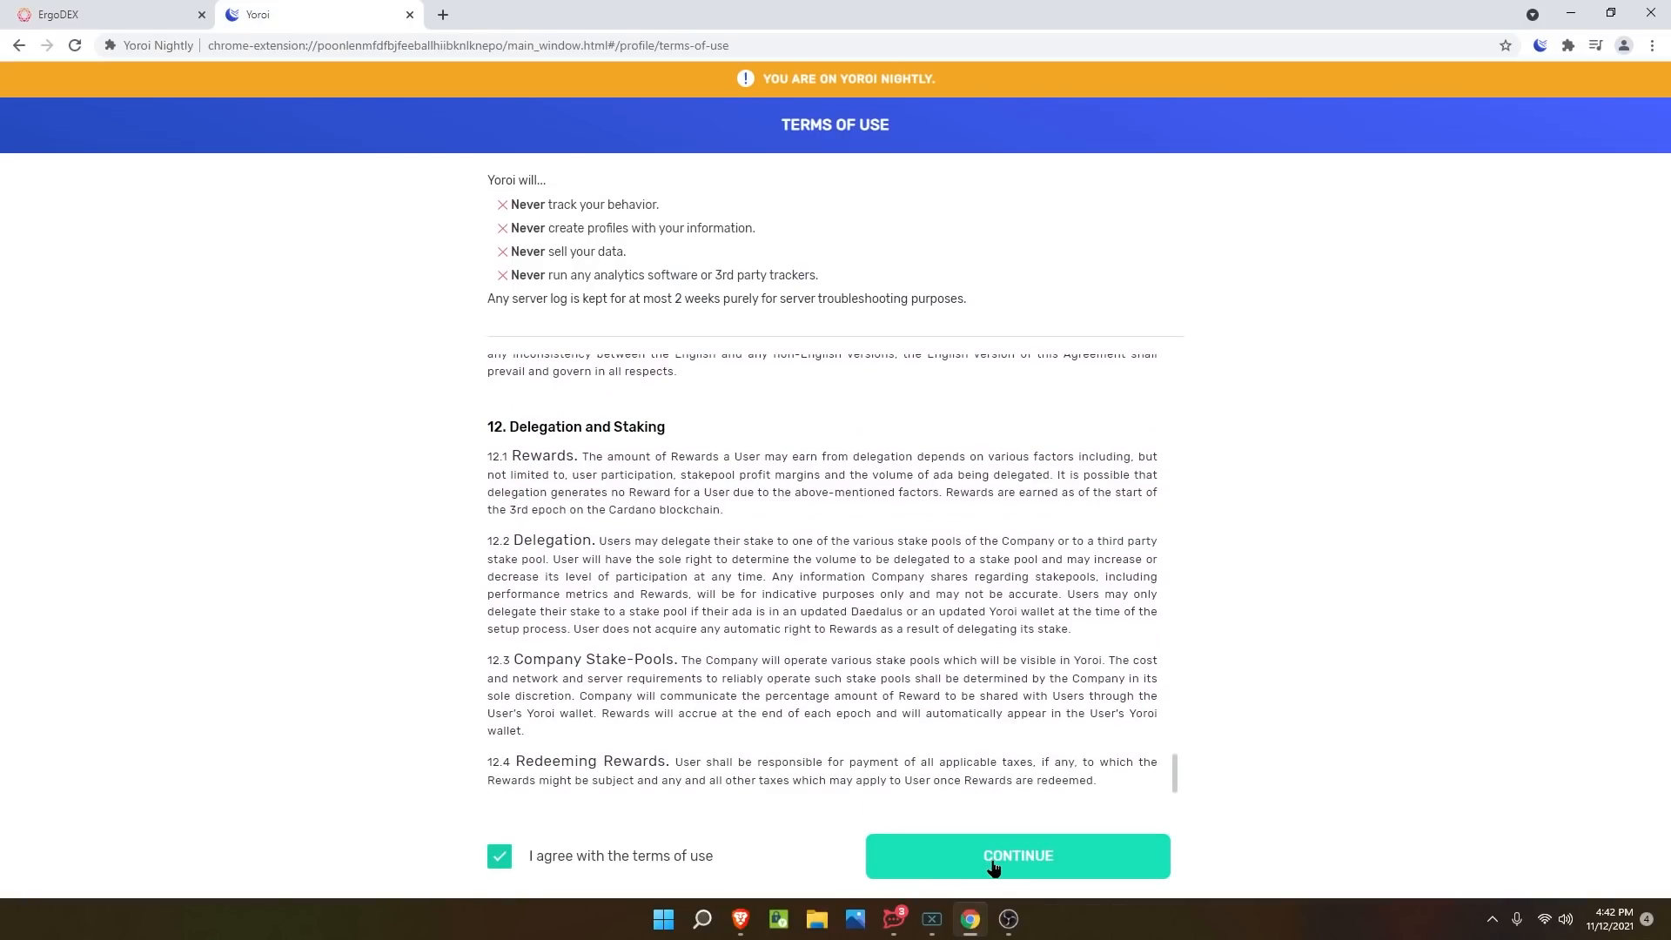
click(1015, 856)
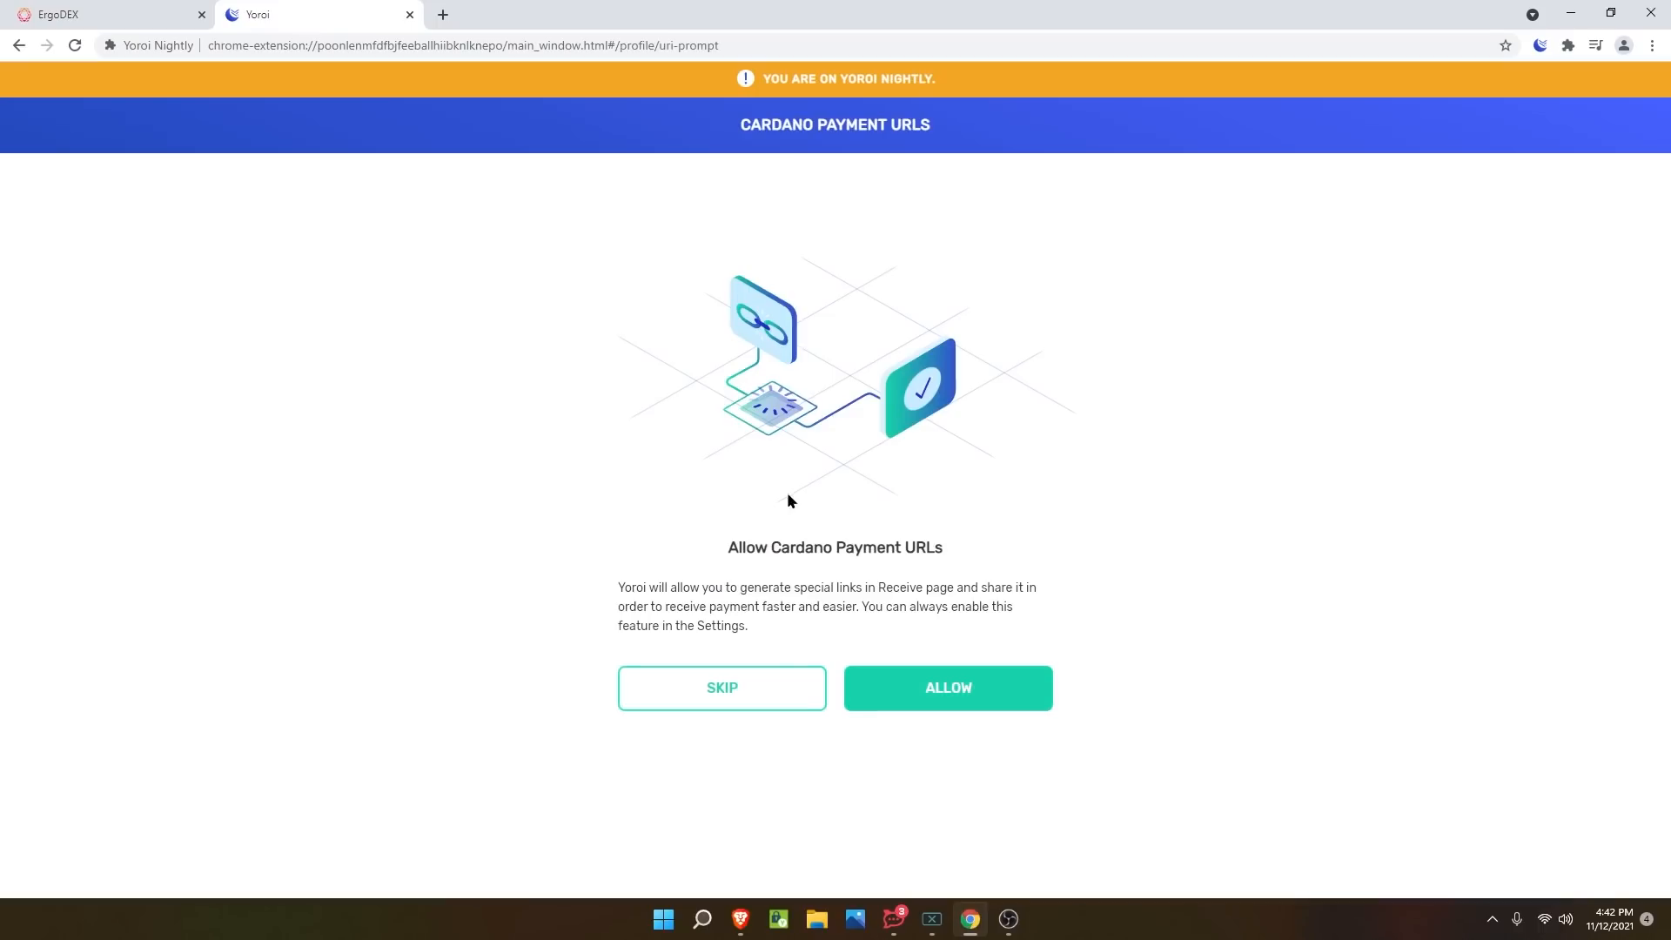
mouse_move(959, 522)
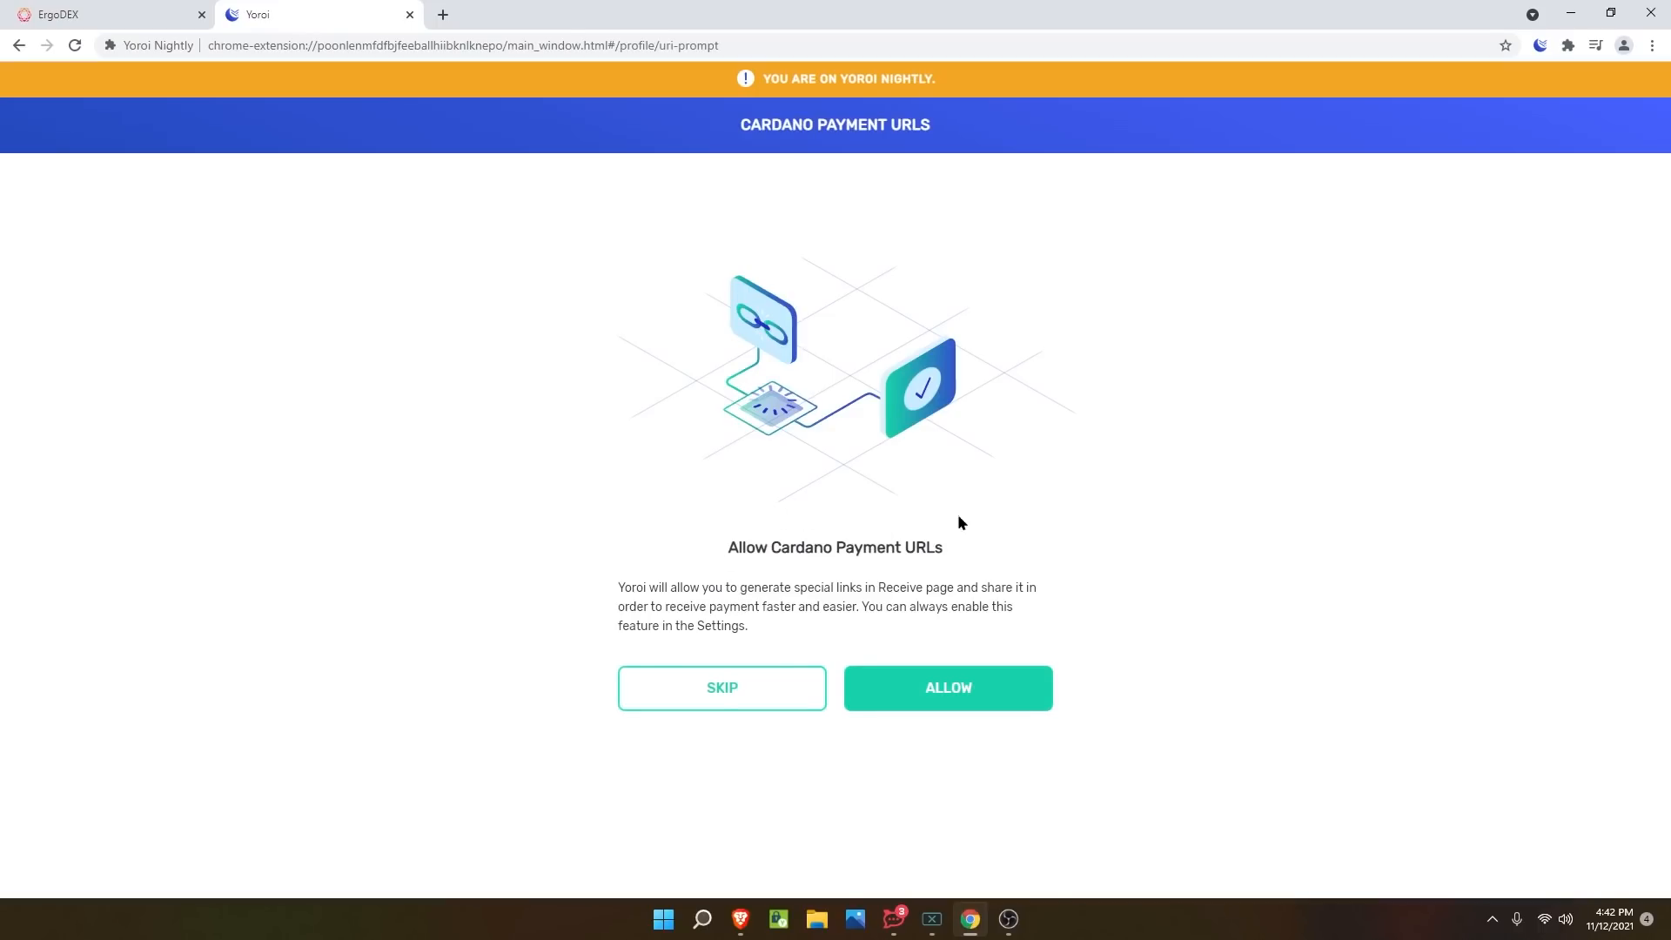
mouse_move(838, 585)
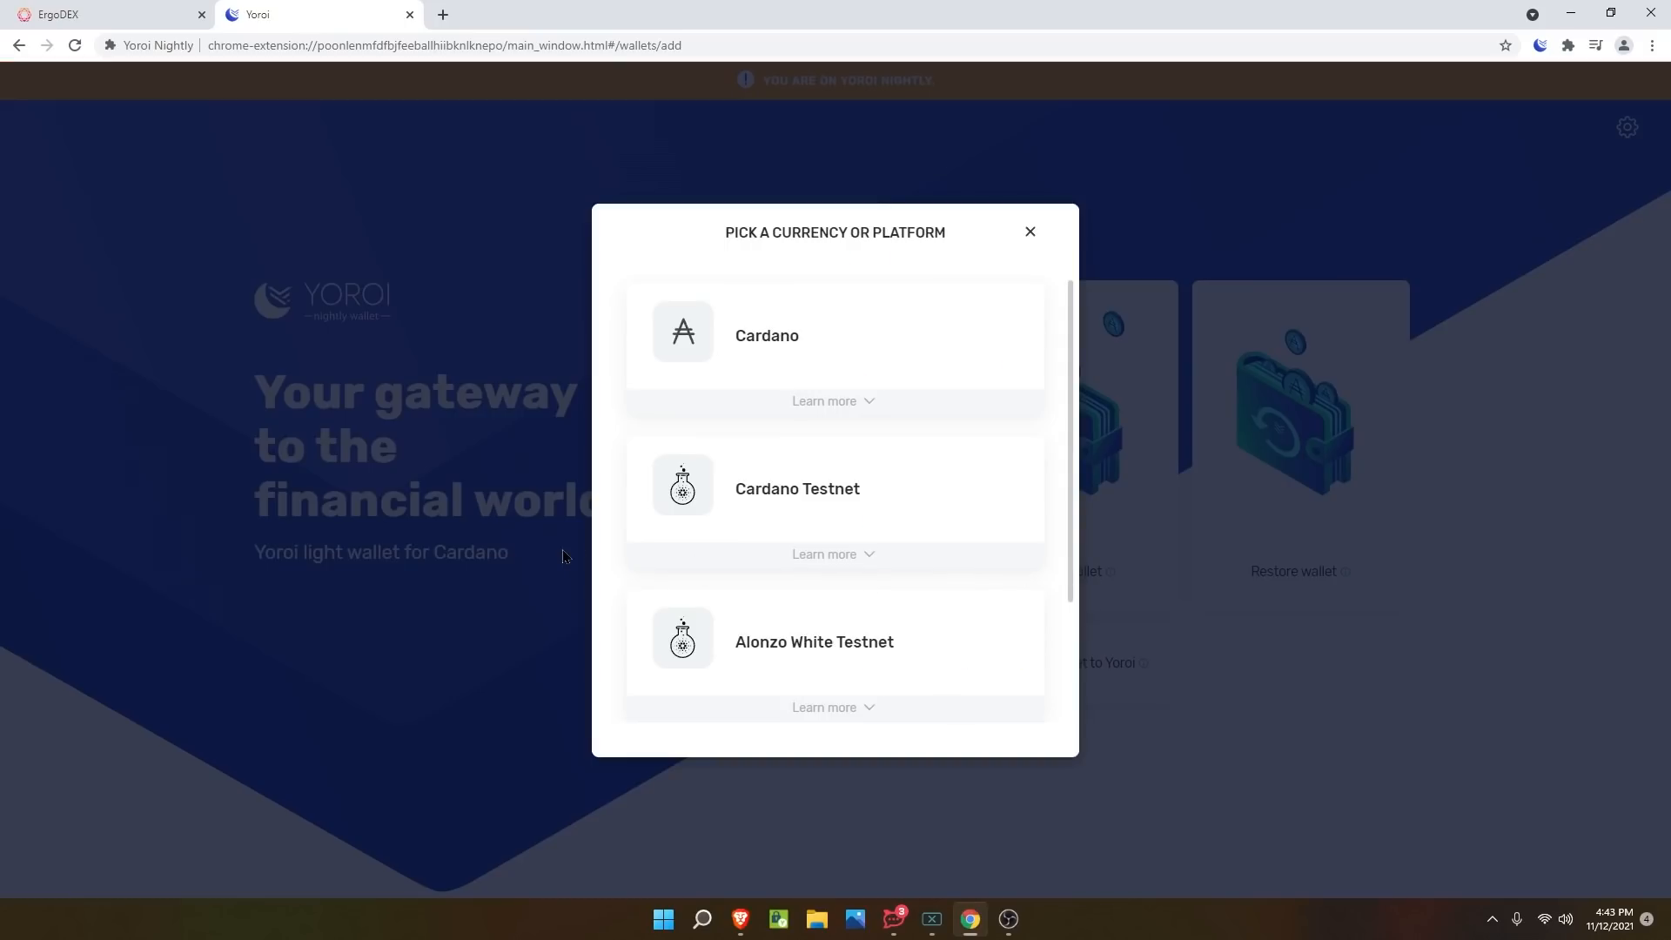
Step: Choose Ergo as the platform and start creating a brand-new wallet
scroll(down, 3)
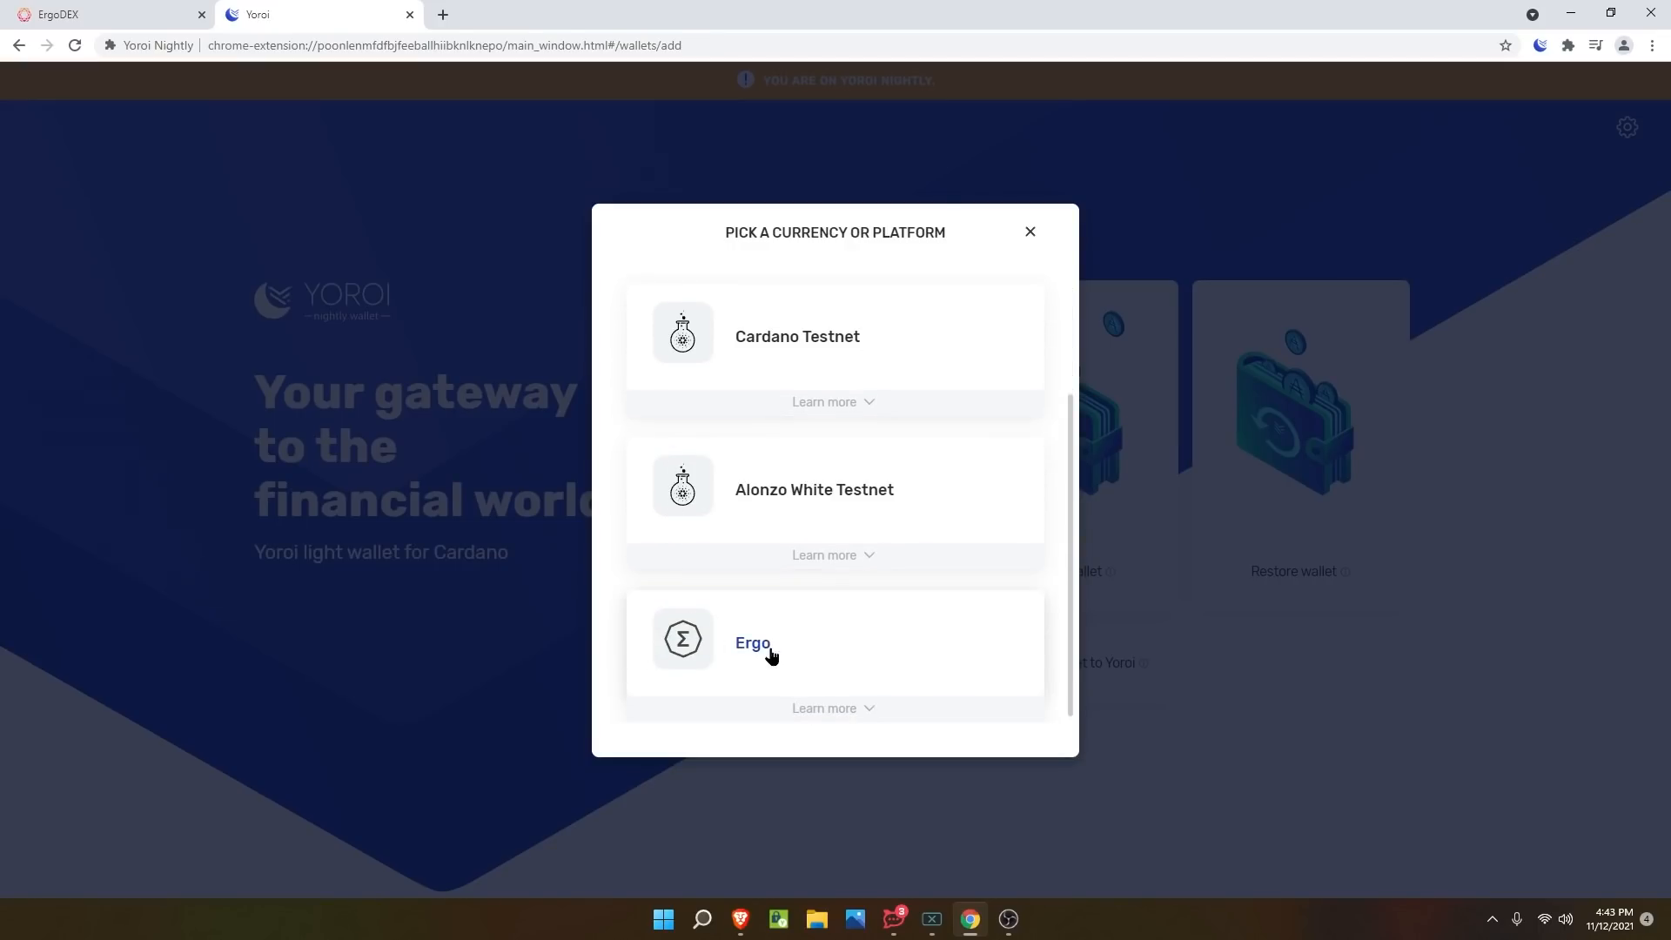
mouse_move(827, 659)
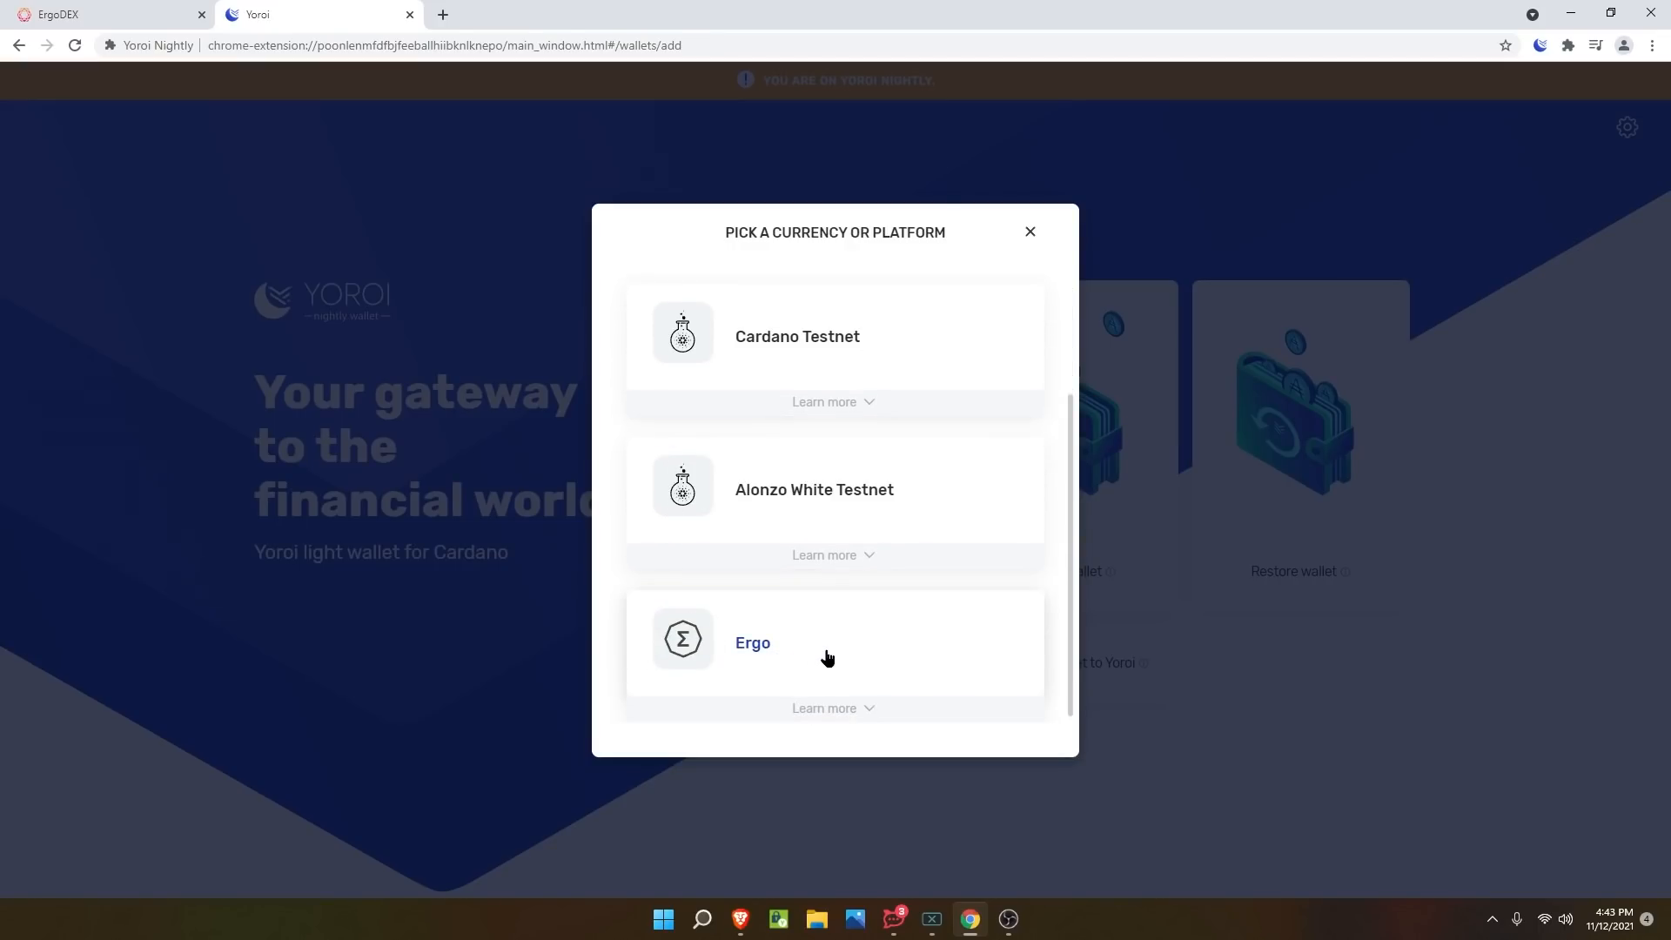
click(752, 642)
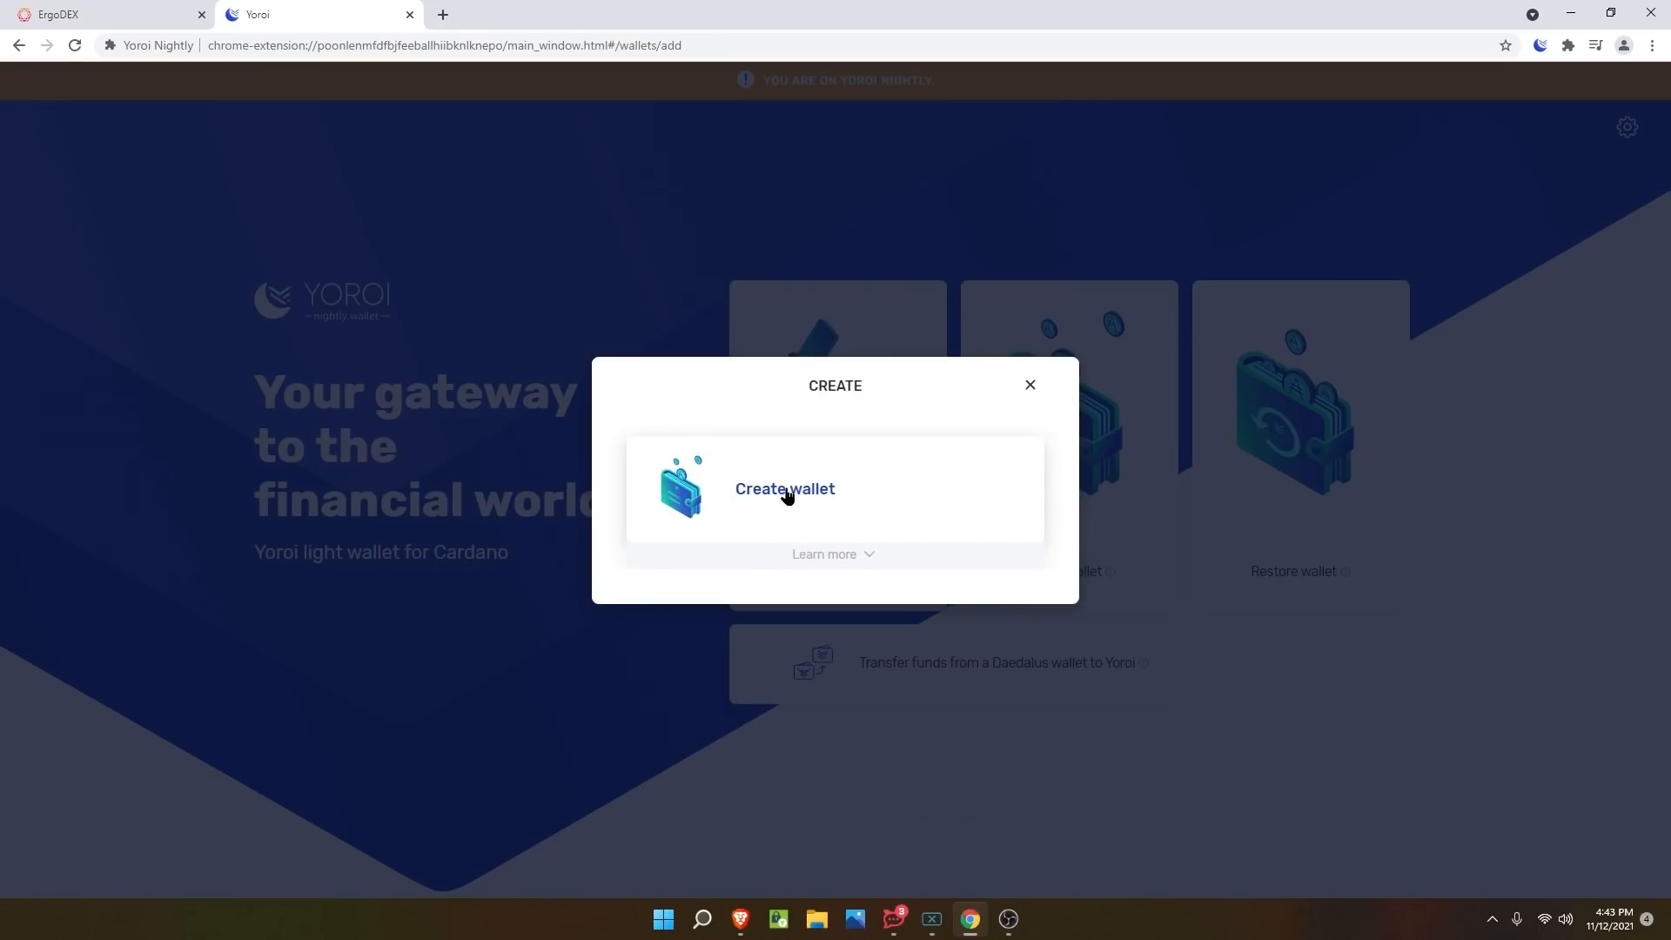
click(786, 488)
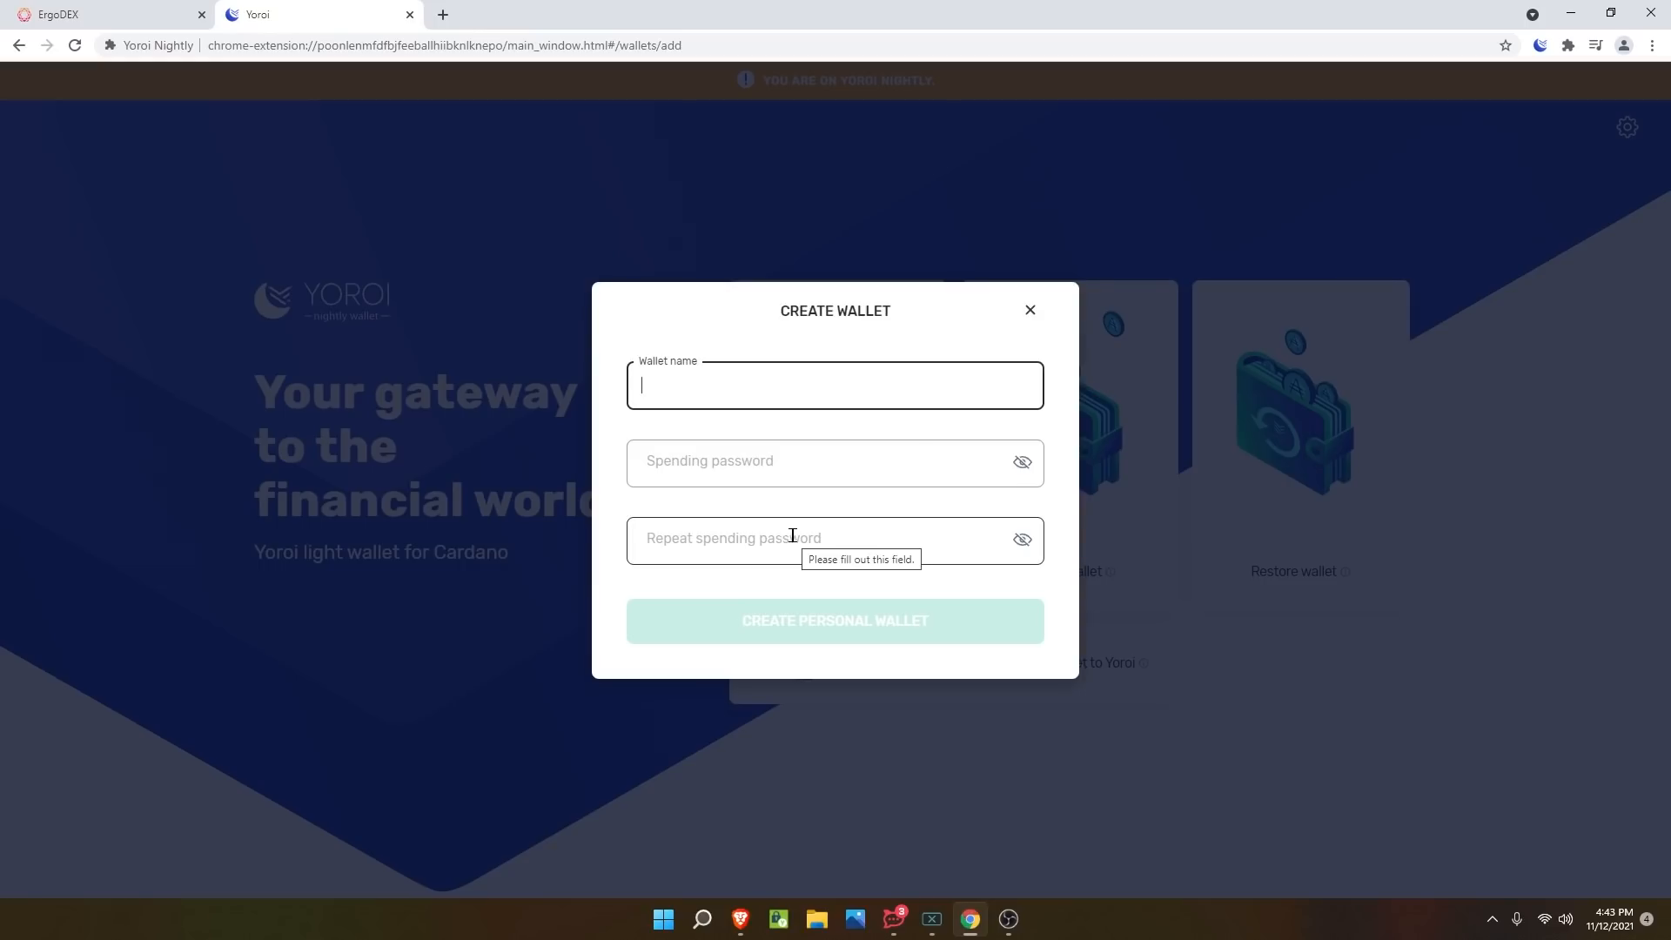
Step: Name the wallet 'nexttuesday', set the spending password and create the personal wallet
text(next)
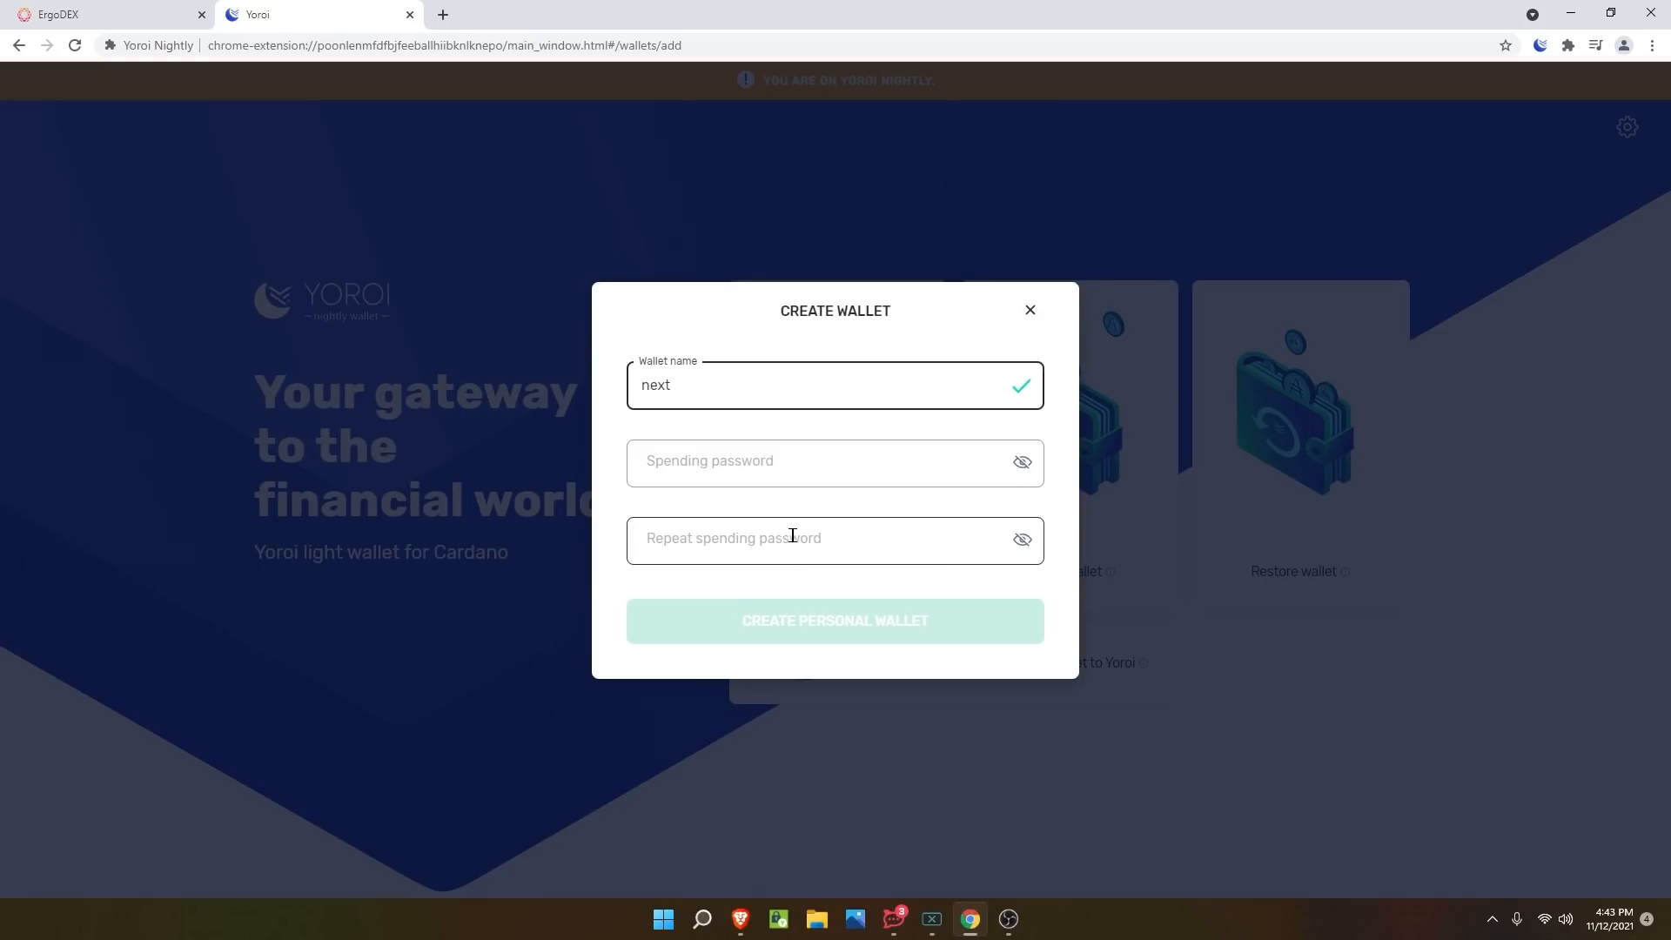
text(tuesday)
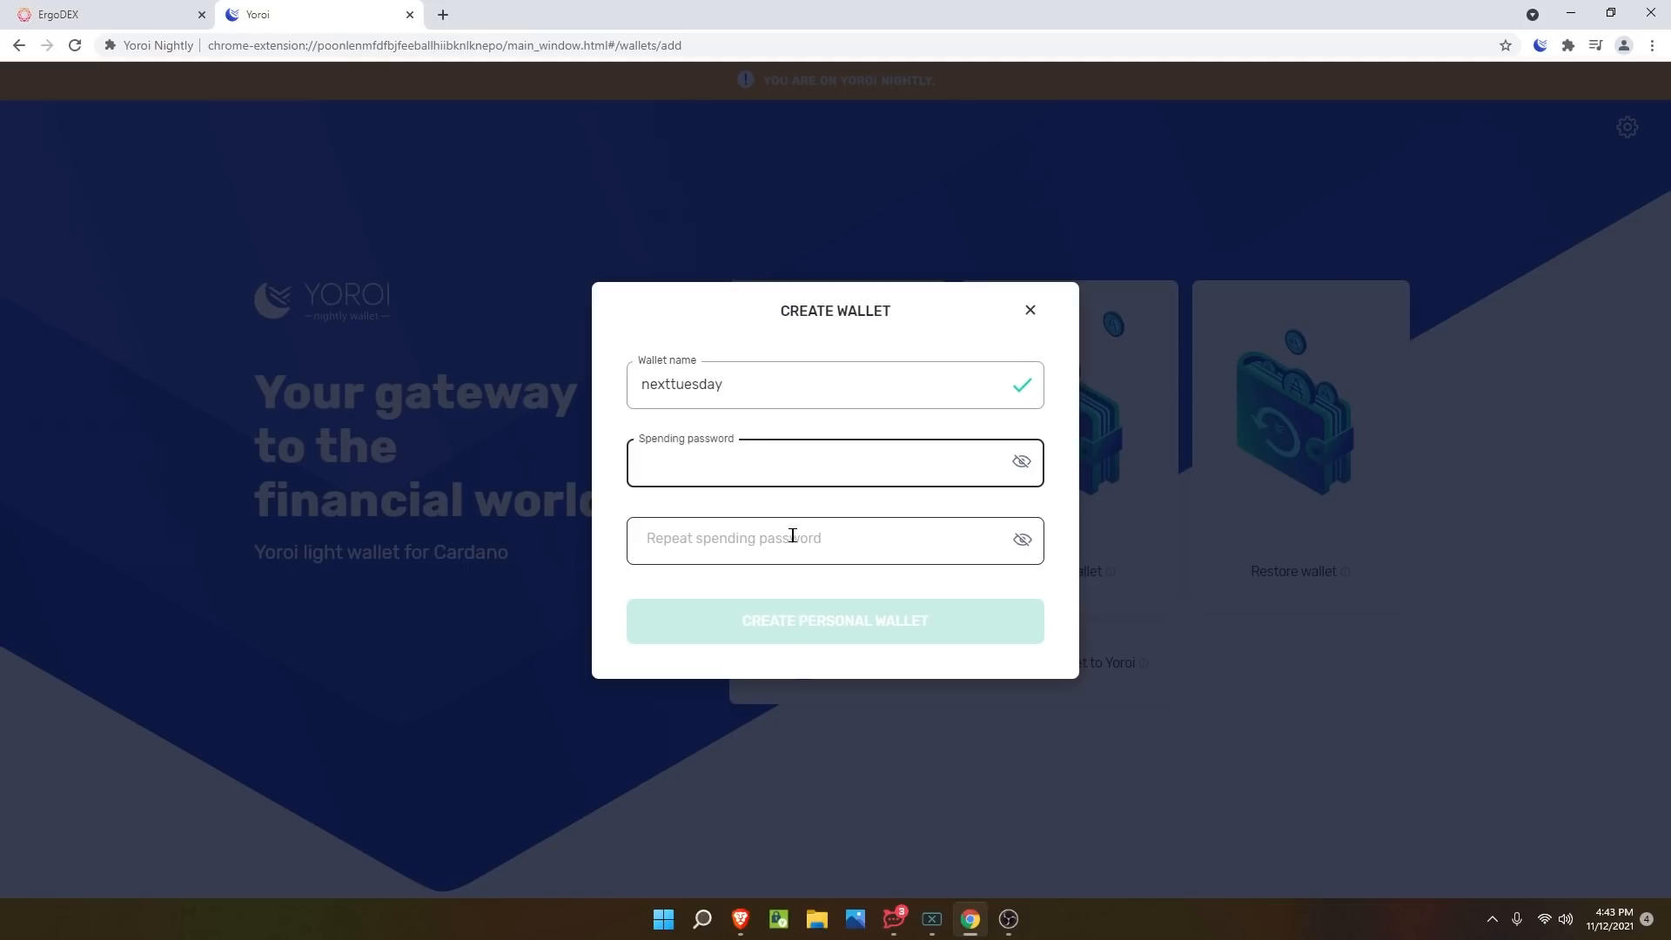
click(809, 461)
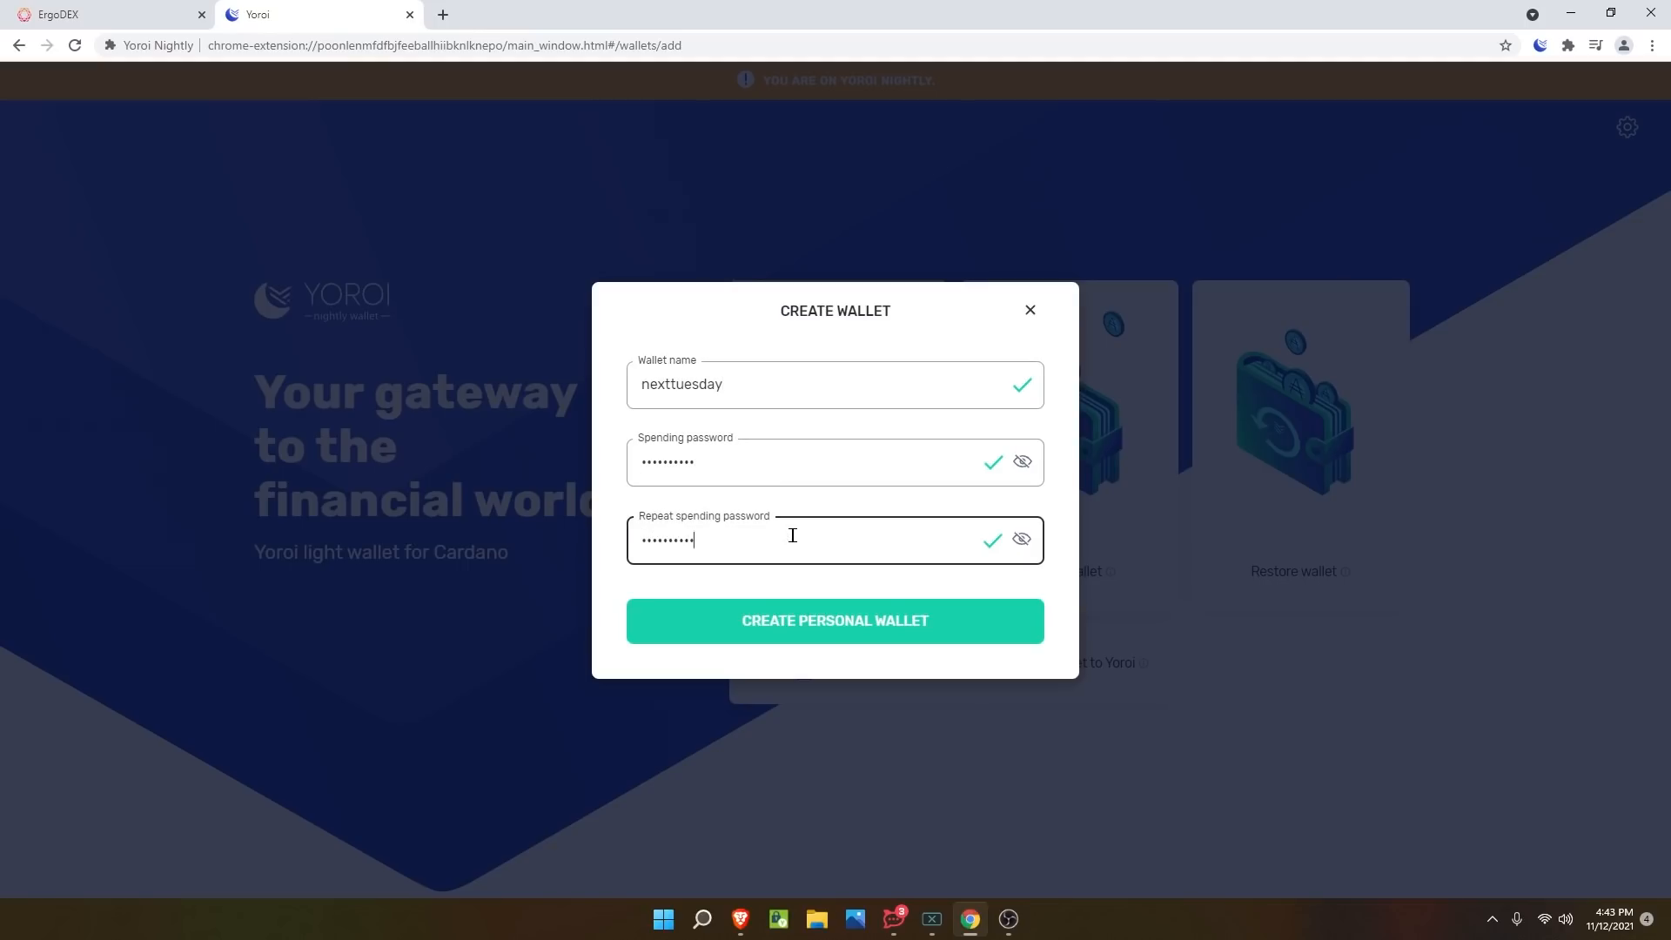
click(834, 620)
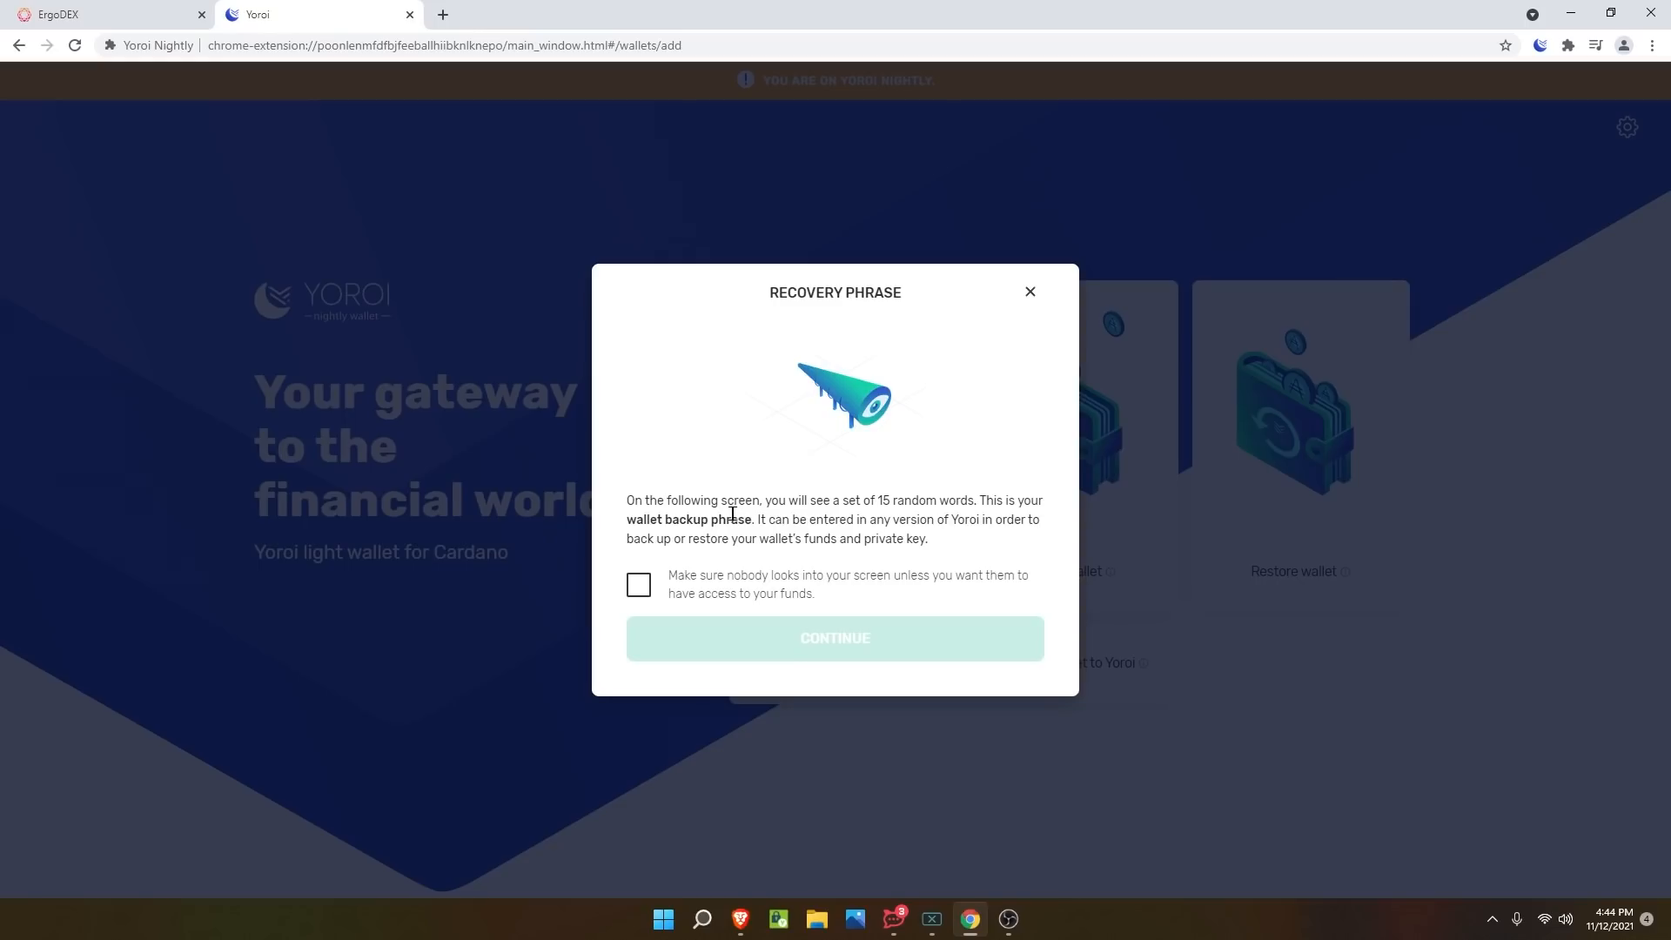
mouse_move(705, 590)
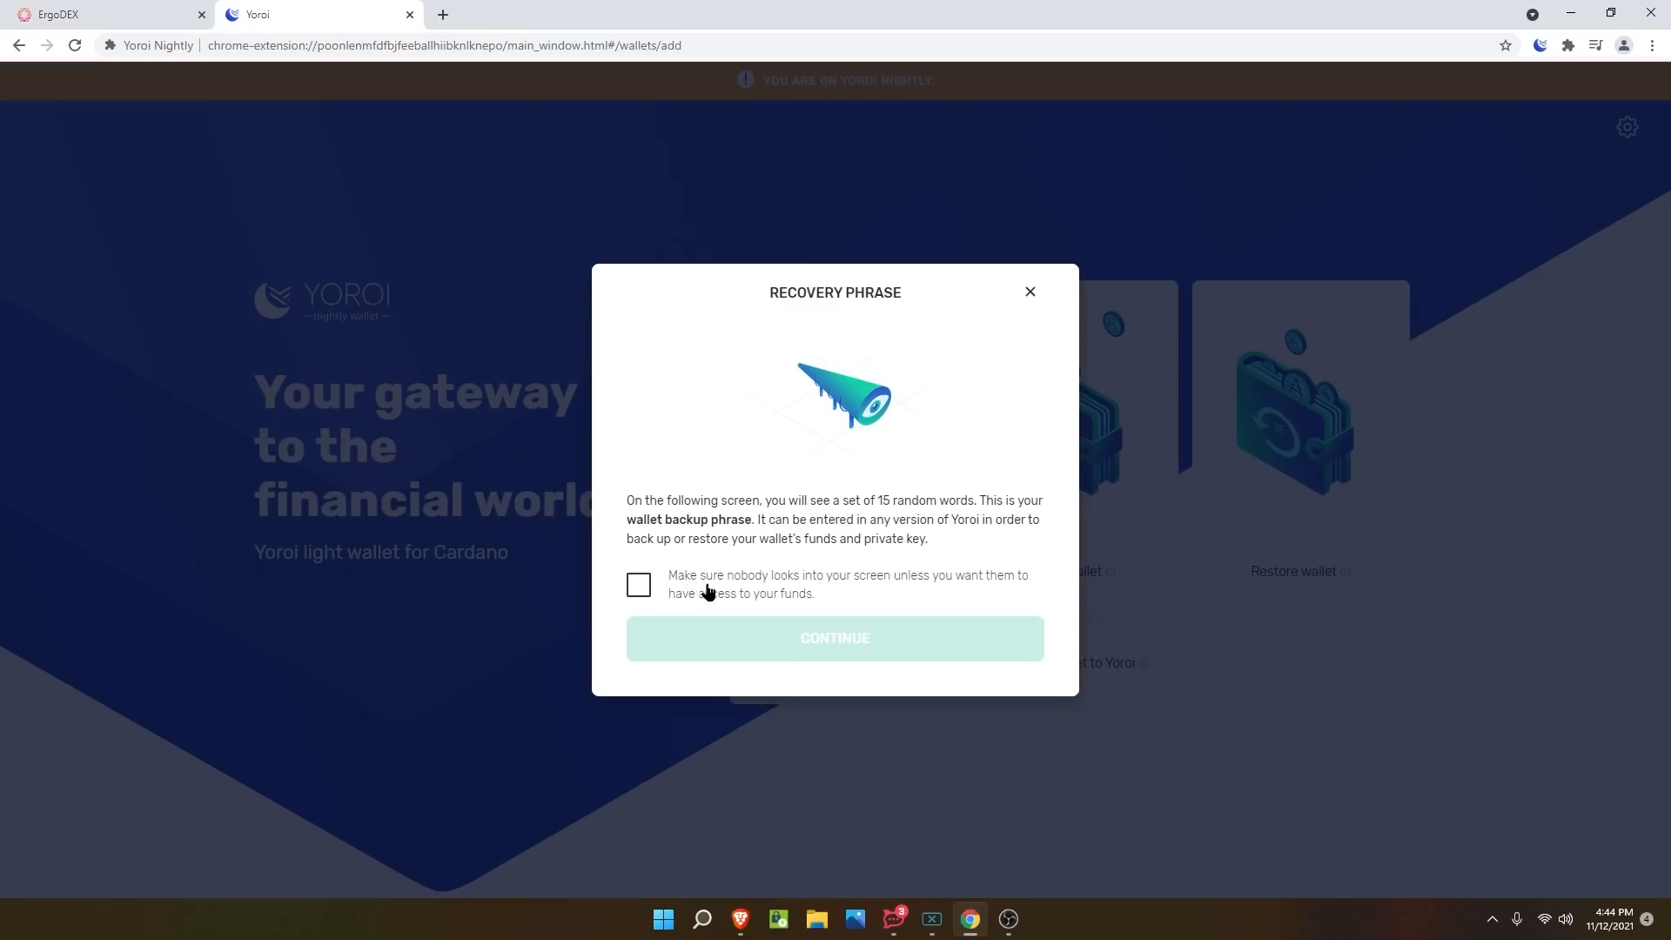
mouse_move(914, 597)
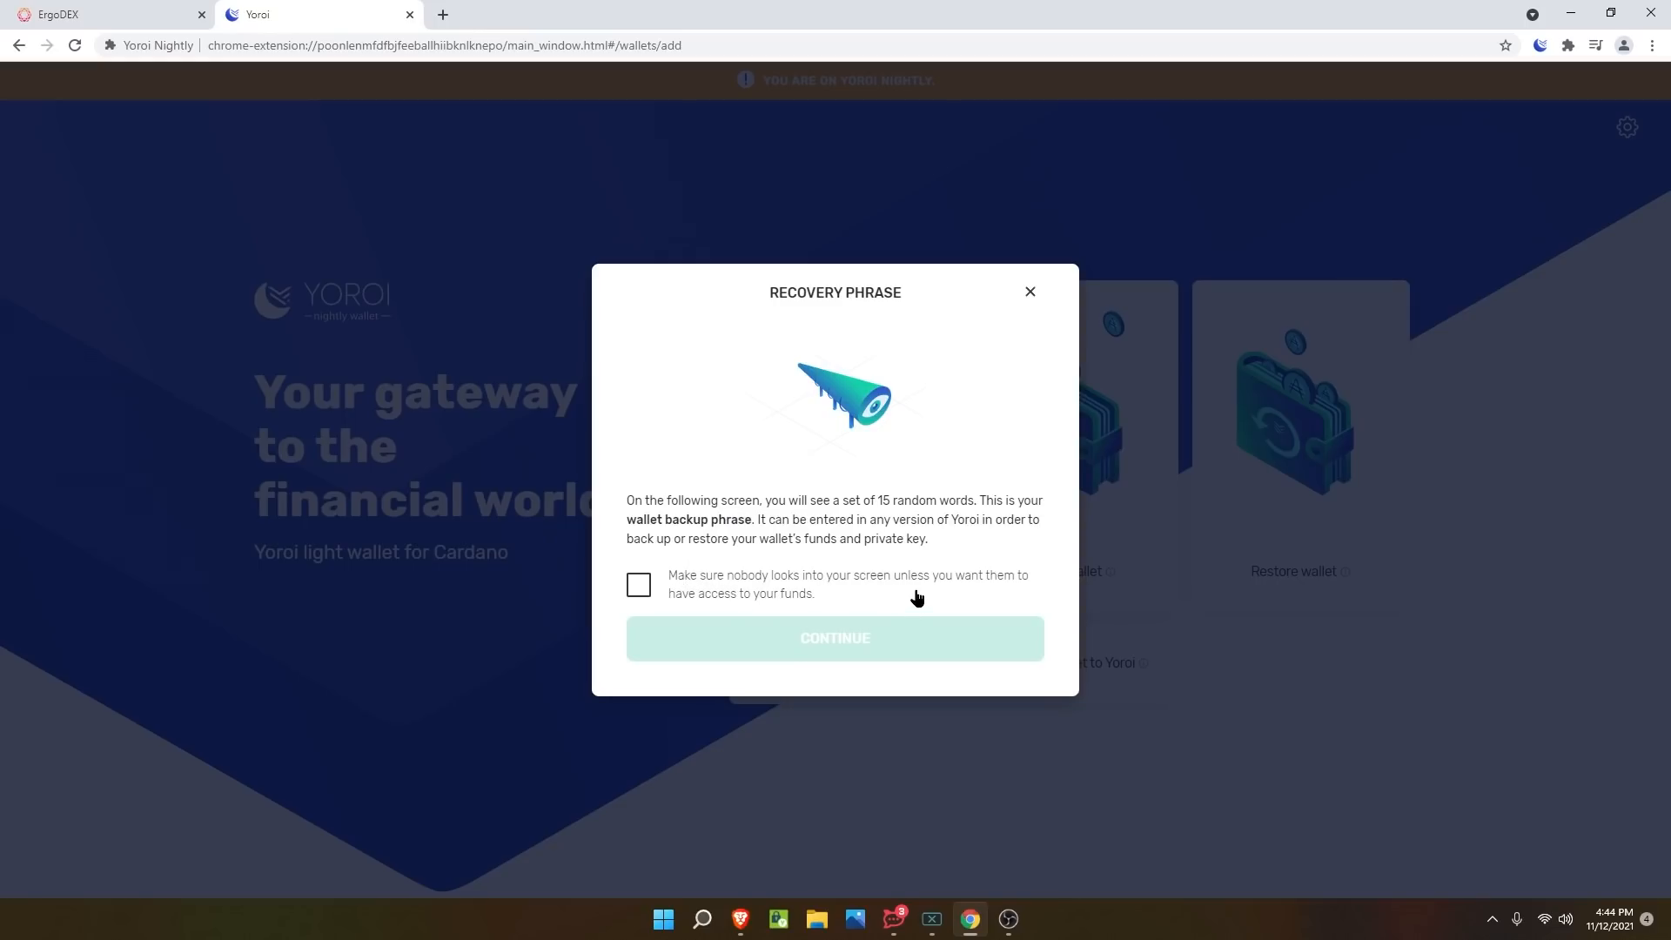
mouse_move(825, 593)
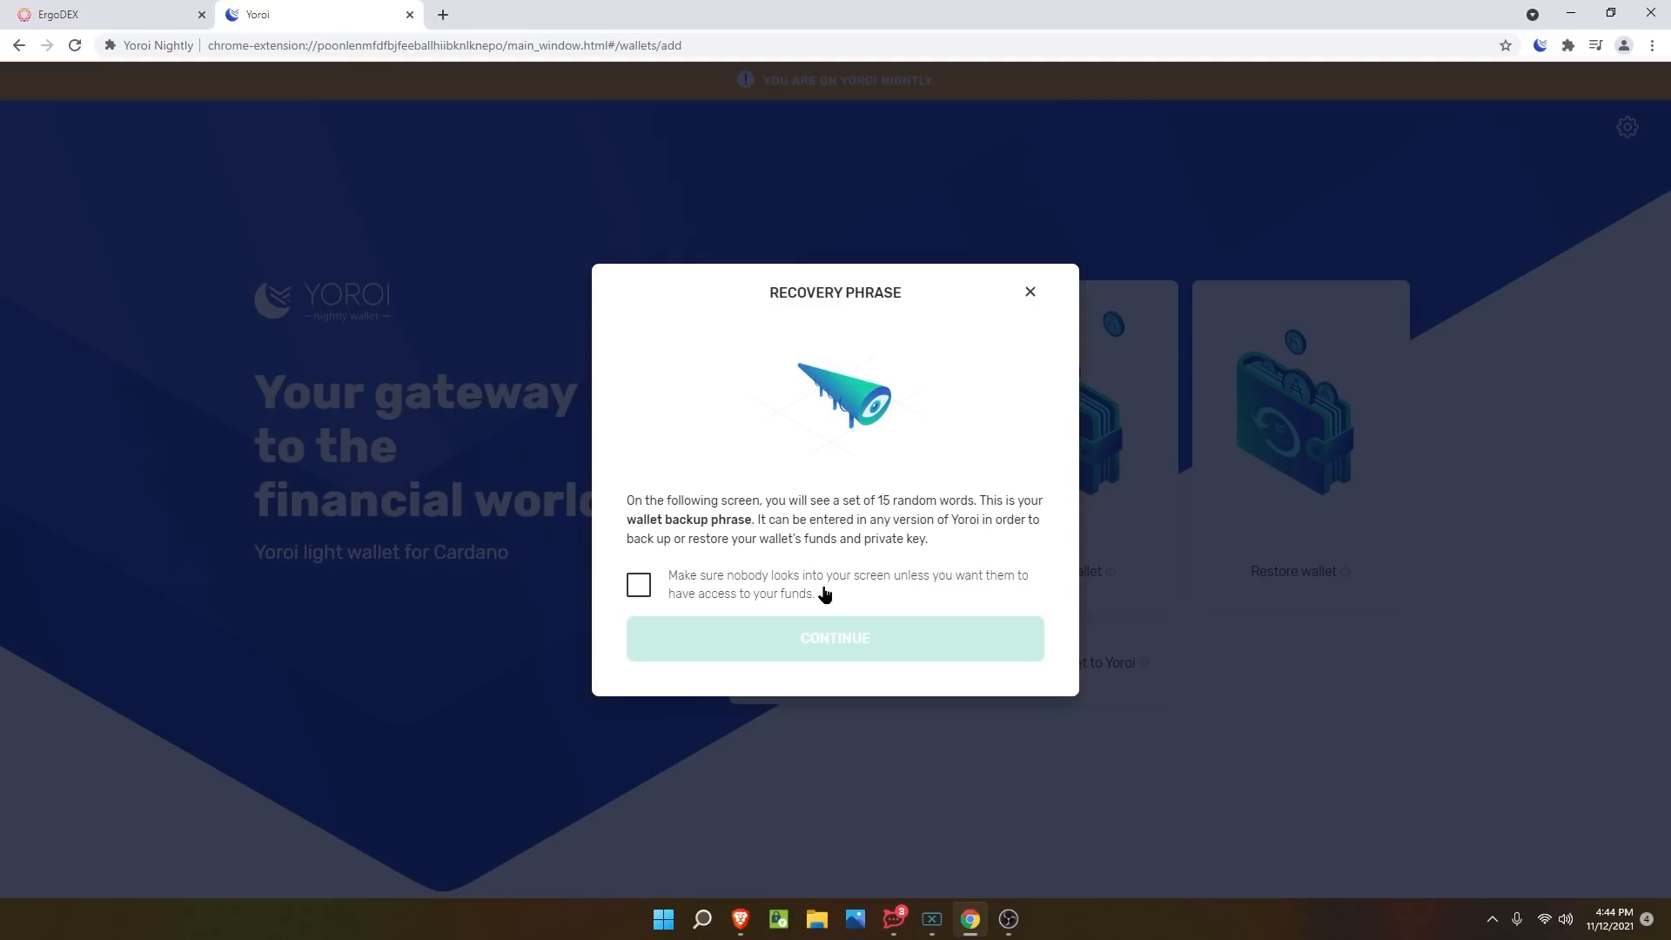
mouse_move(714, 587)
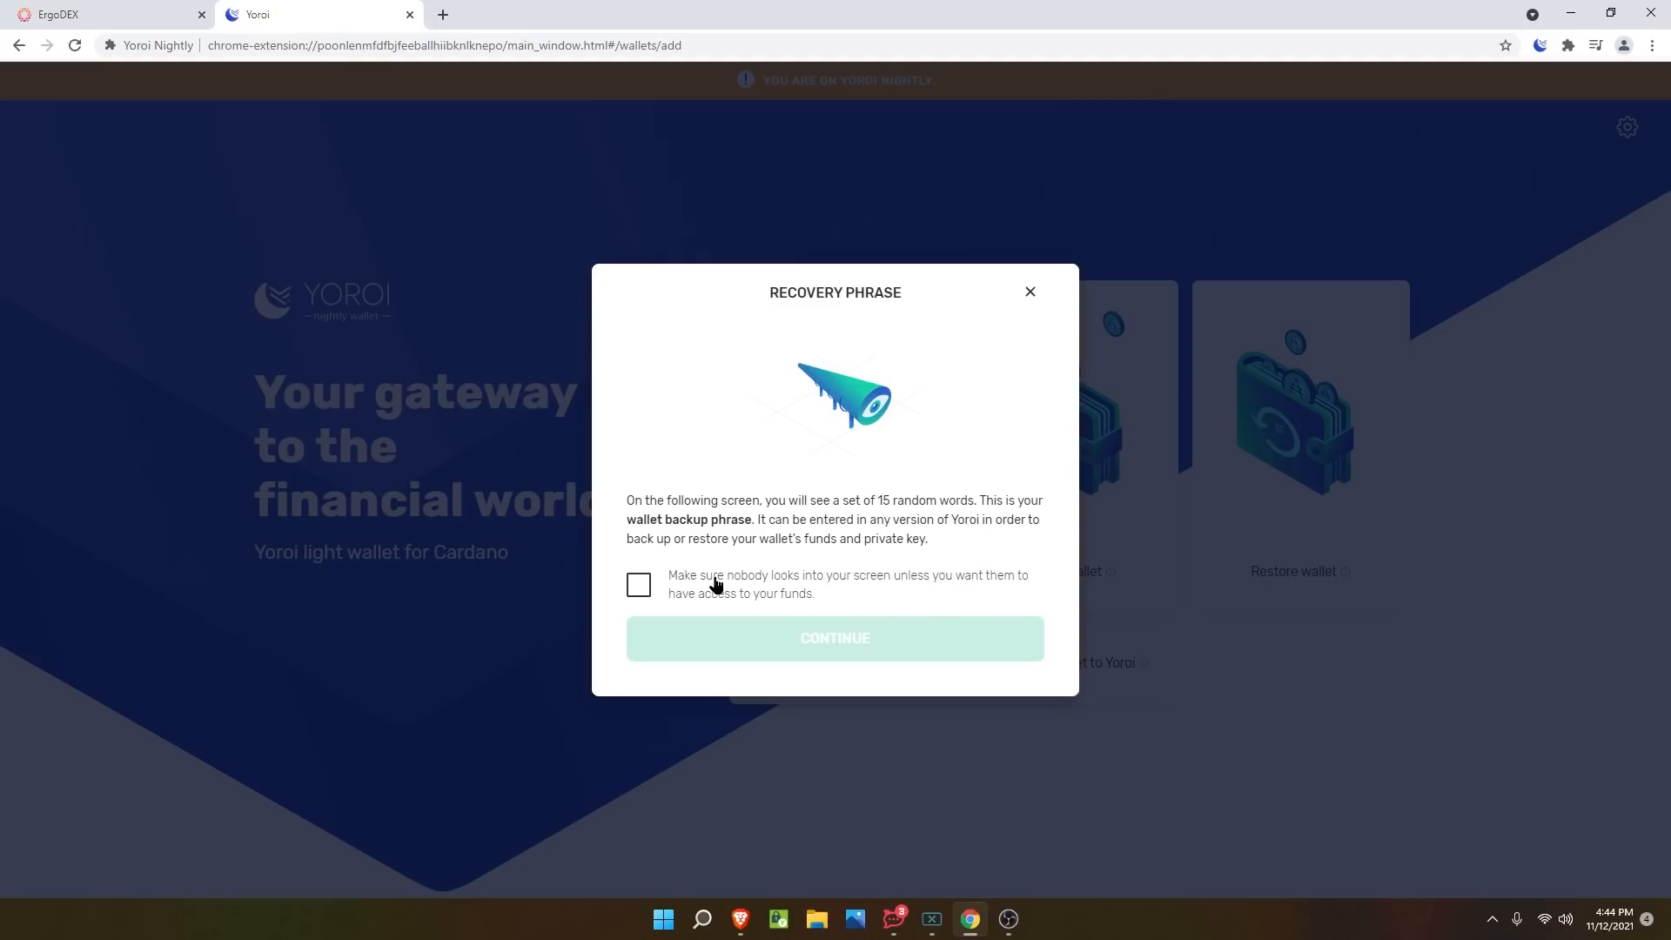